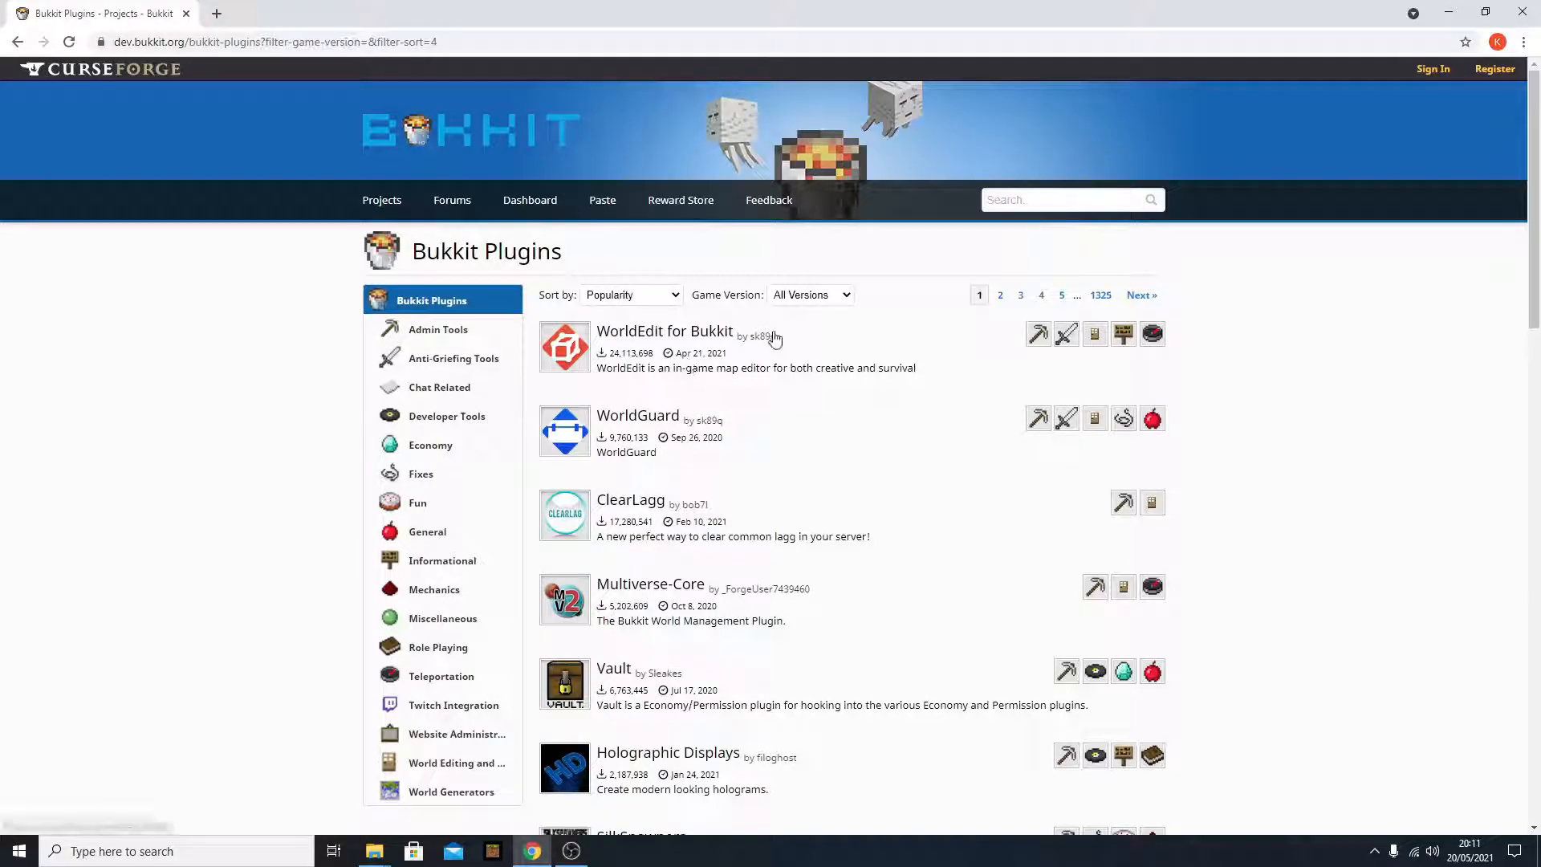
# - Scroll down the plugin list sorted by Total Downloads to reach the mcMMO Horses entry
pyautogui.scroll(-3)
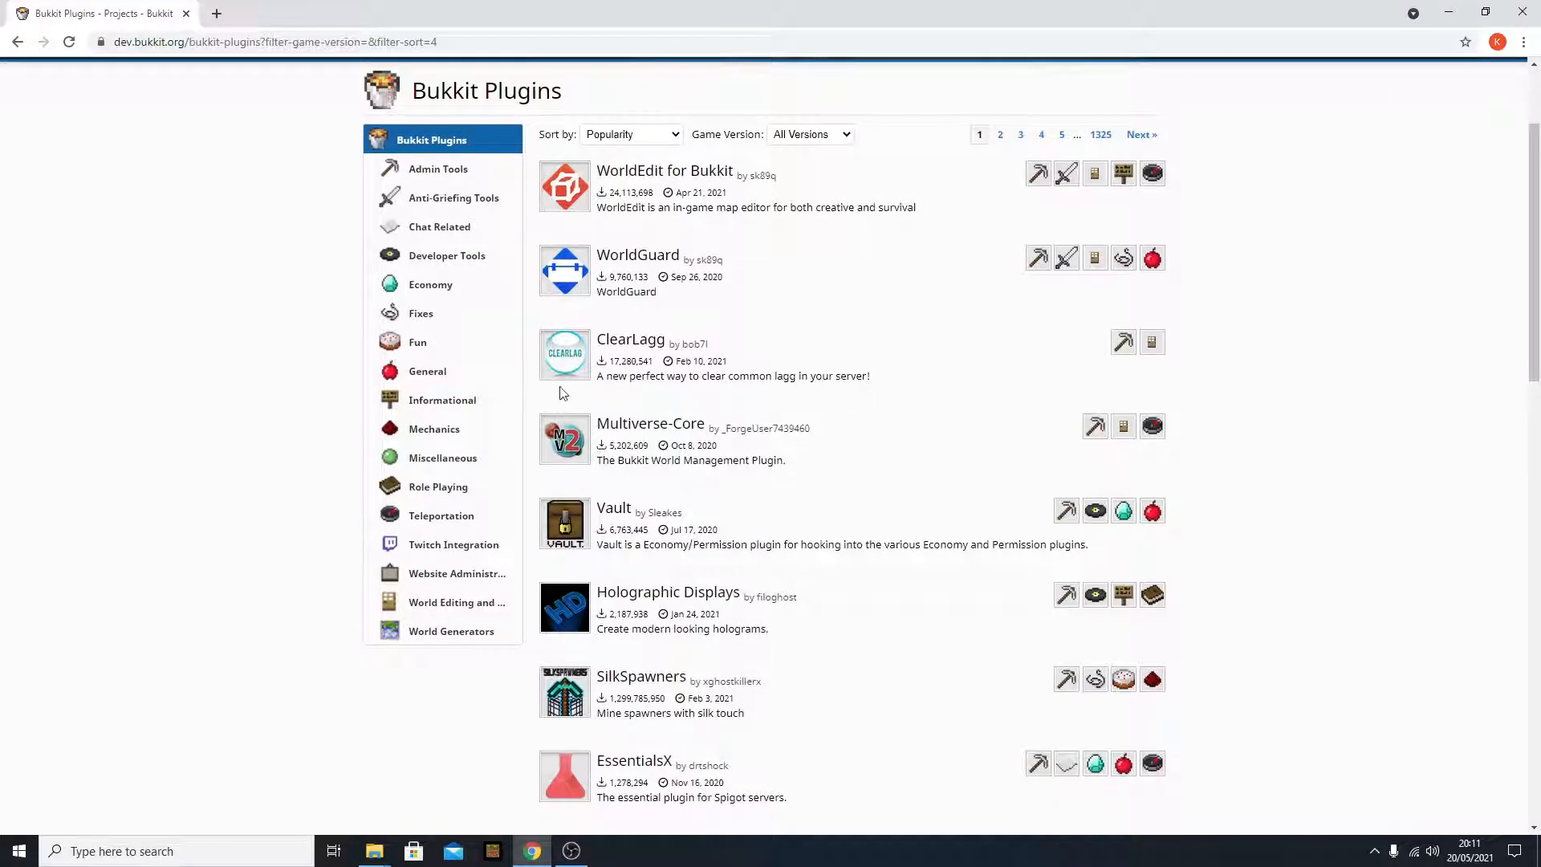
pyautogui.moveTo(793, 467)
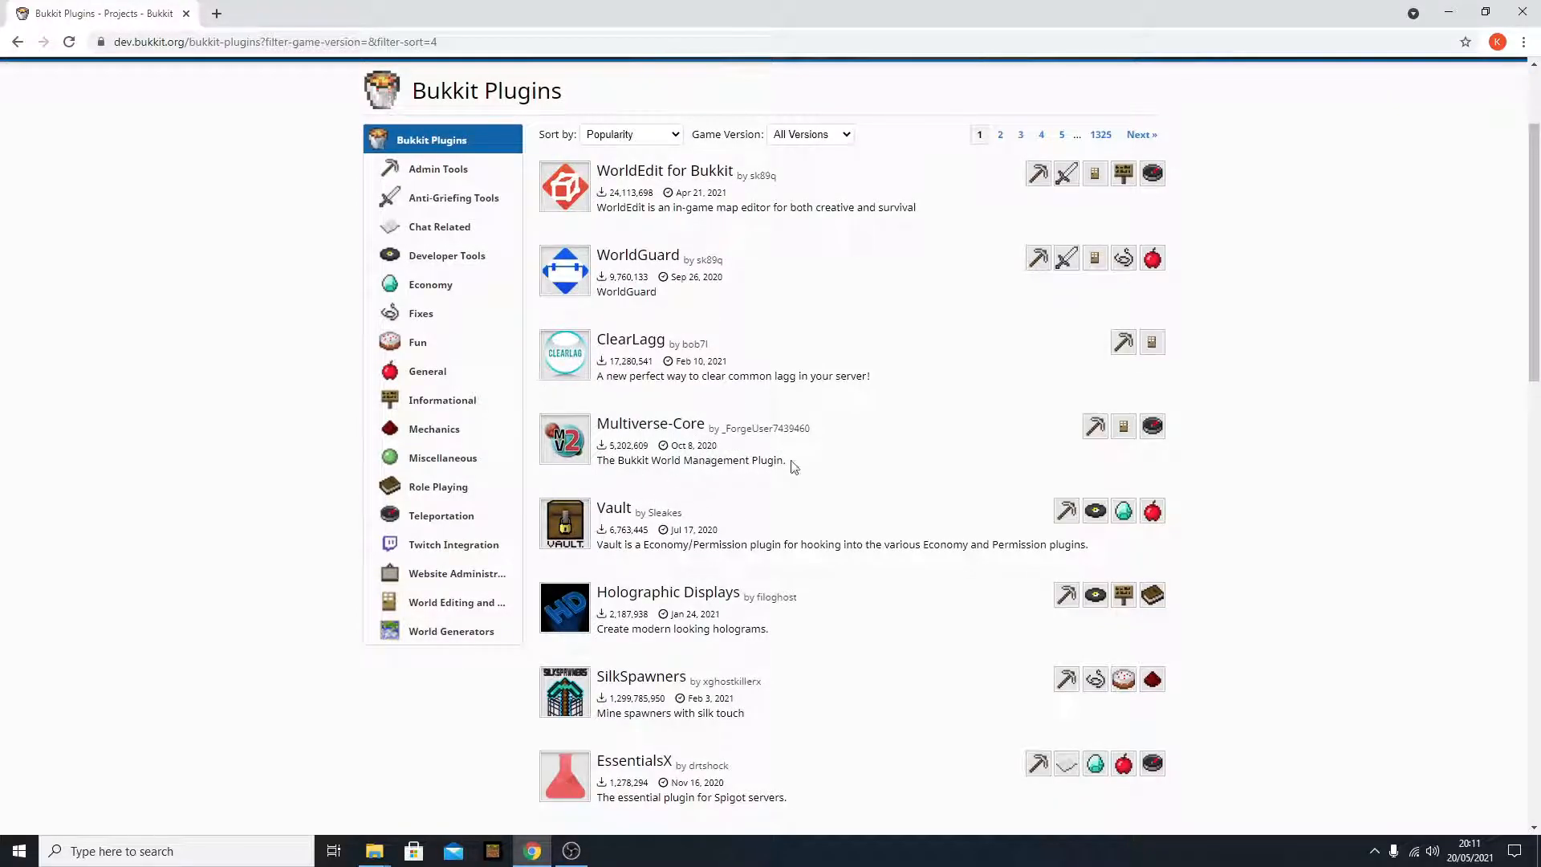
pyautogui.moveTo(809, 483)
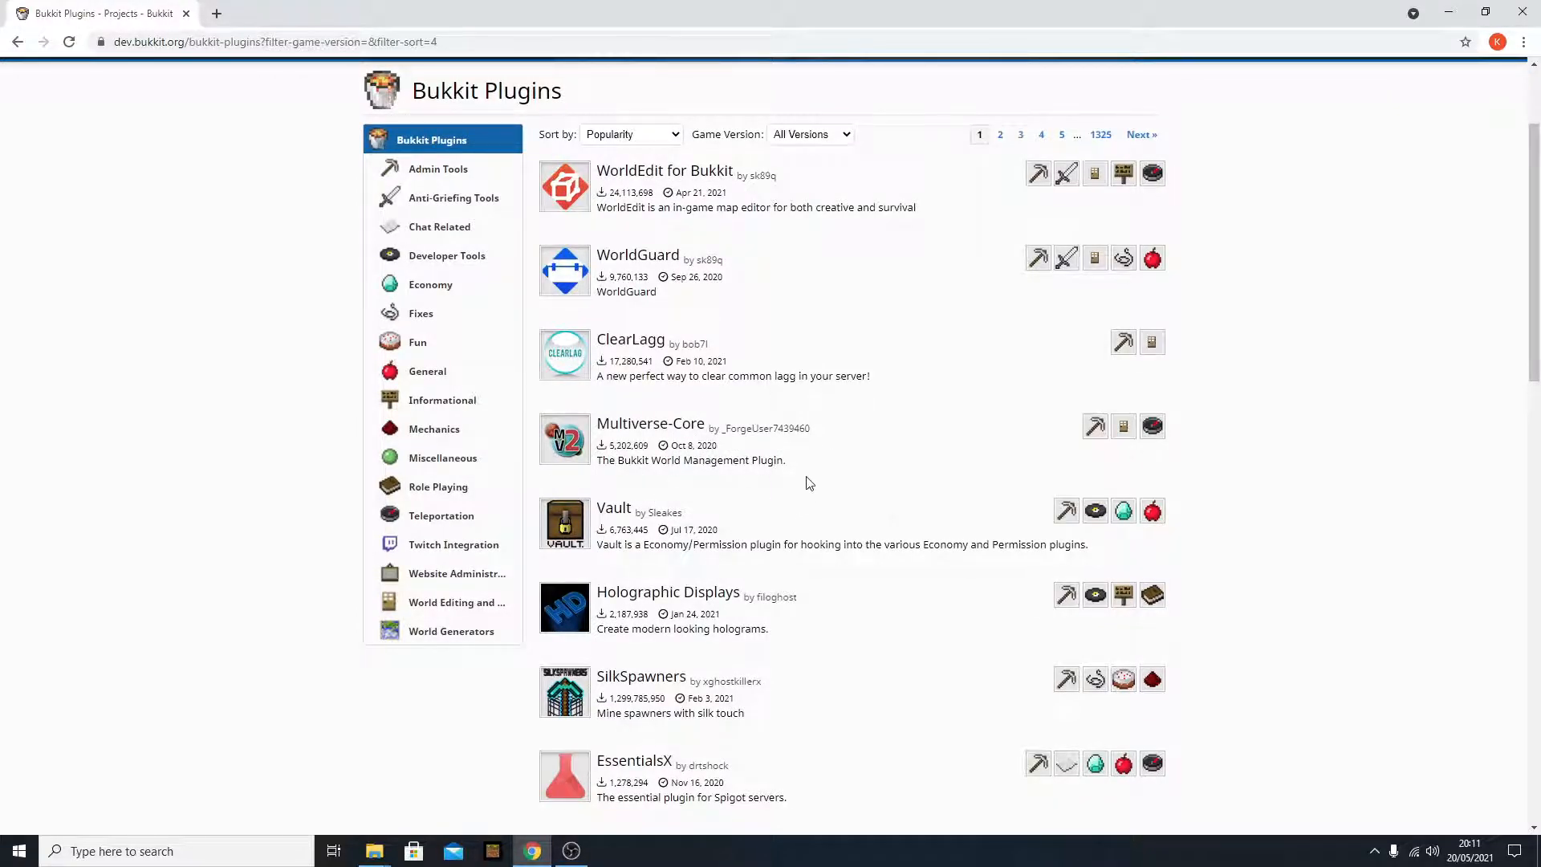
pyautogui.scroll(-3)
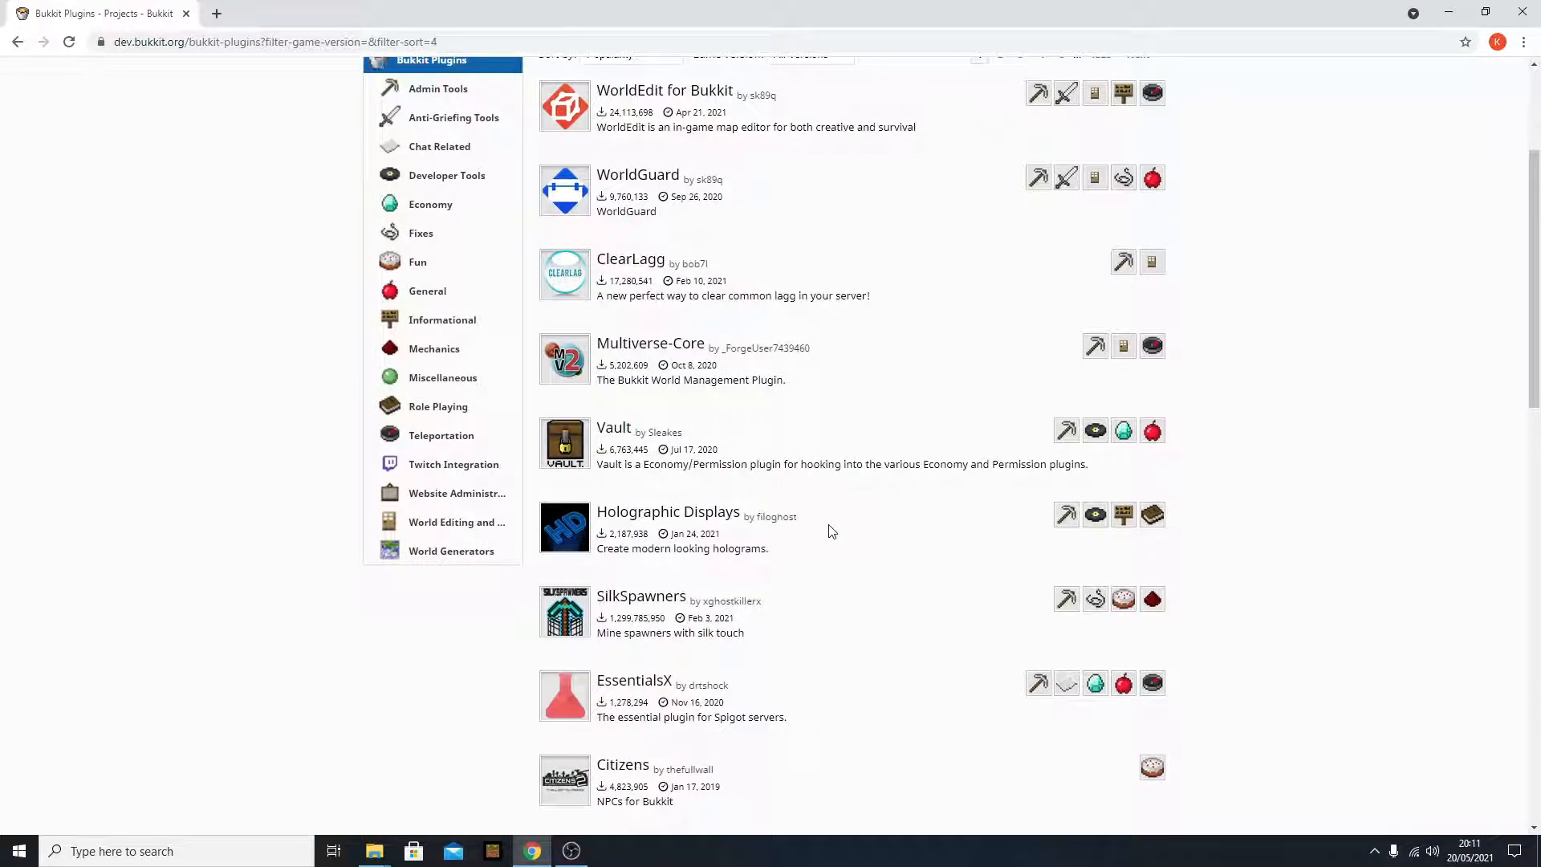
pyautogui.moveTo(821, 531)
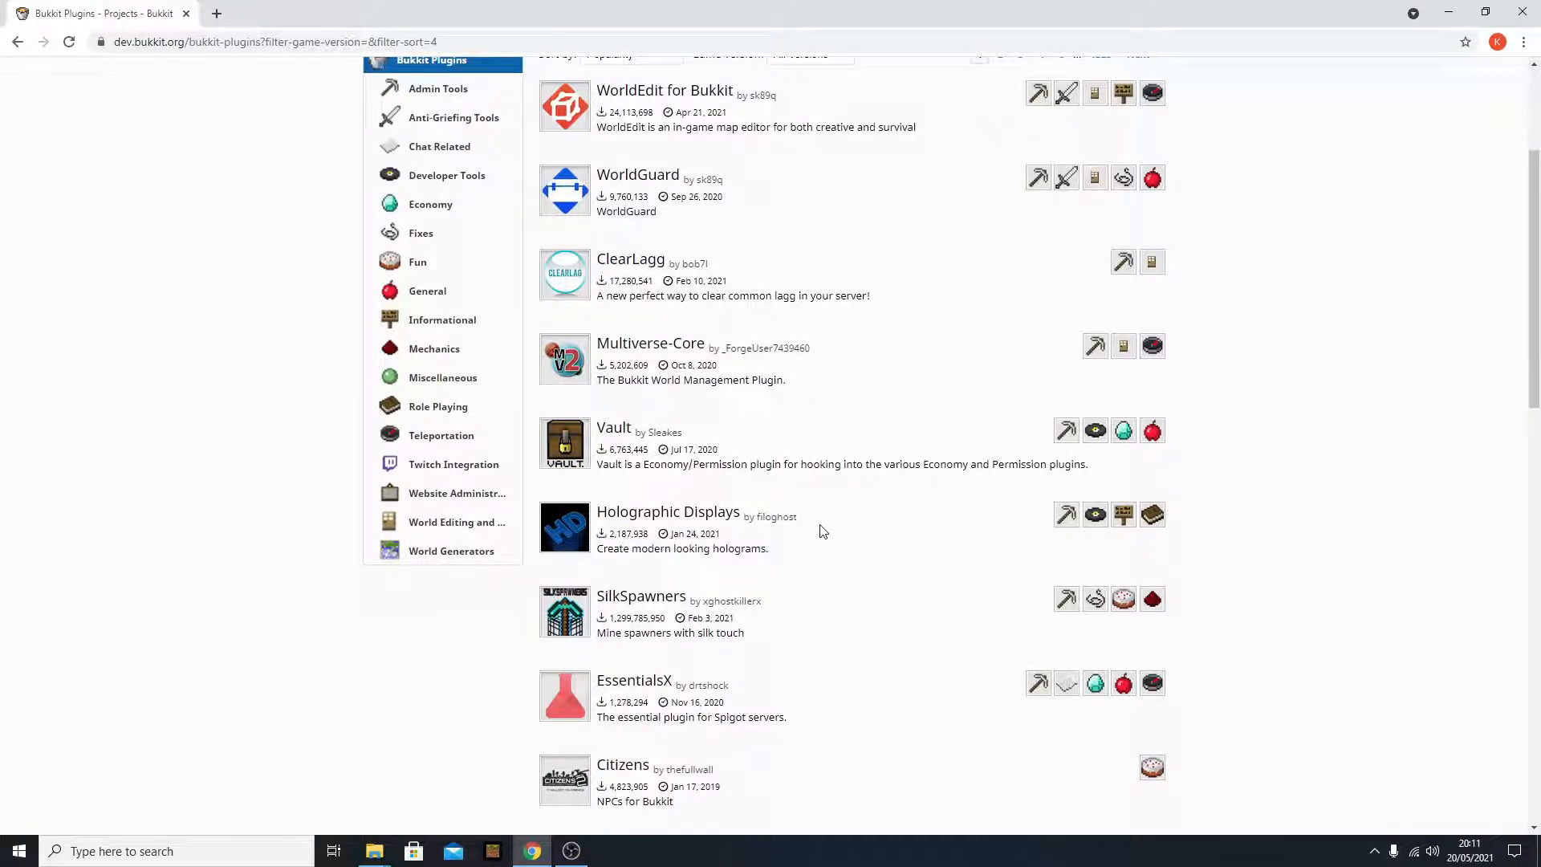
pyautogui.scroll(-3)
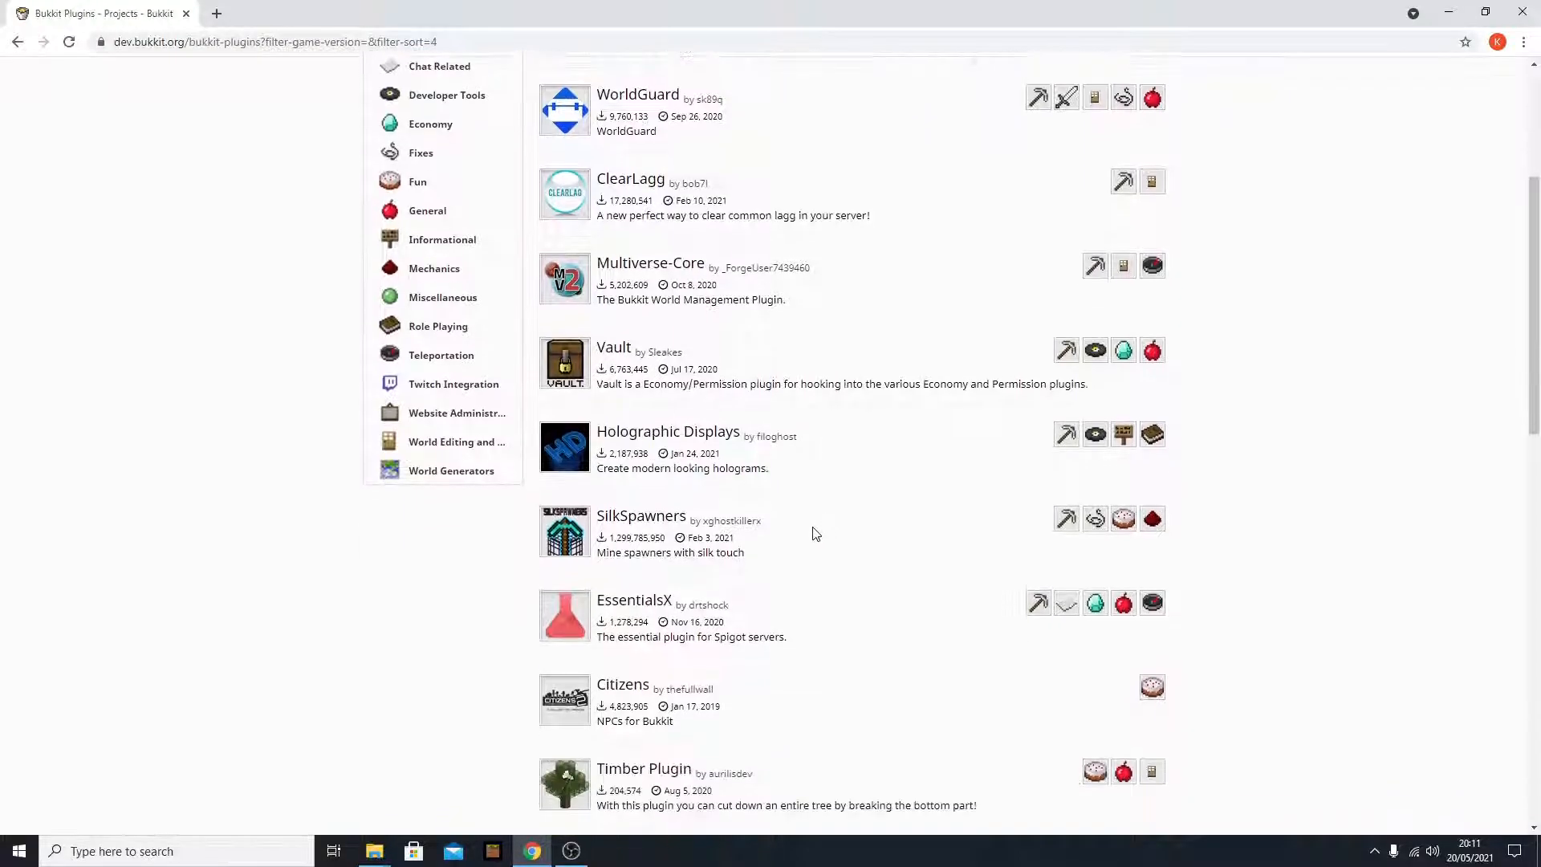
pyautogui.moveTo(769, 541)
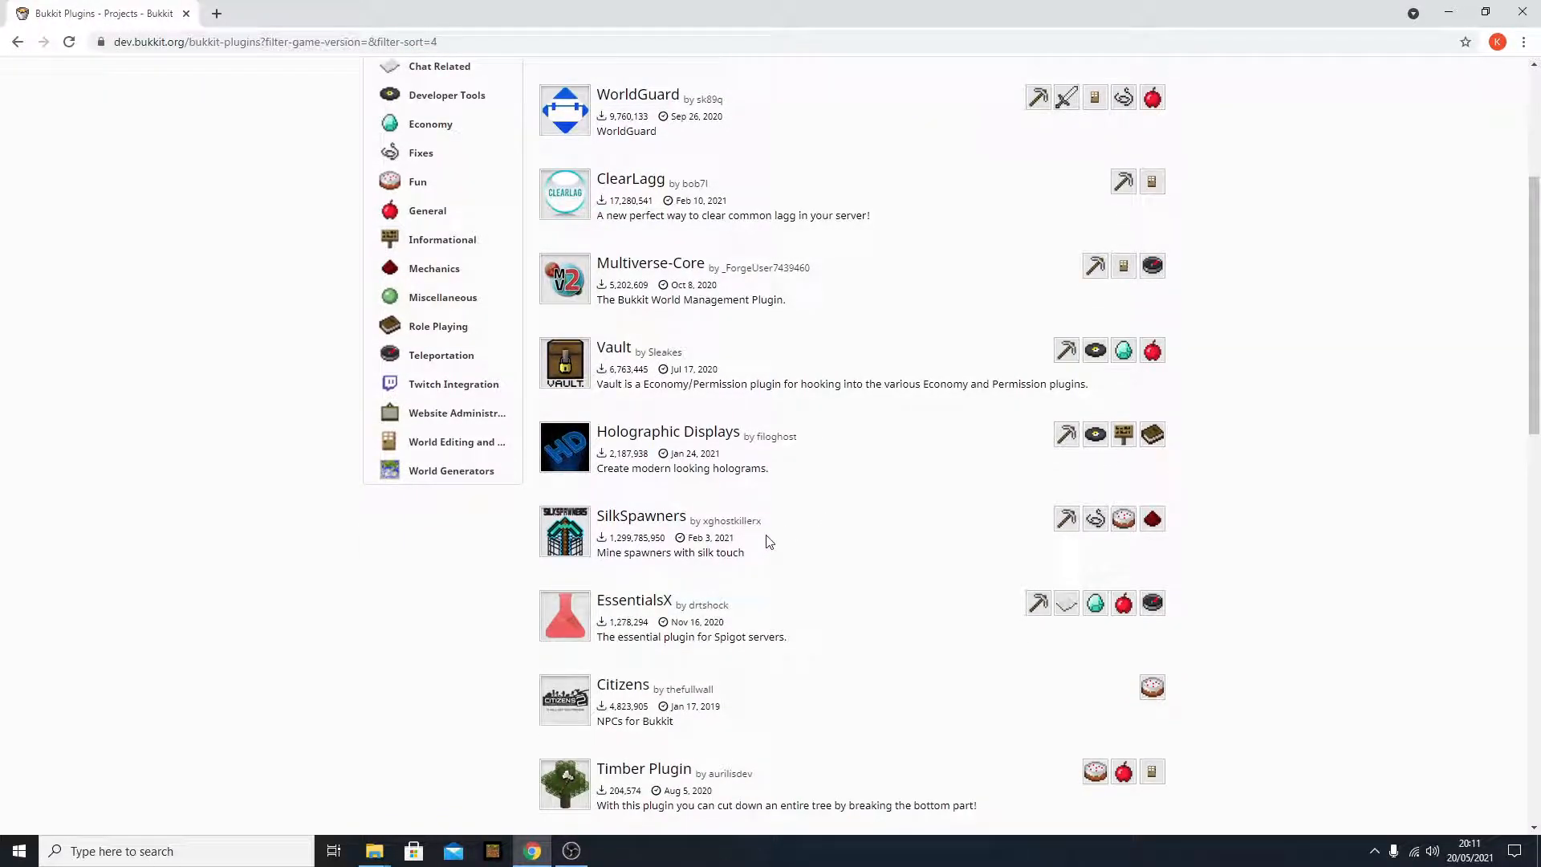
pyautogui.scroll(-3)
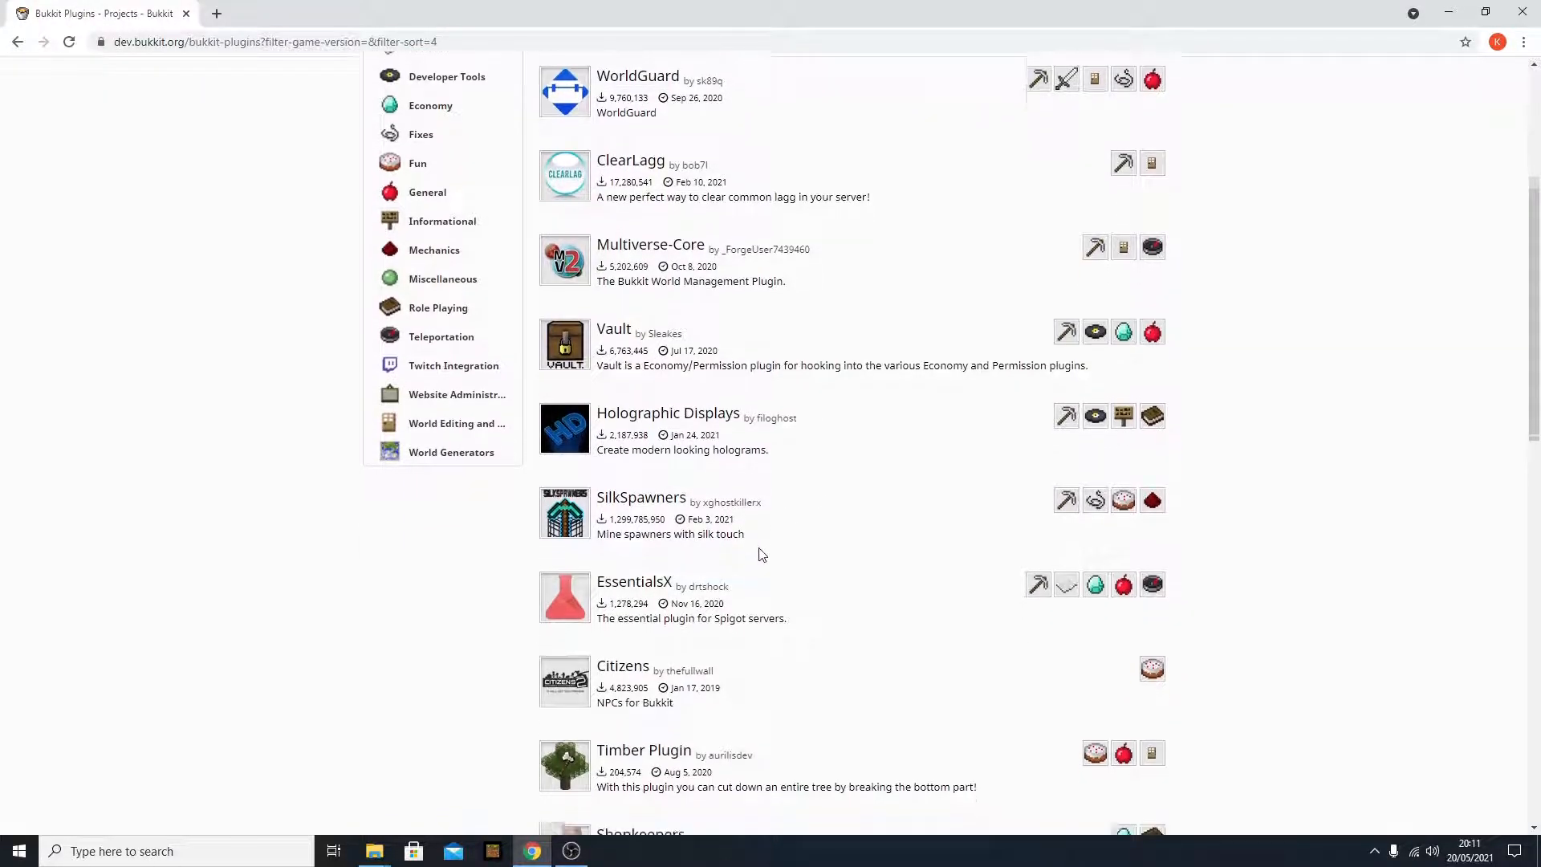
pyautogui.scroll(-3)
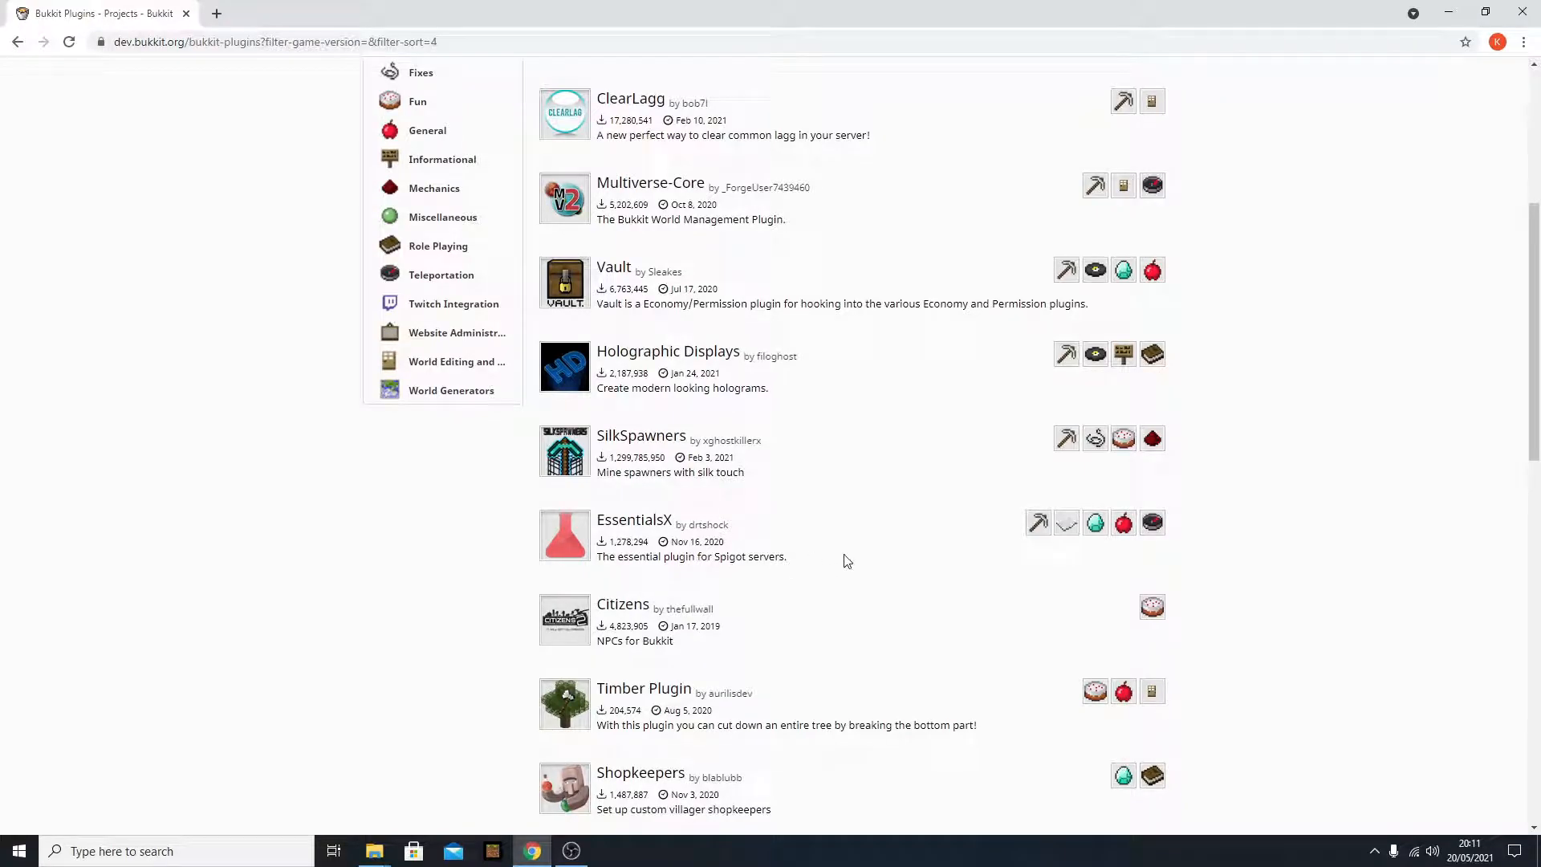
pyautogui.scroll(-3)
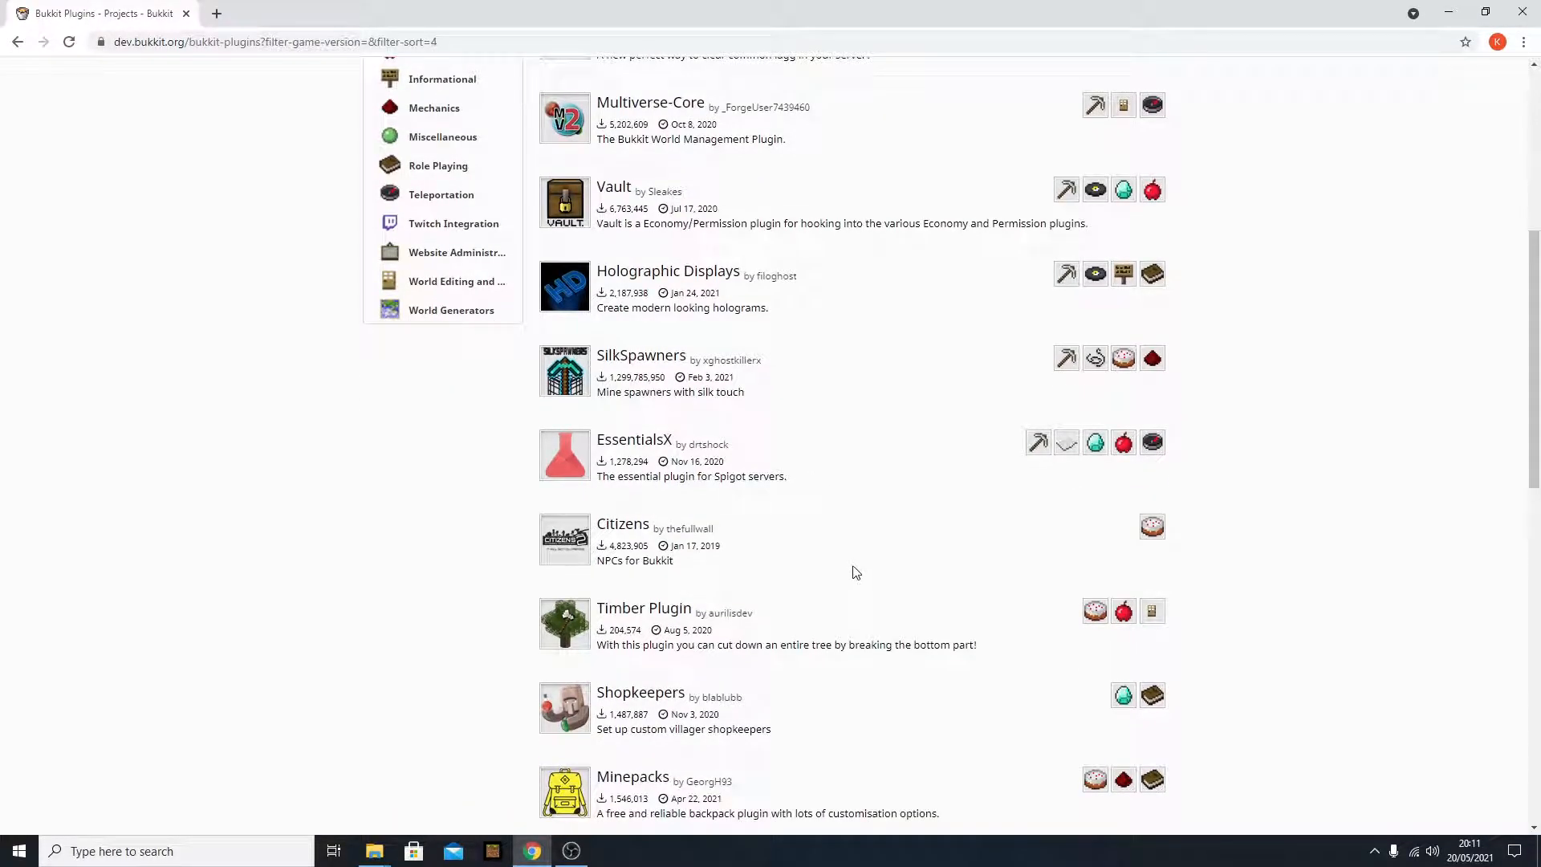
pyautogui.moveTo(847, 576)
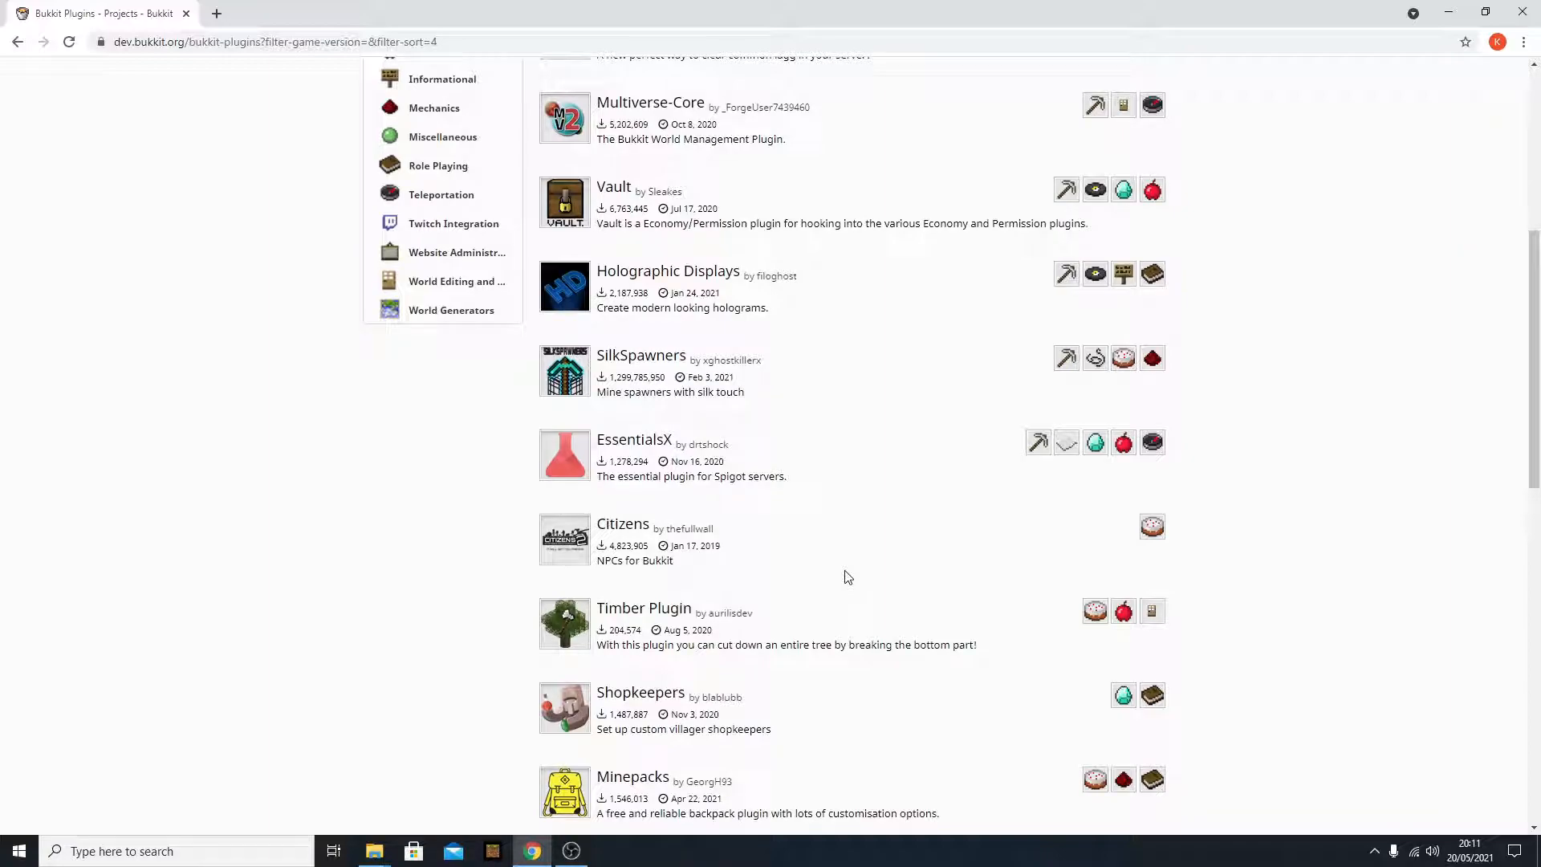
pyautogui.moveTo(1150, 612)
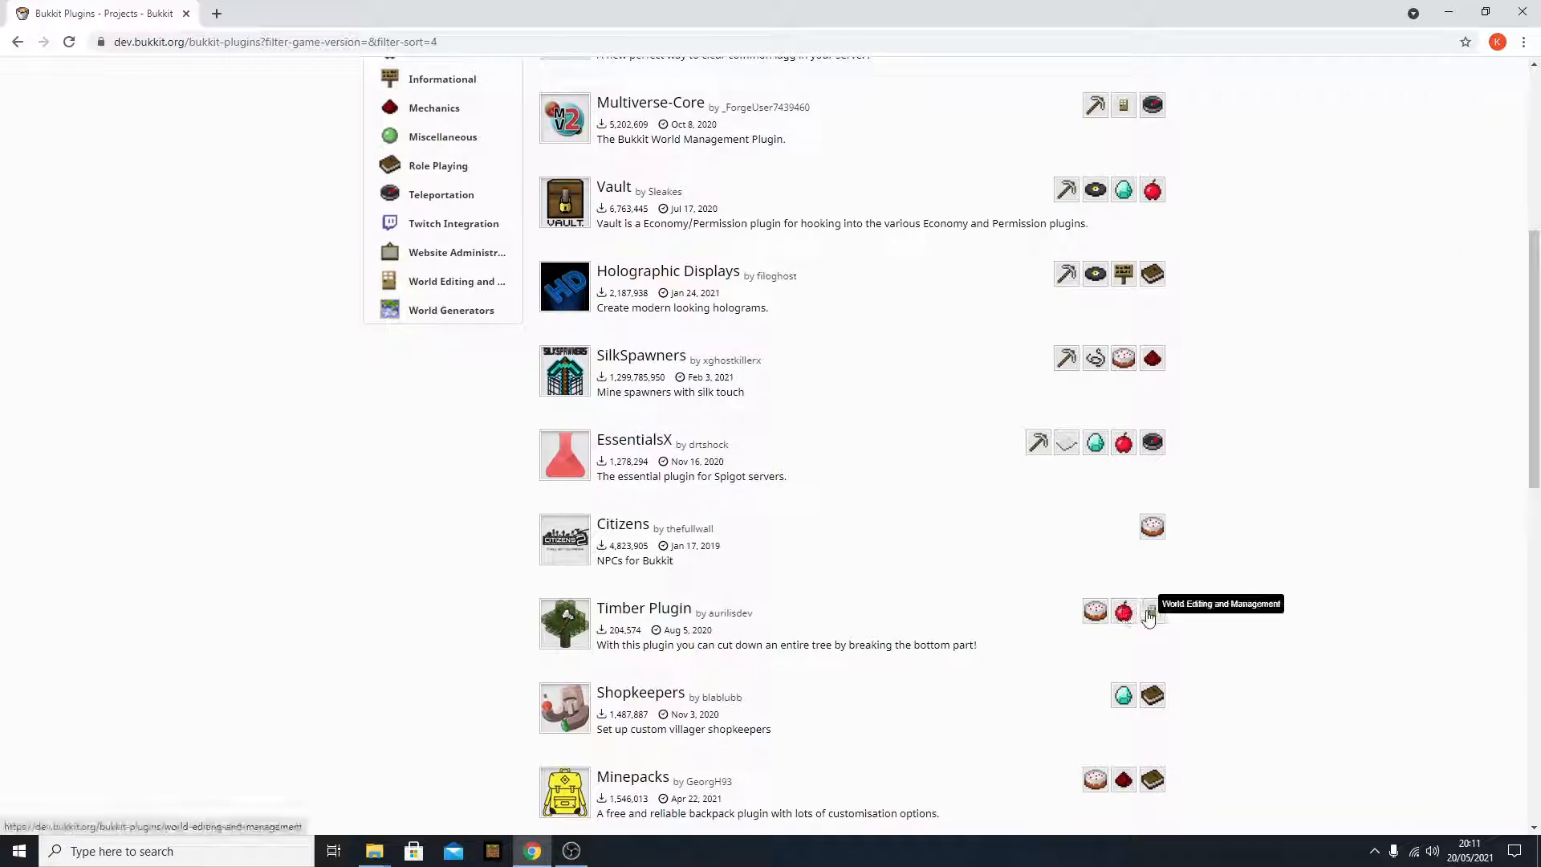
pyautogui.moveTo(1272, 587)
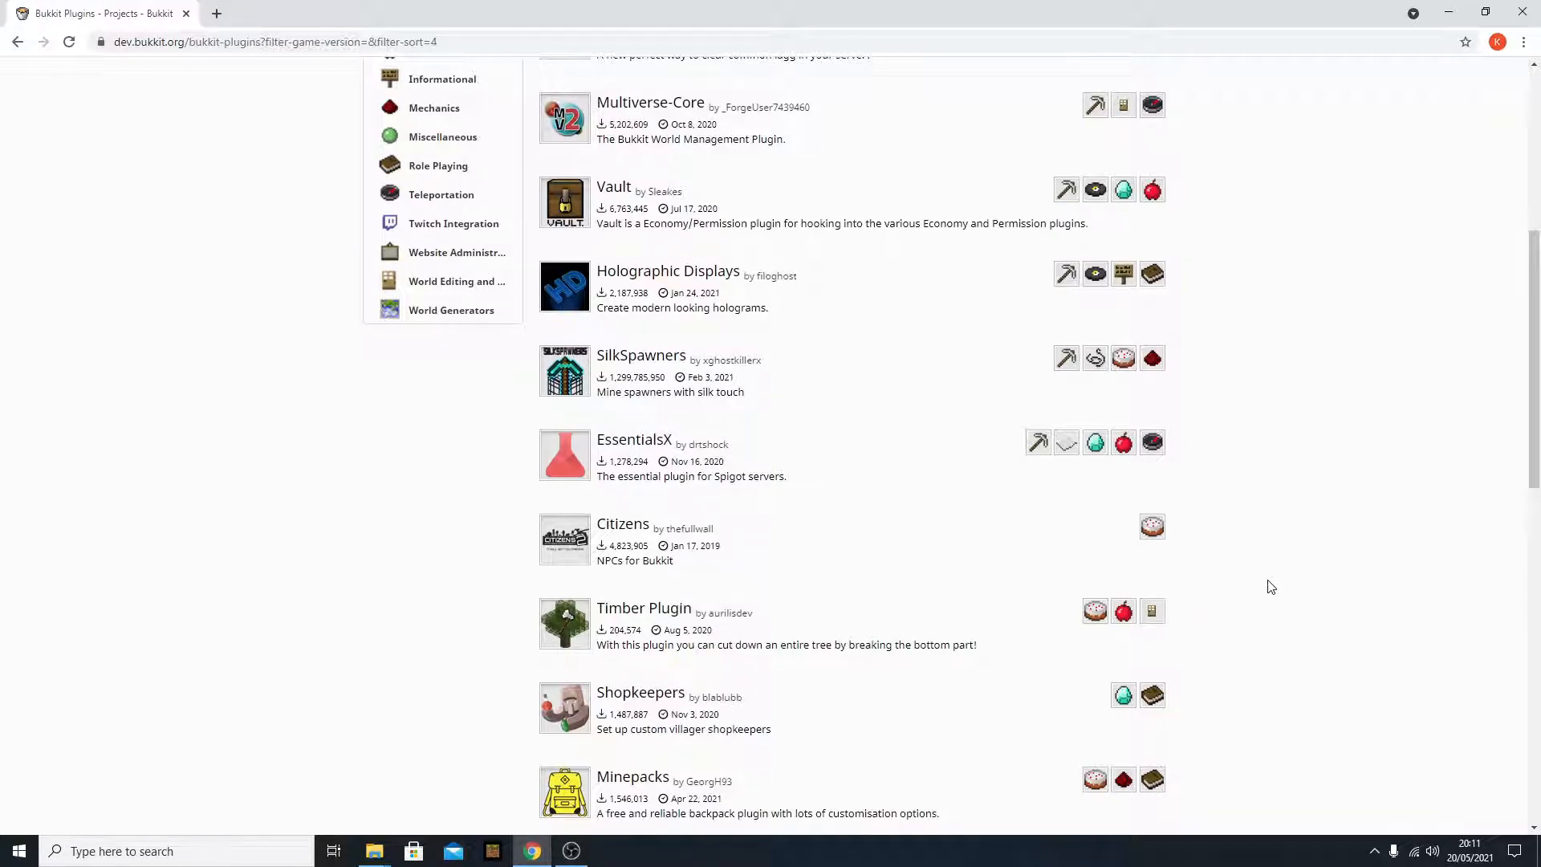
pyautogui.scroll(-3)
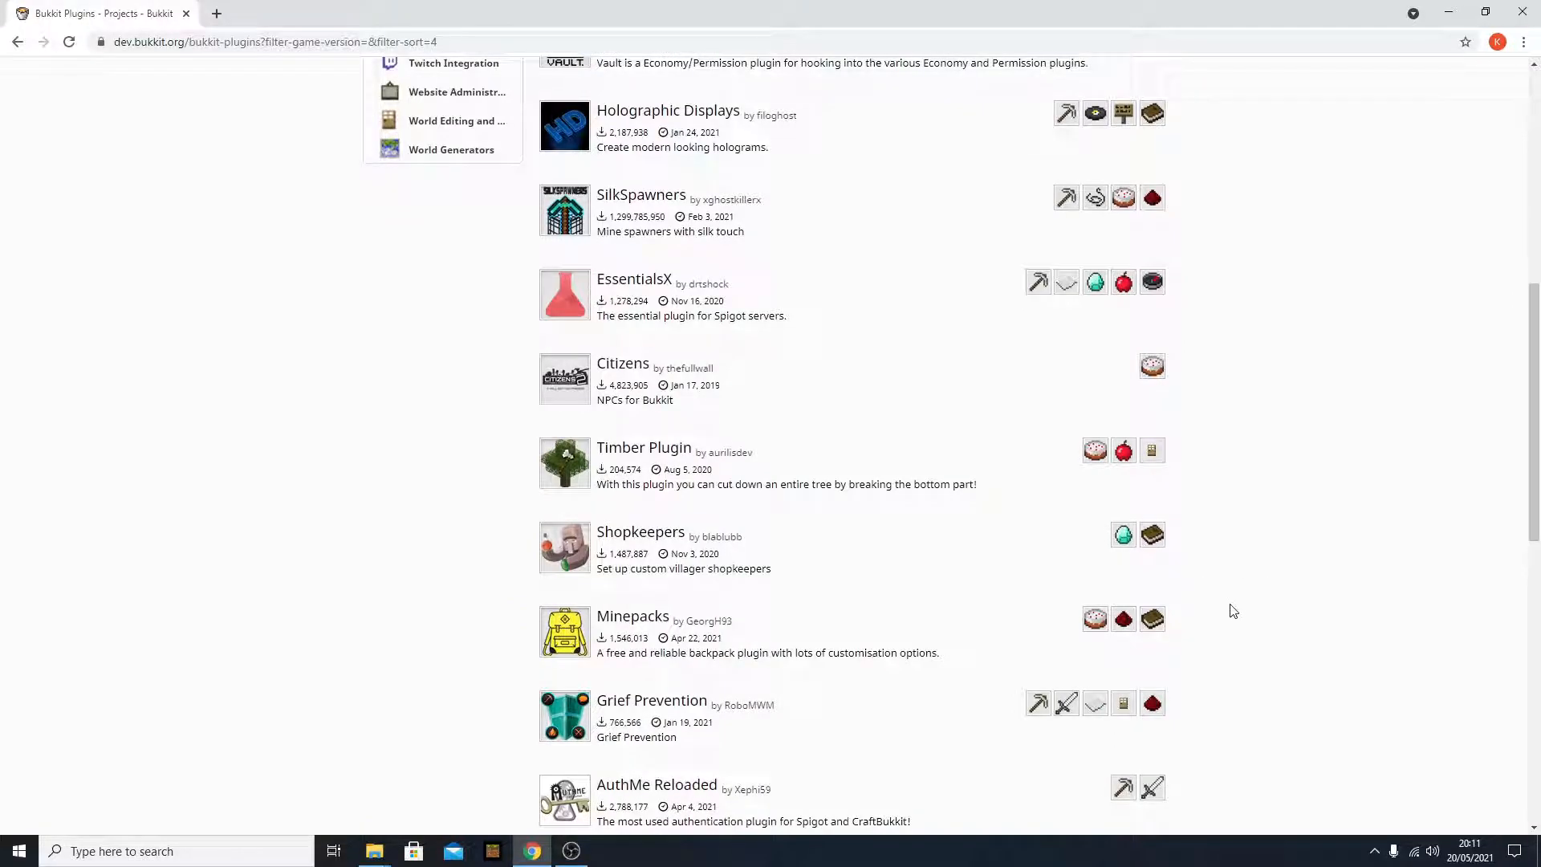
pyautogui.moveTo(960, 593)
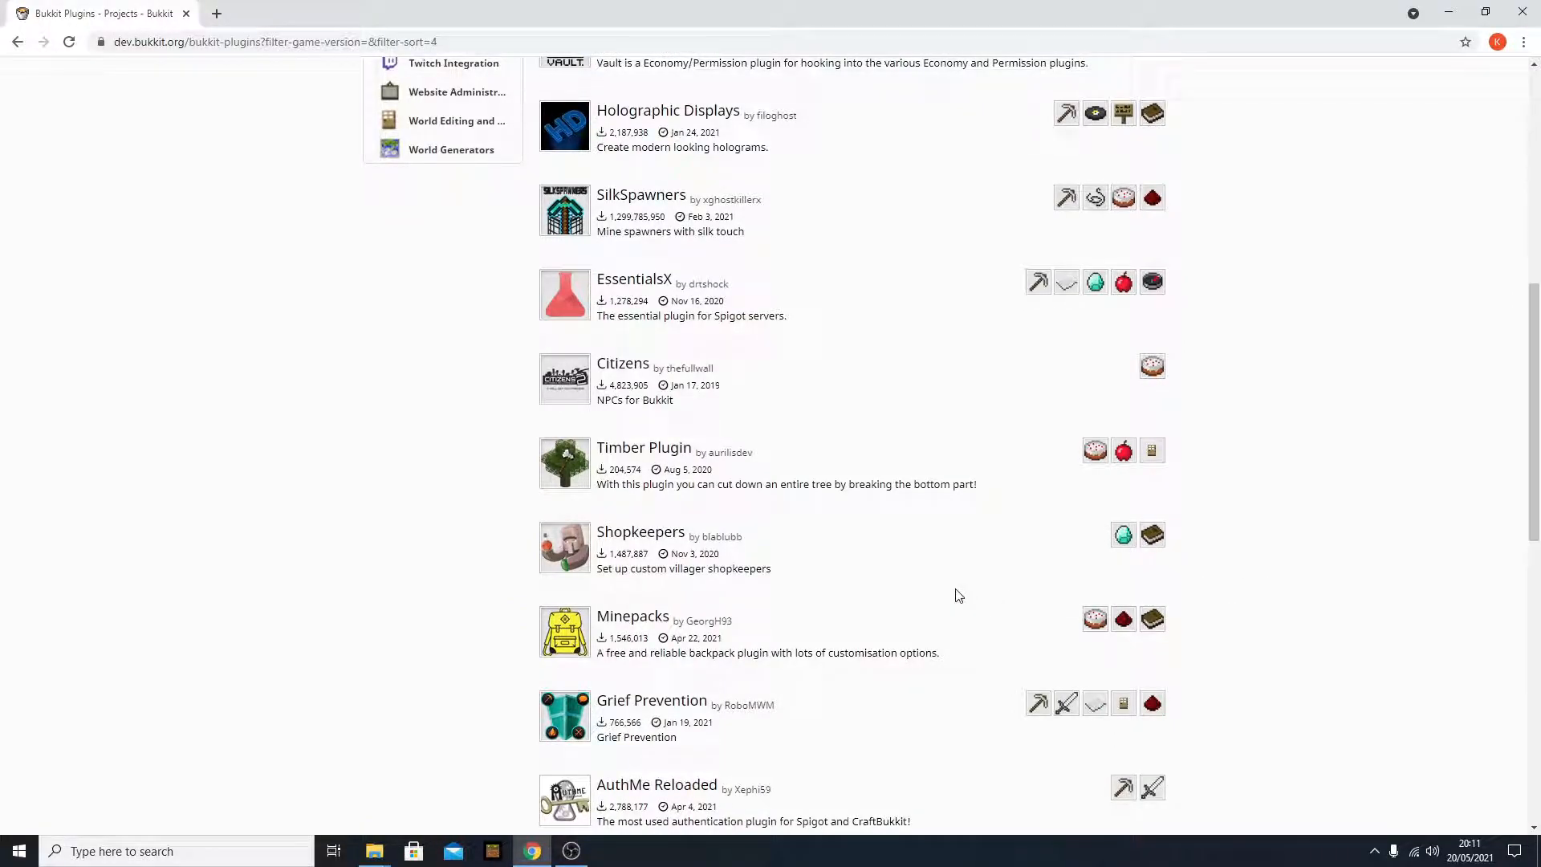
pyautogui.scroll(-3)
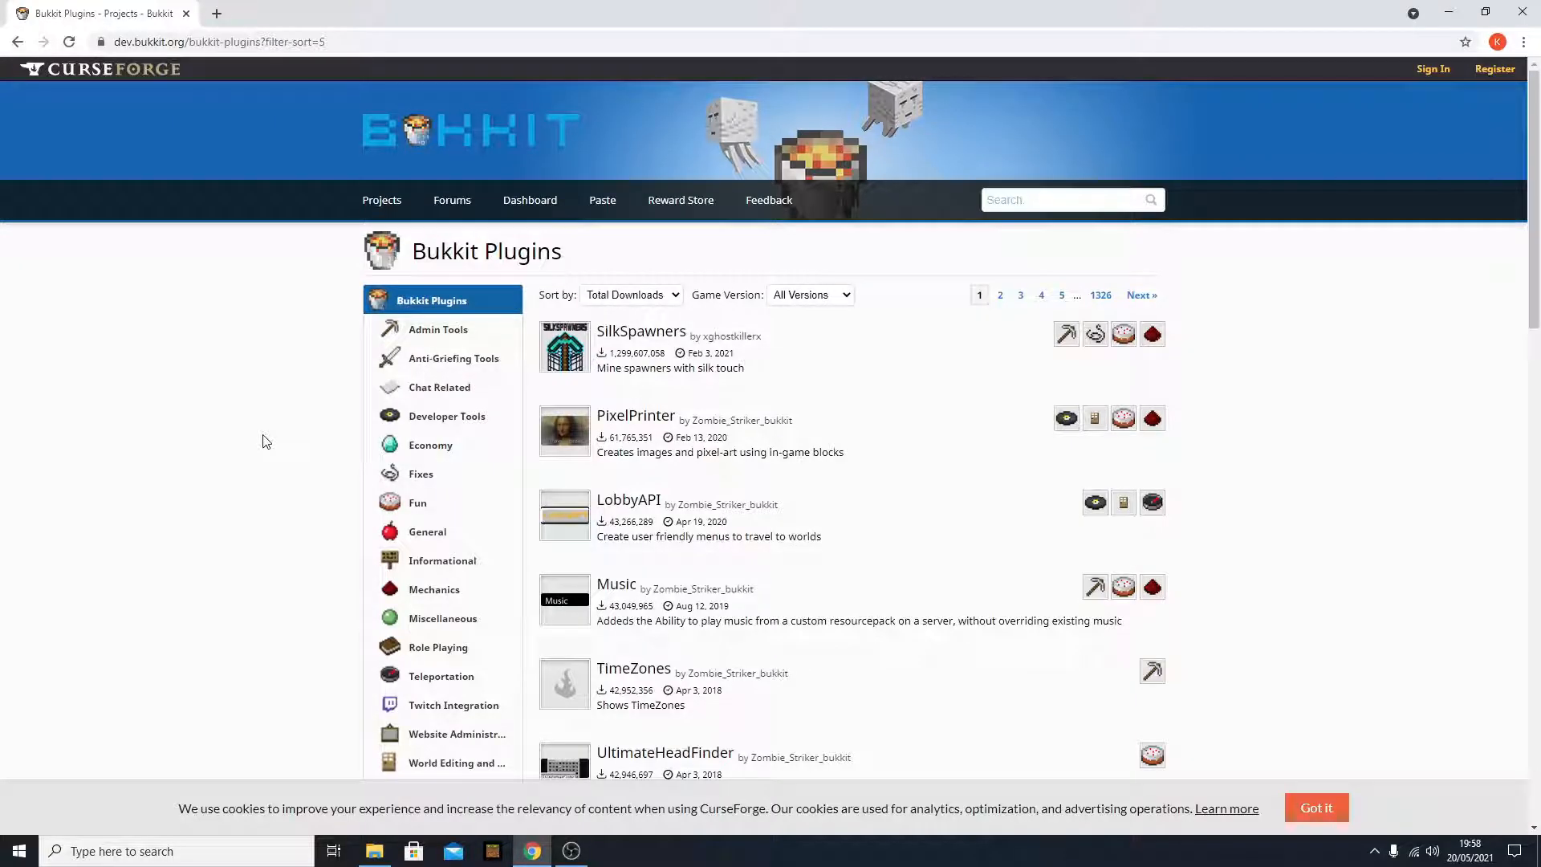
pyautogui.moveTo(88, 411)
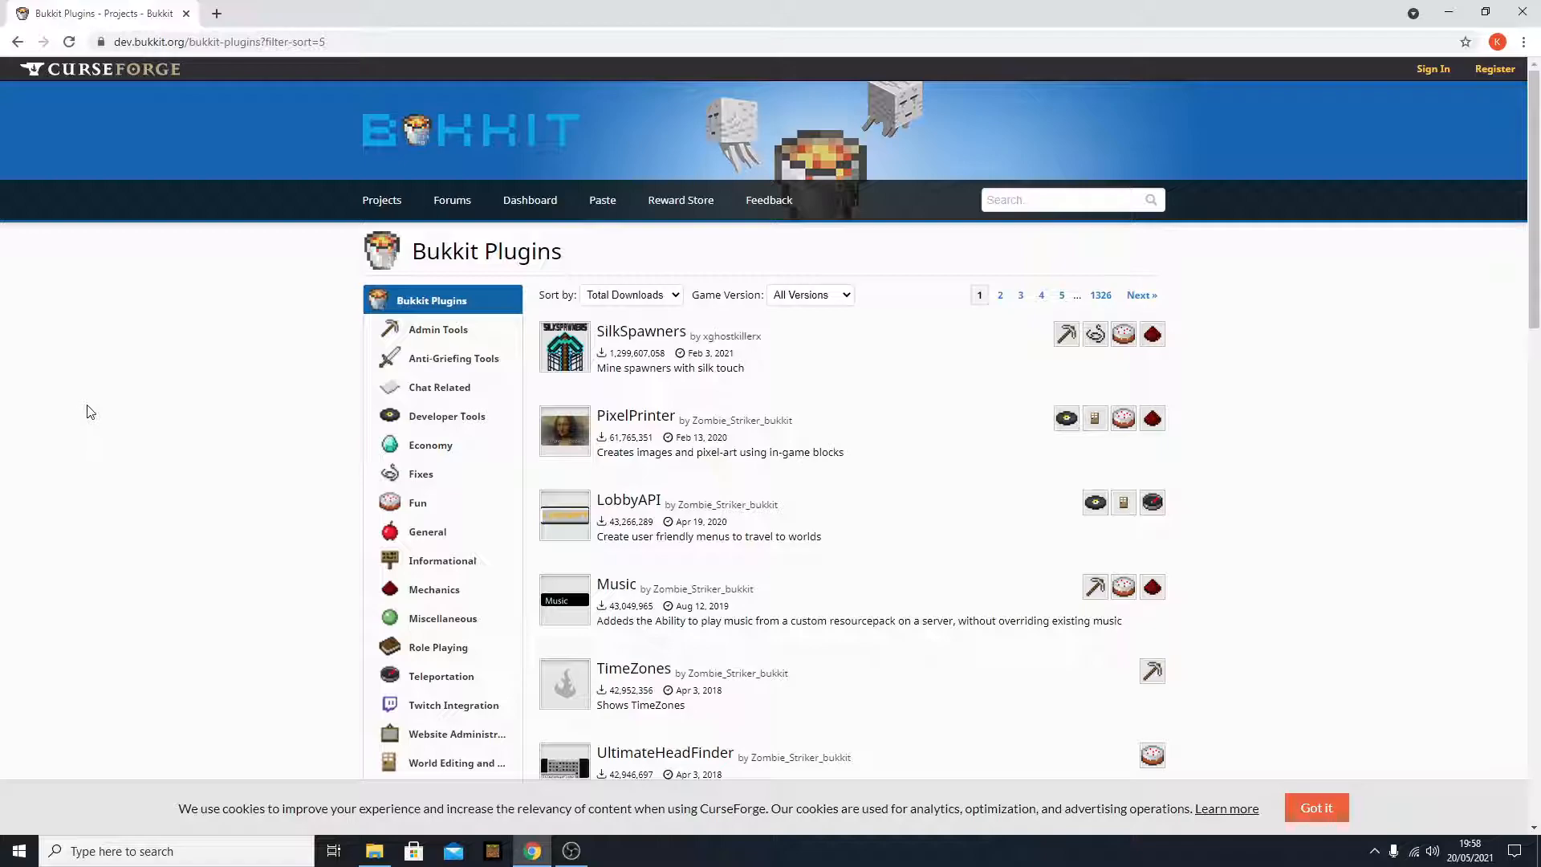
pyautogui.moveTo(250, 99)
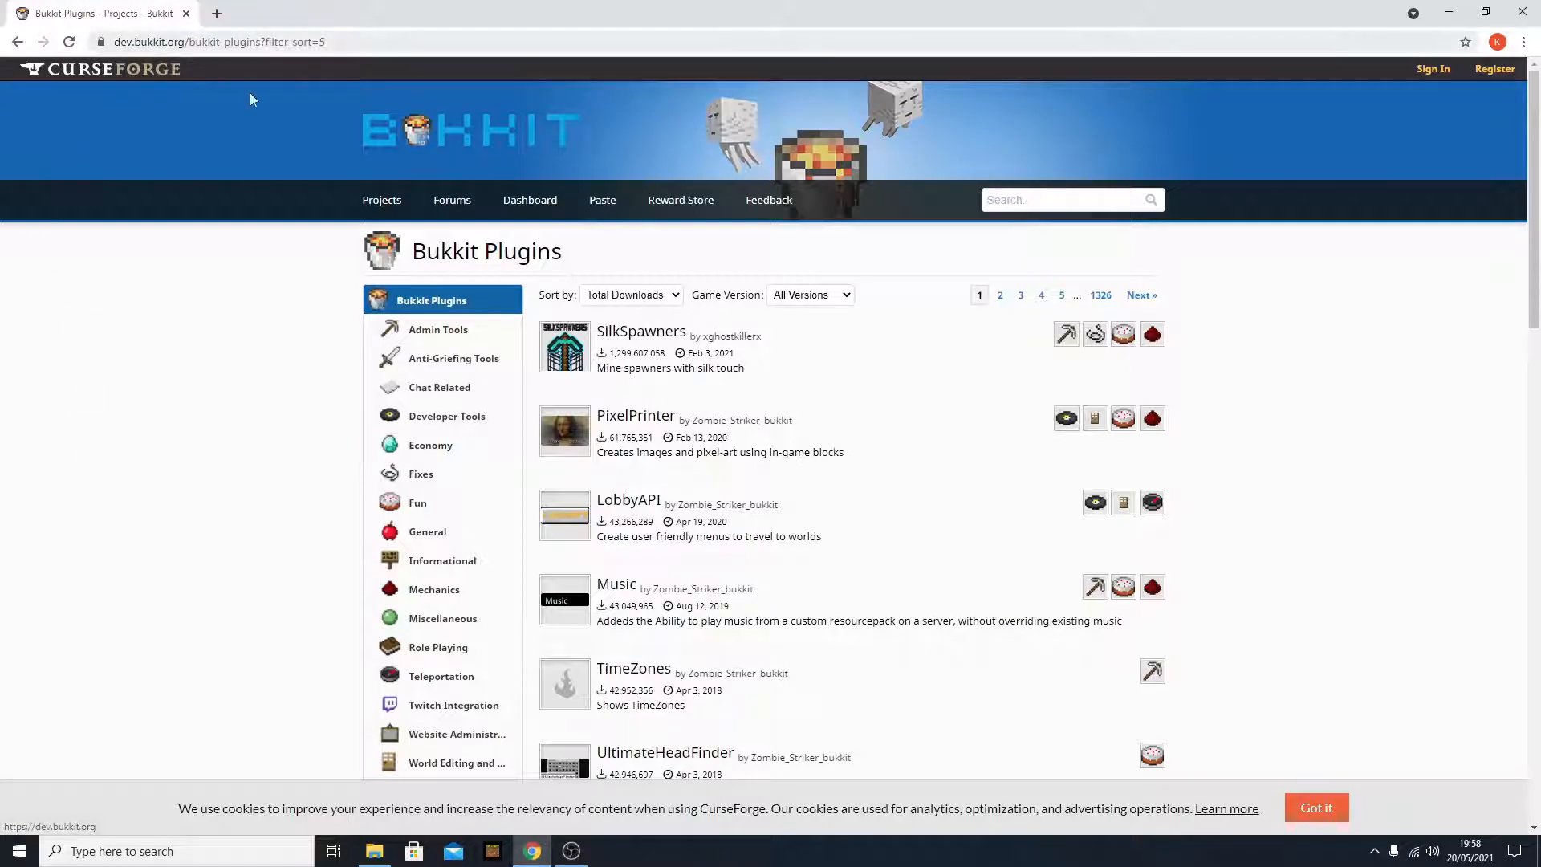
pyautogui.moveTo(204, 204)
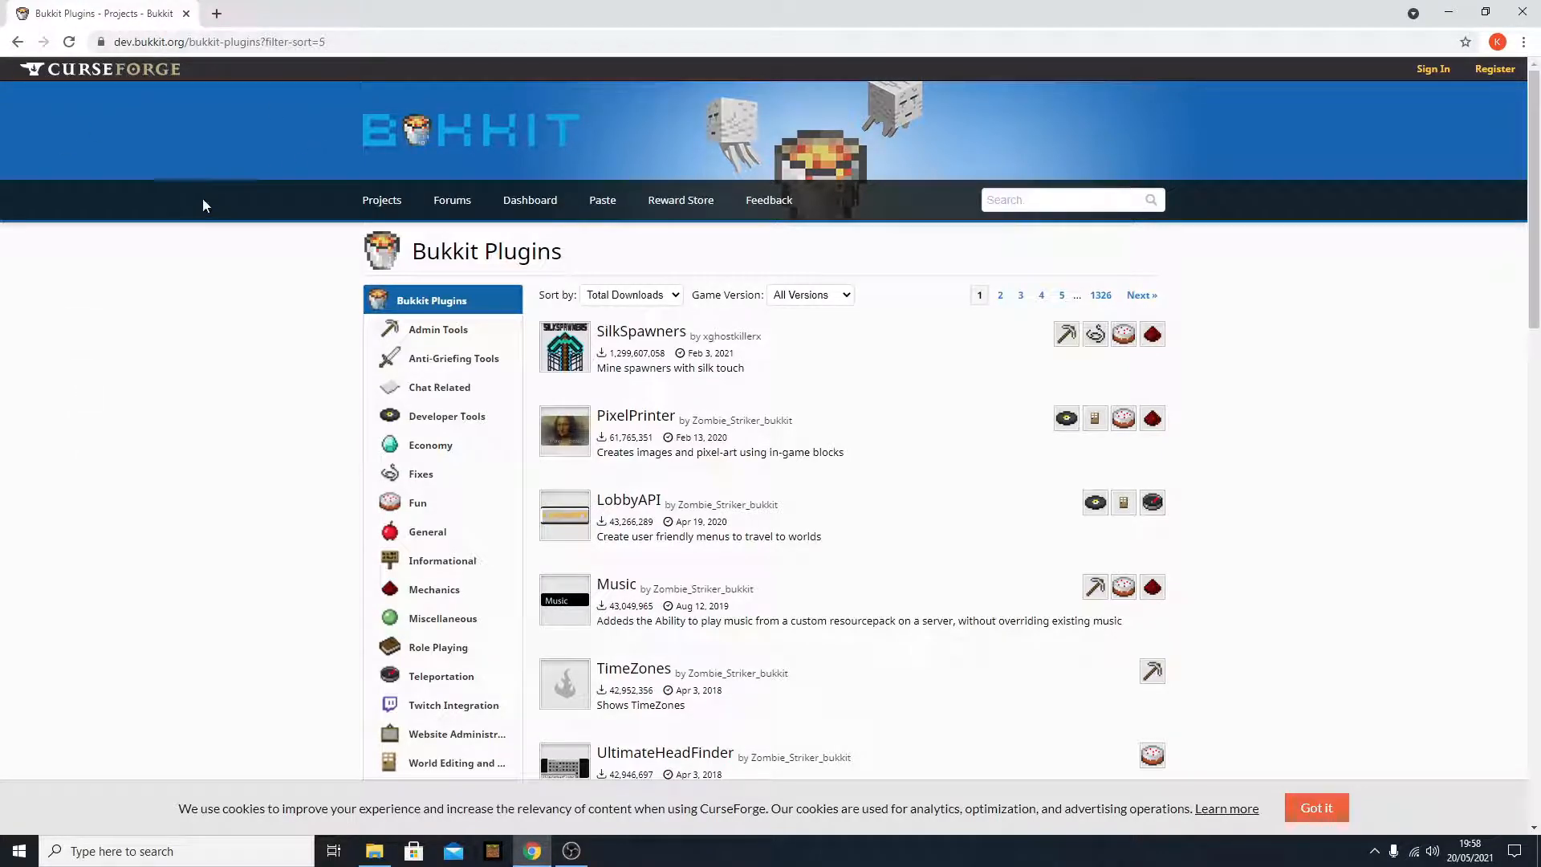
pyautogui.scroll(-3)
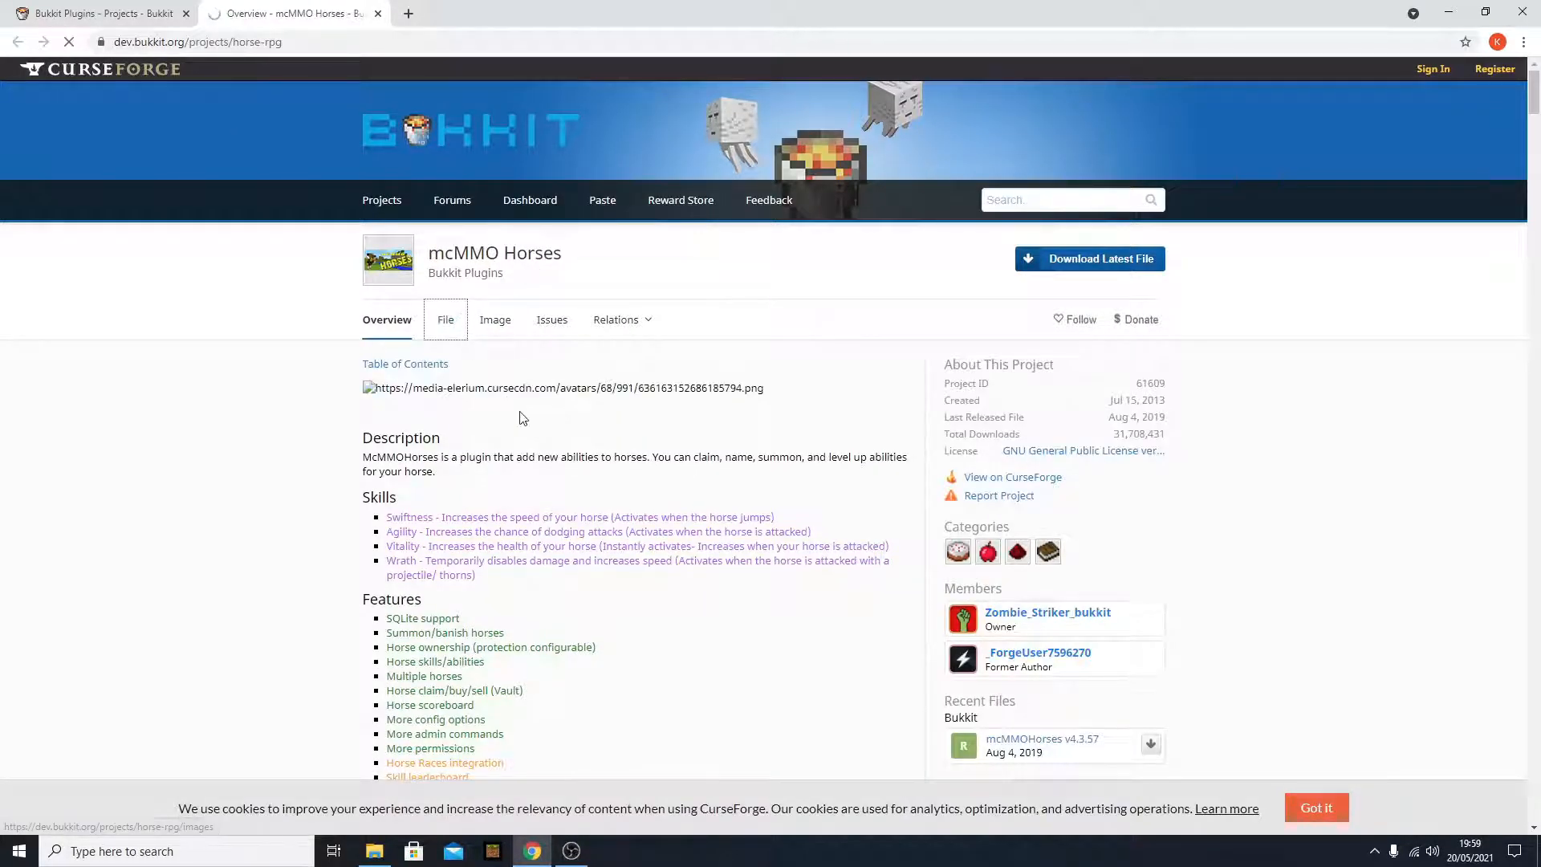
# - Download mcMMOHorses v4.3.57 from the File list and save it to C:\_minecraft\youtube
pyautogui.click(444, 320)
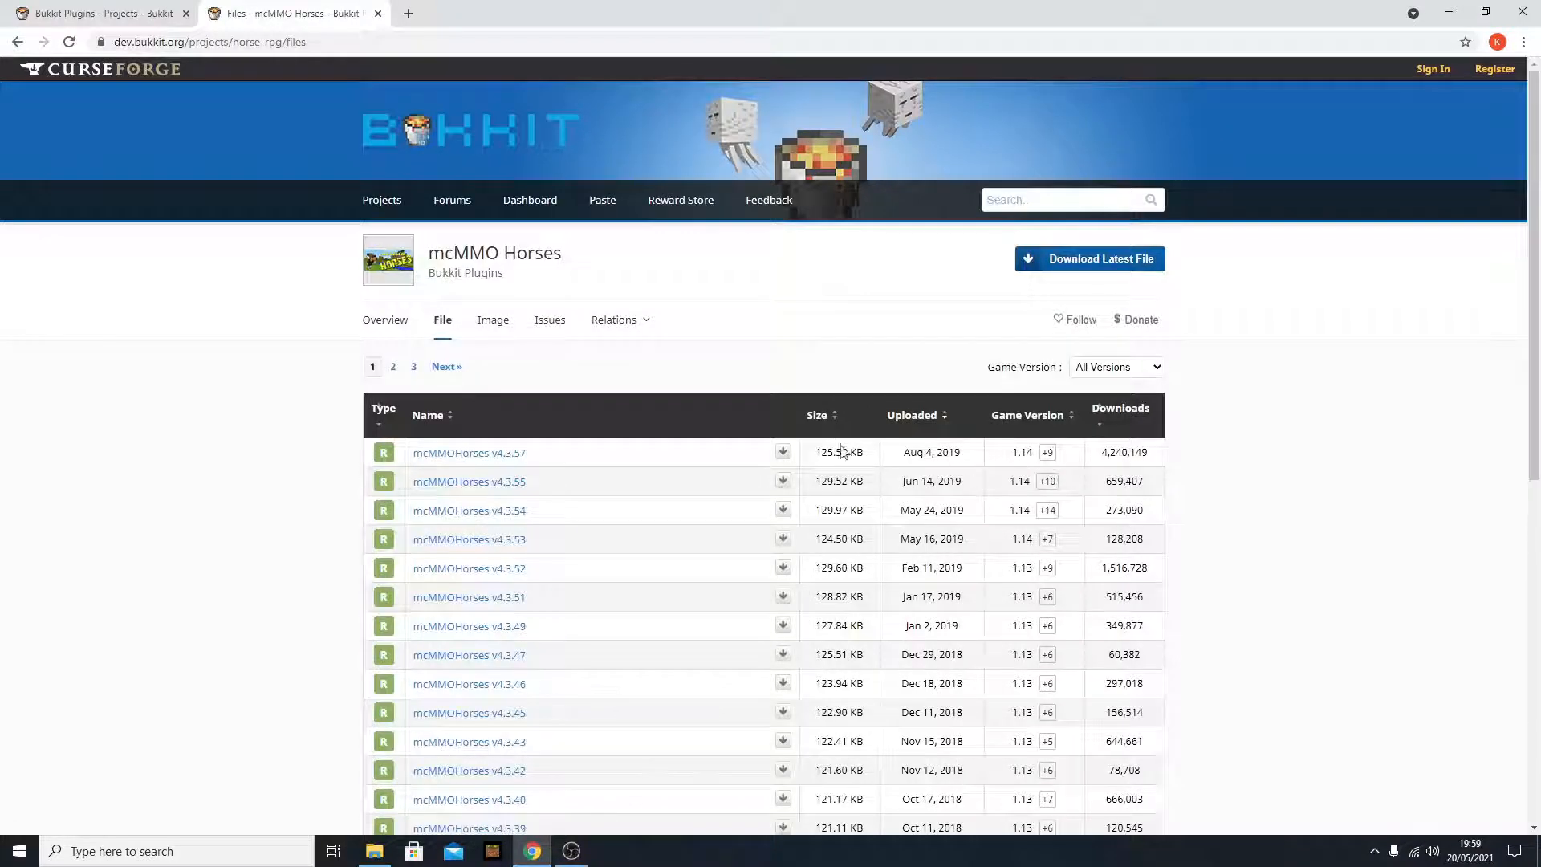
pyautogui.click(783, 453)
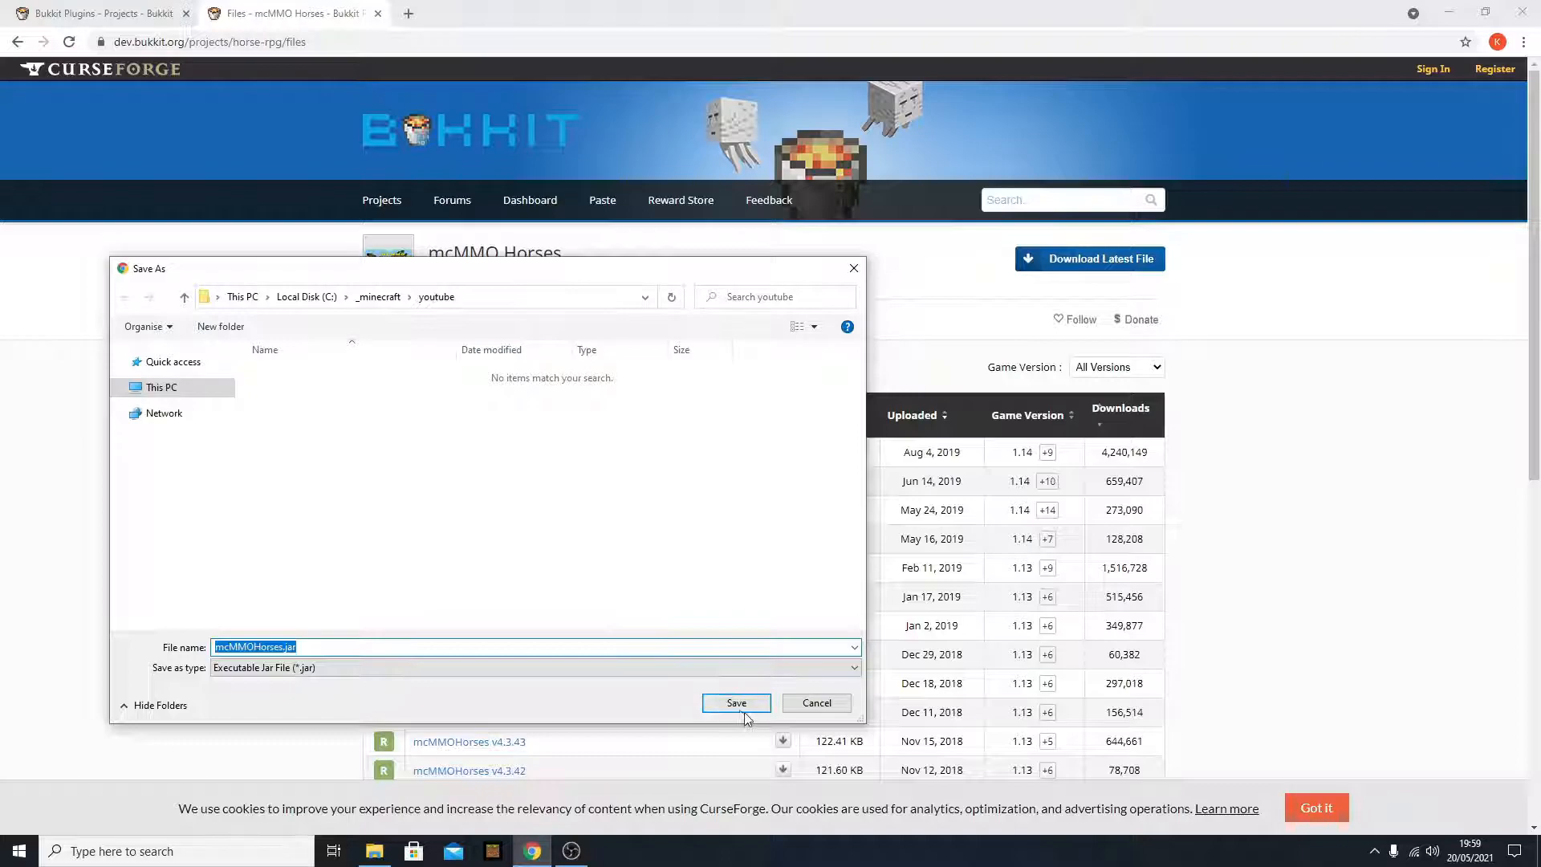
pyautogui.click(735, 703)
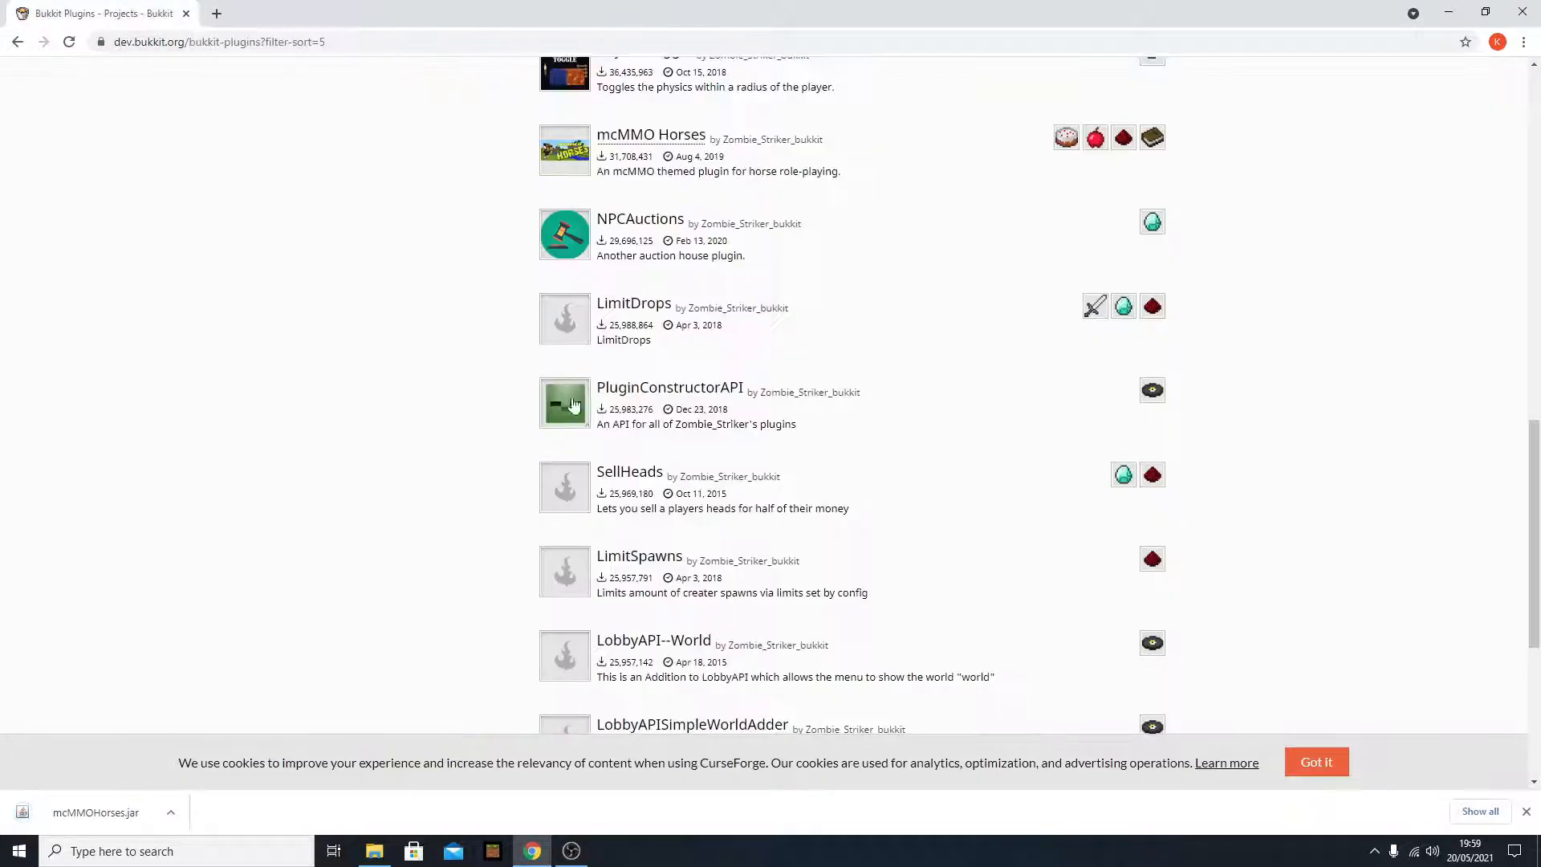
pyautogui.moveTo(392, 825)
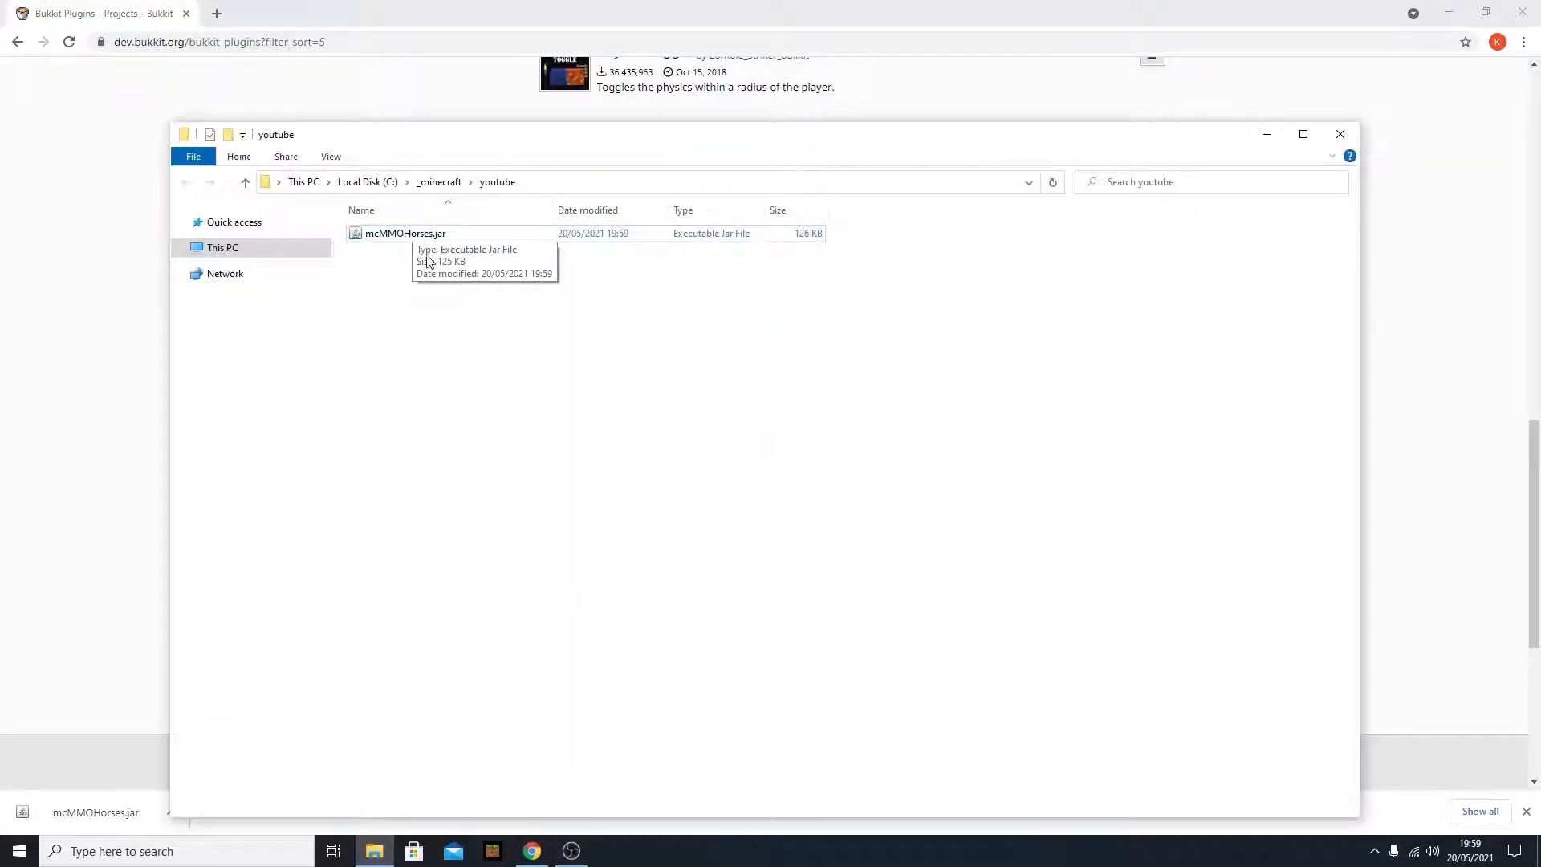
pyautogui.moveTo(439, 273)
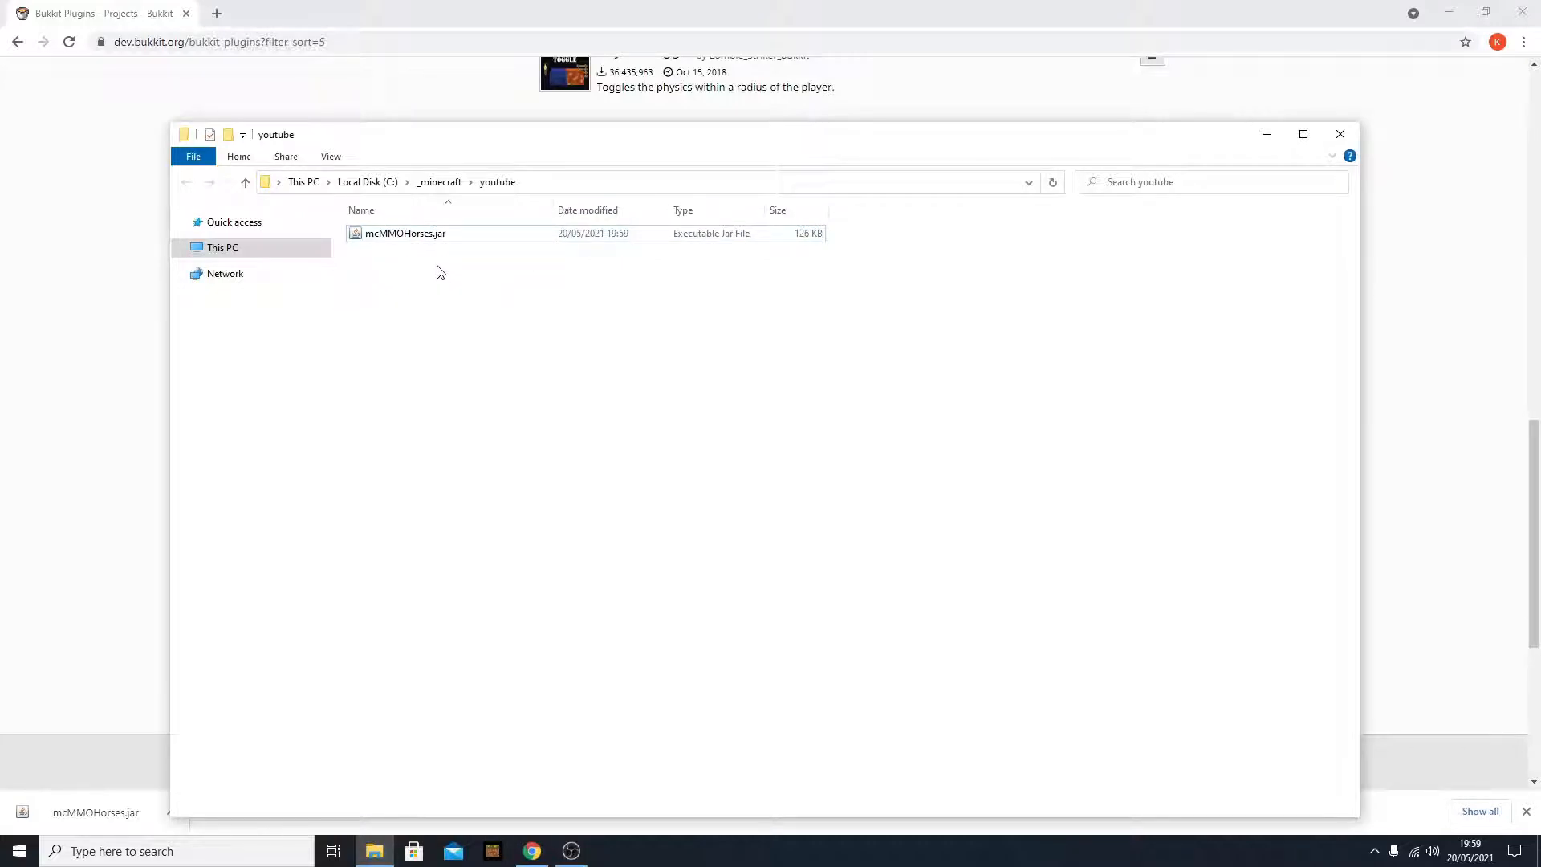
pyautogui.moveTo(404, 233)
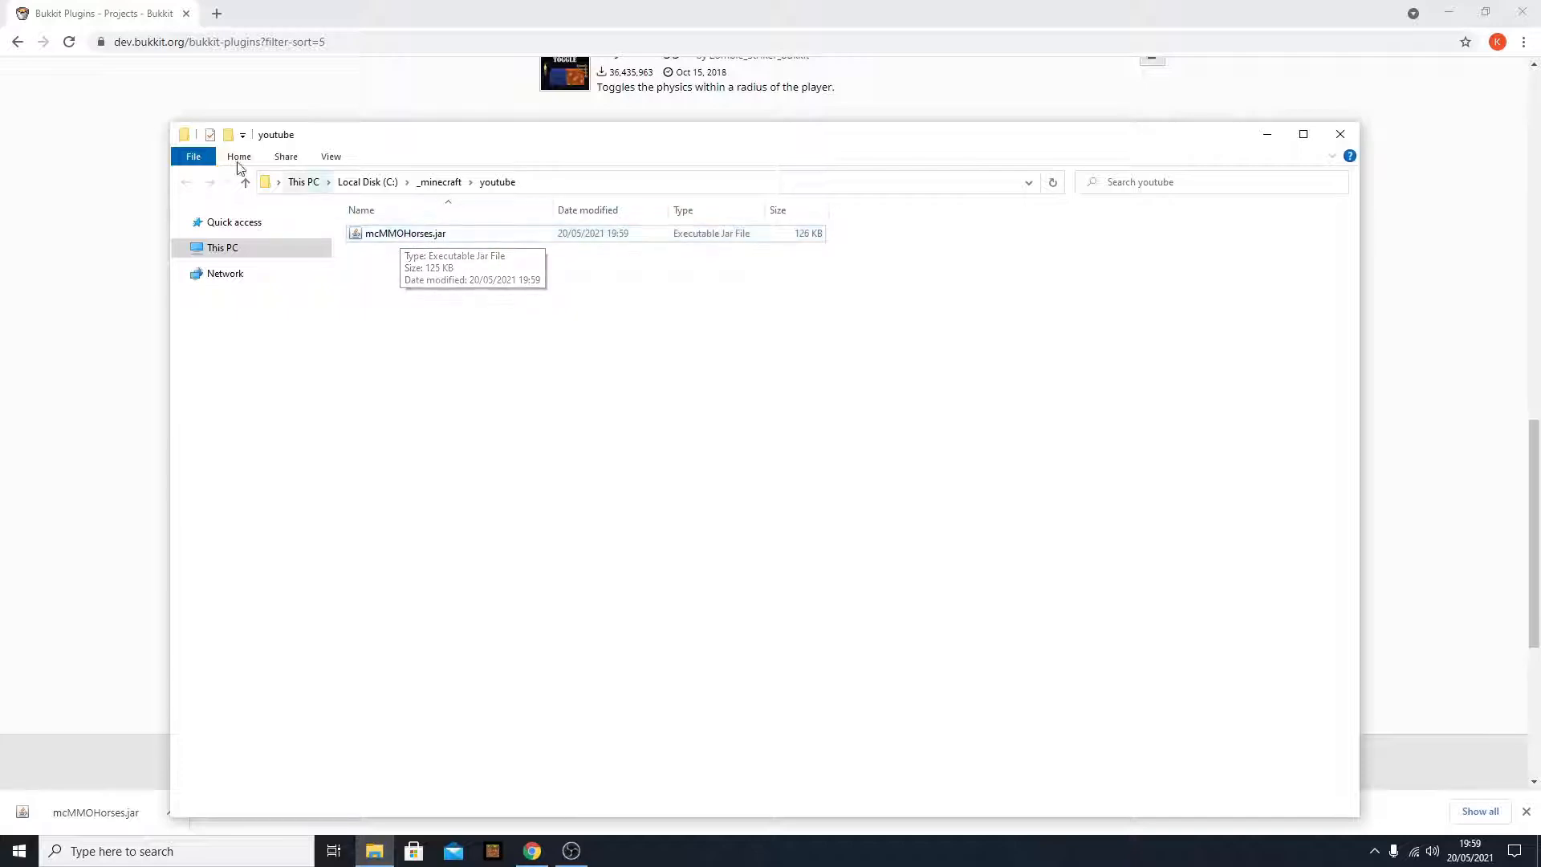
pyautogui.moveTo(29, 260)
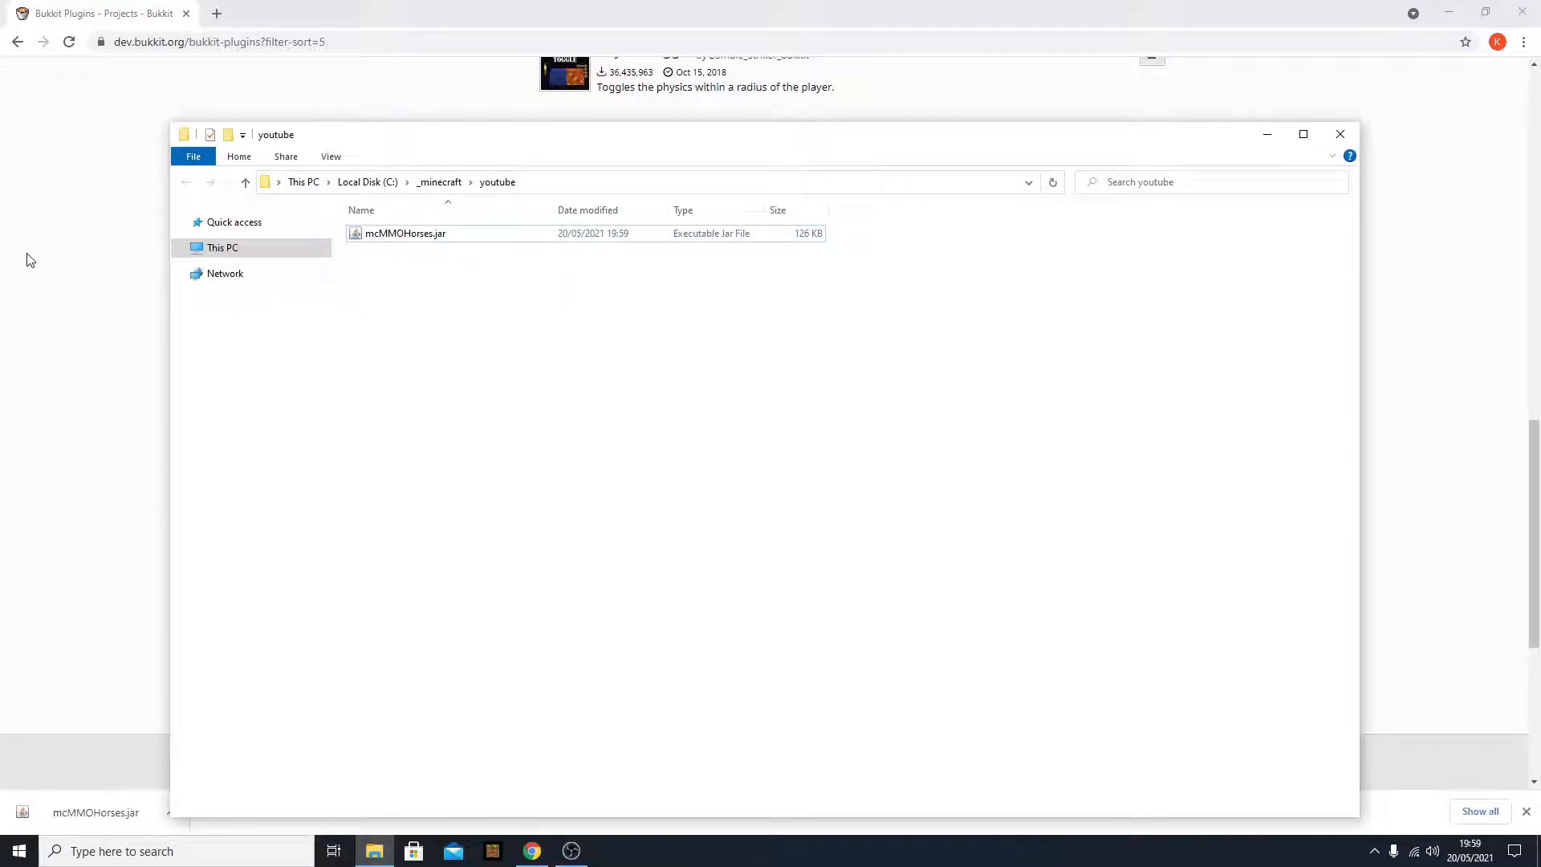
# - Navigate File Explorer to Local Disk (C:) > _minecraft > youtube showing mcMMOHorses.jar
pyautogui.click(295, 13)
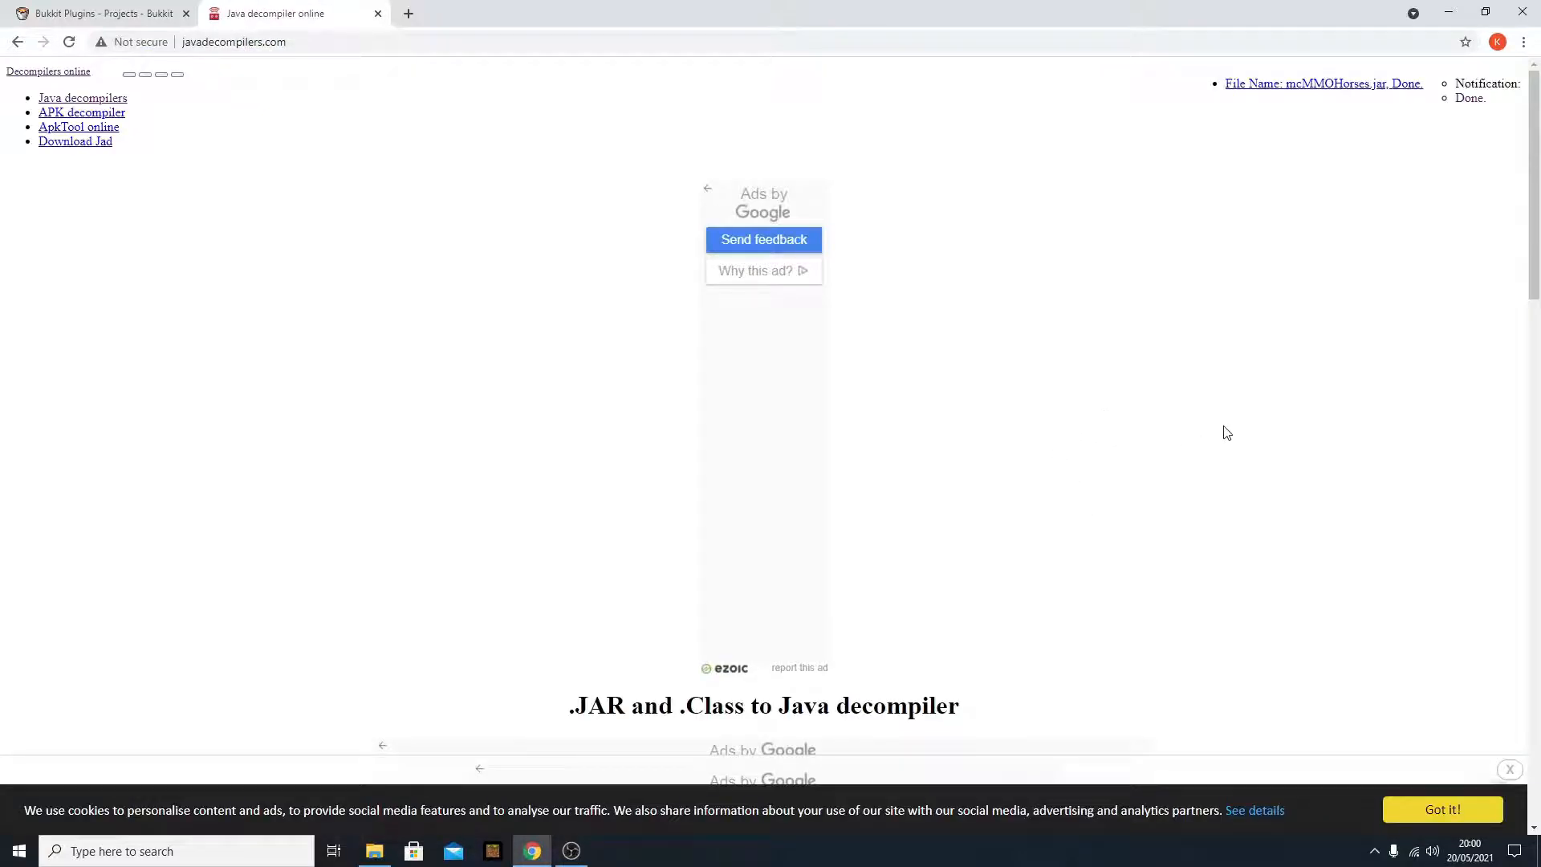
# - Choose mcMMOHorses.jar from the youtube folder as the file to upload for decompiling
pyautogui.scroll(-3)
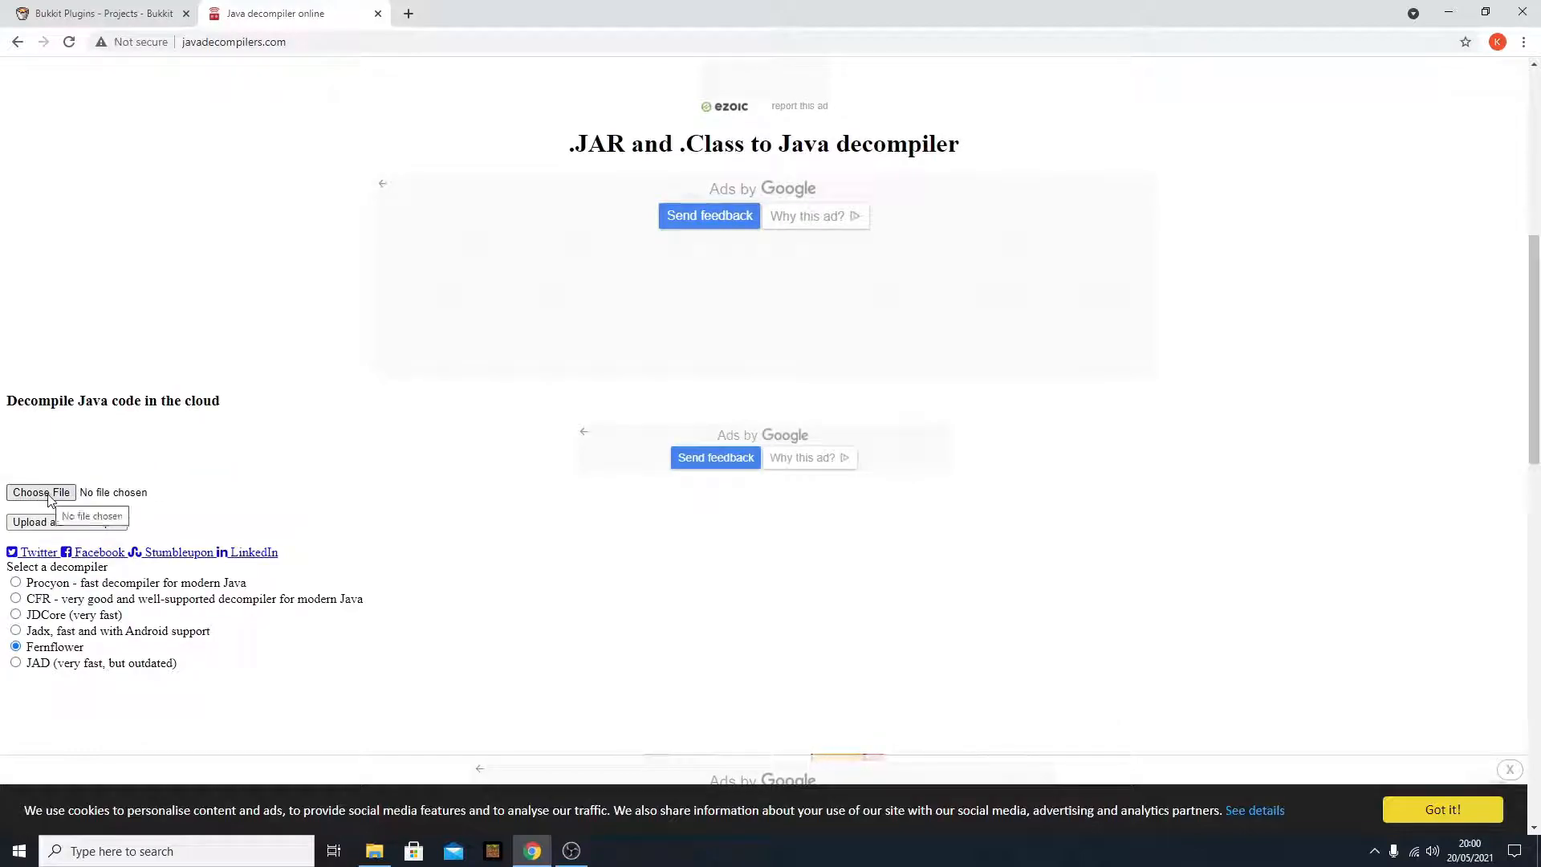
pyautogui.click(41, 493)
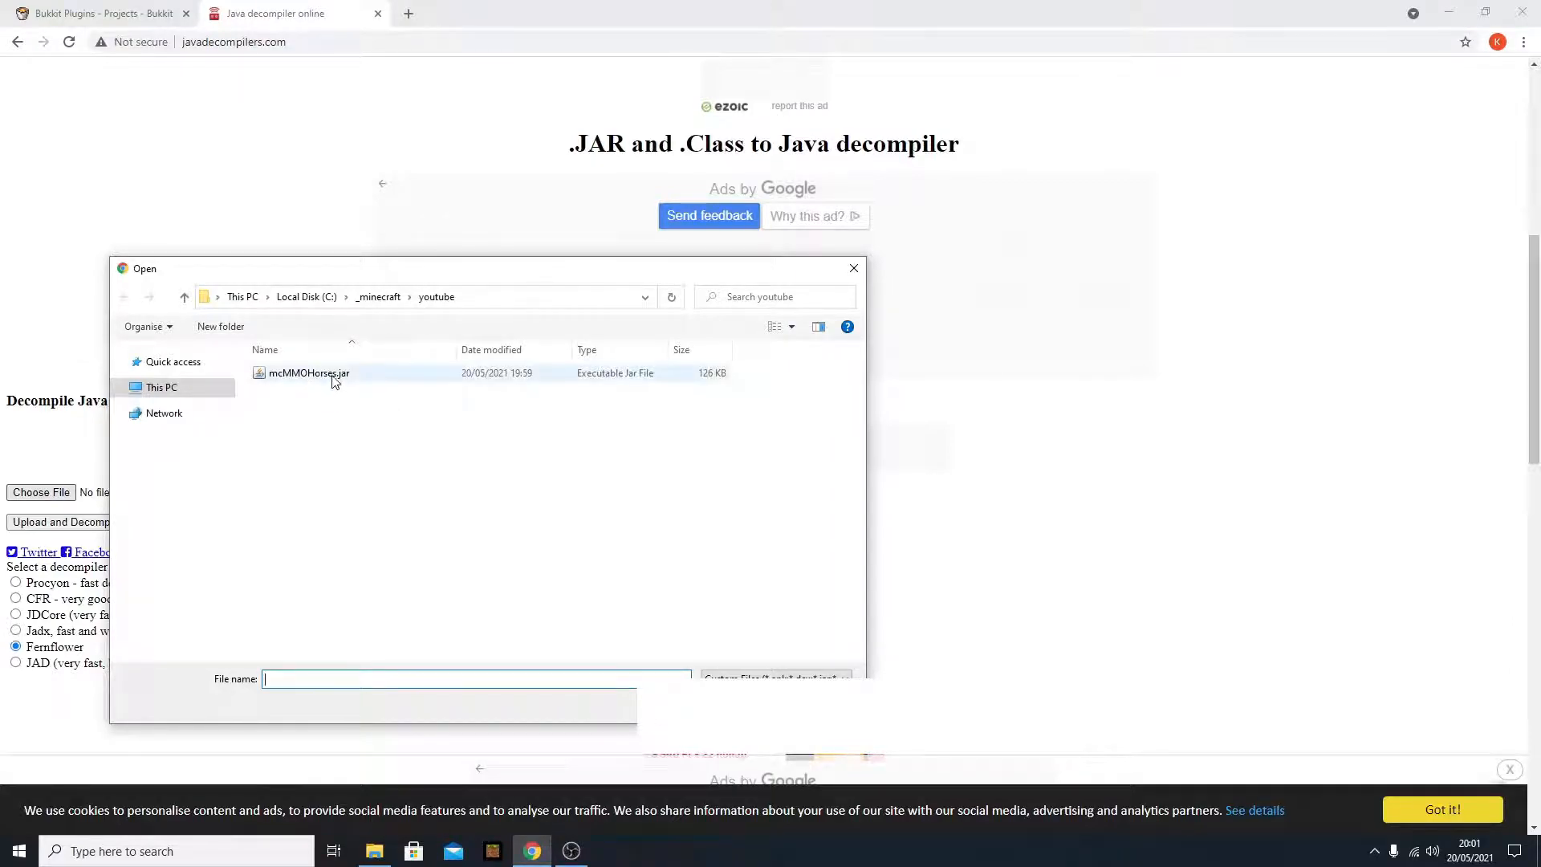
pyautogui.moveTo(321, 376)
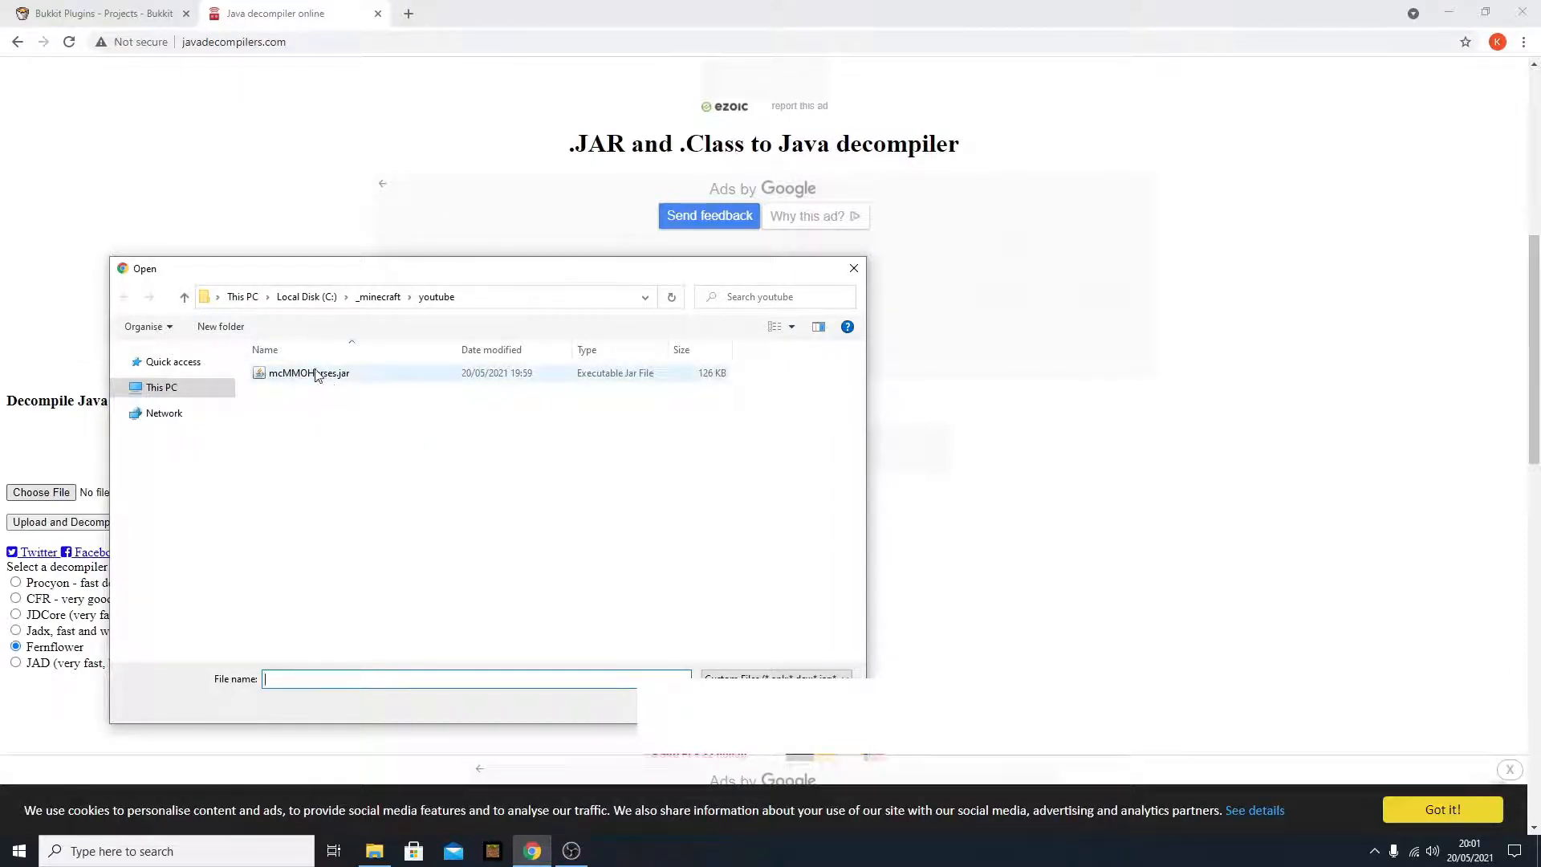
pyautogui.click(308, 372)
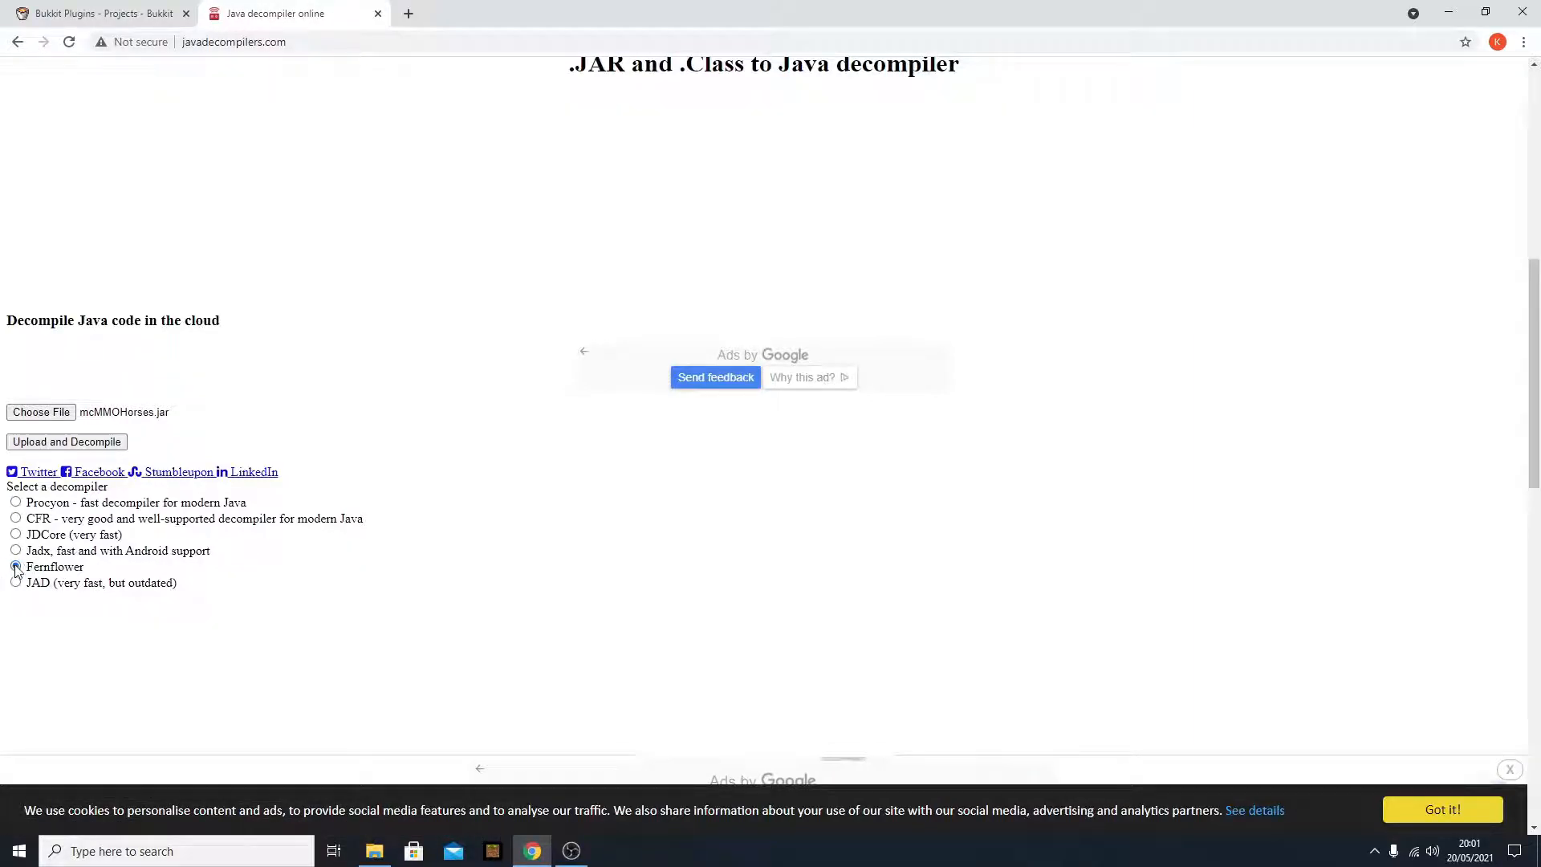
pyautogui.click(16, 566)
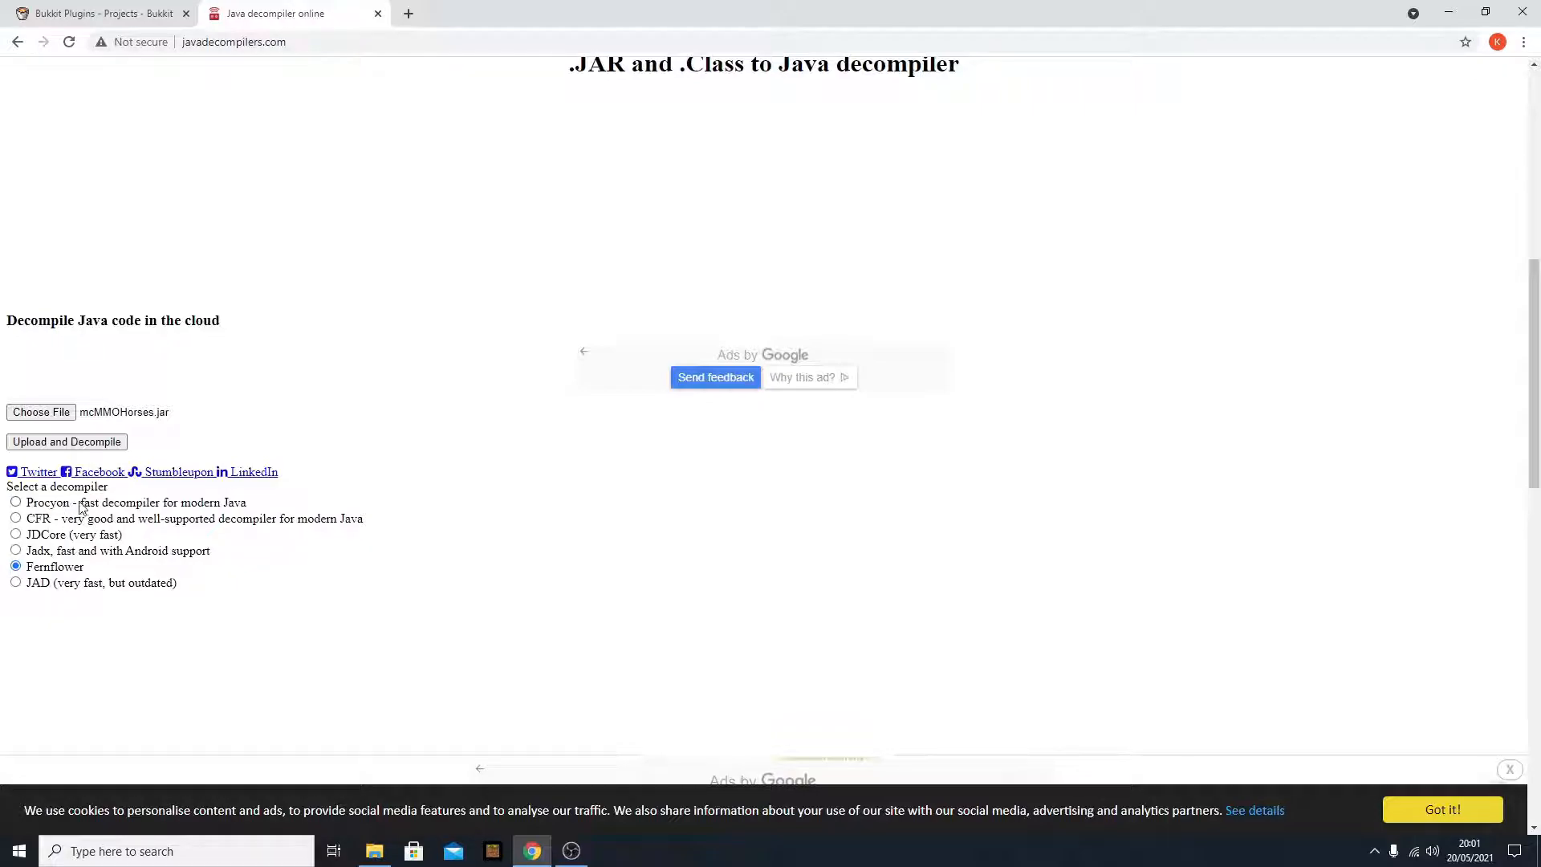
pyautogui.moveTo(56, 560)
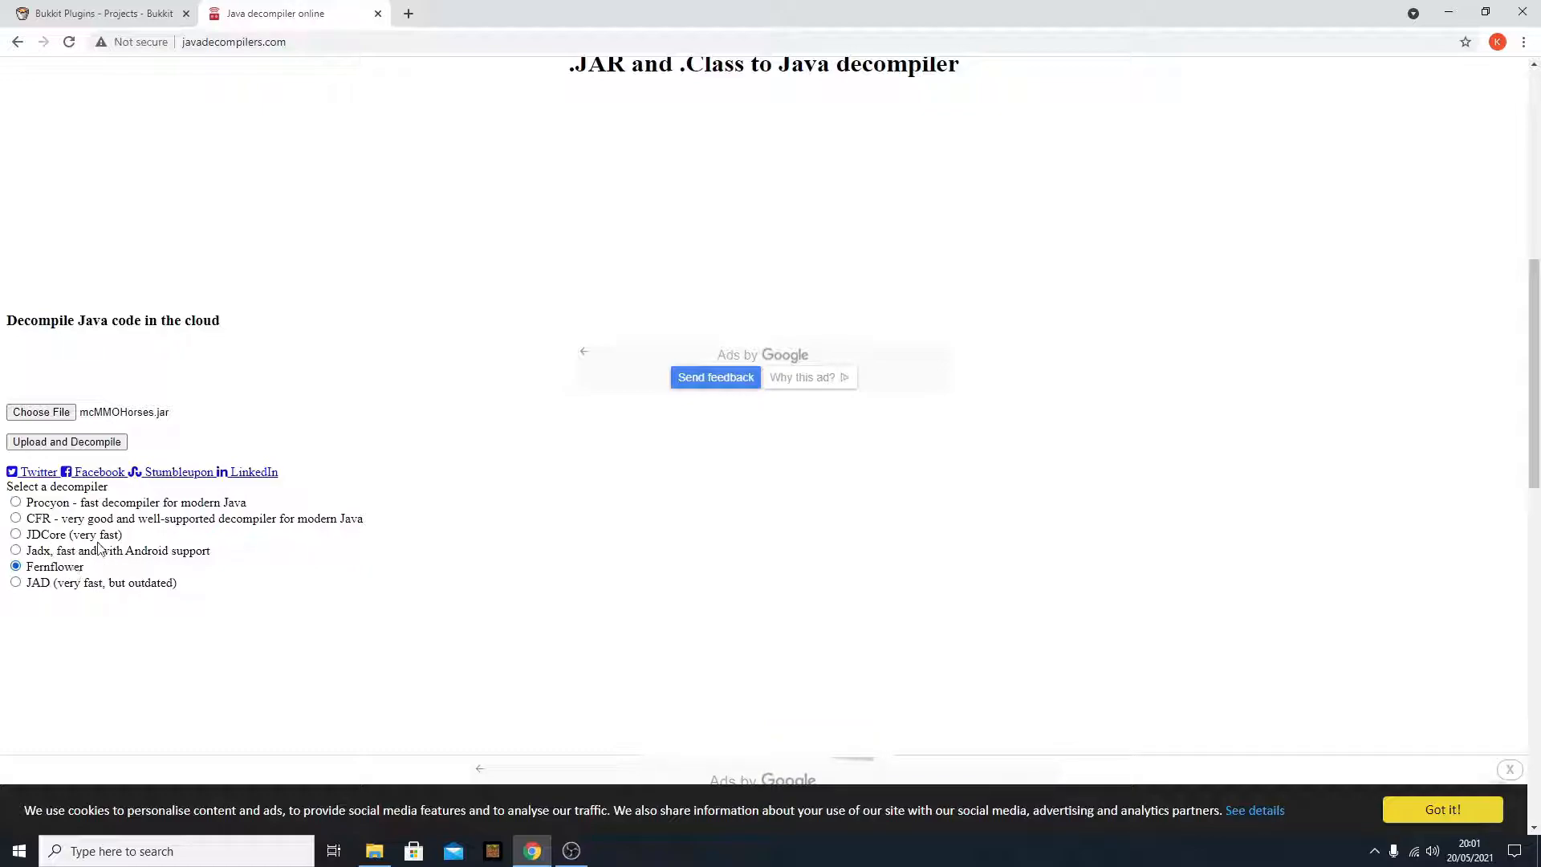
pyautogui.moveTo(165, 448)
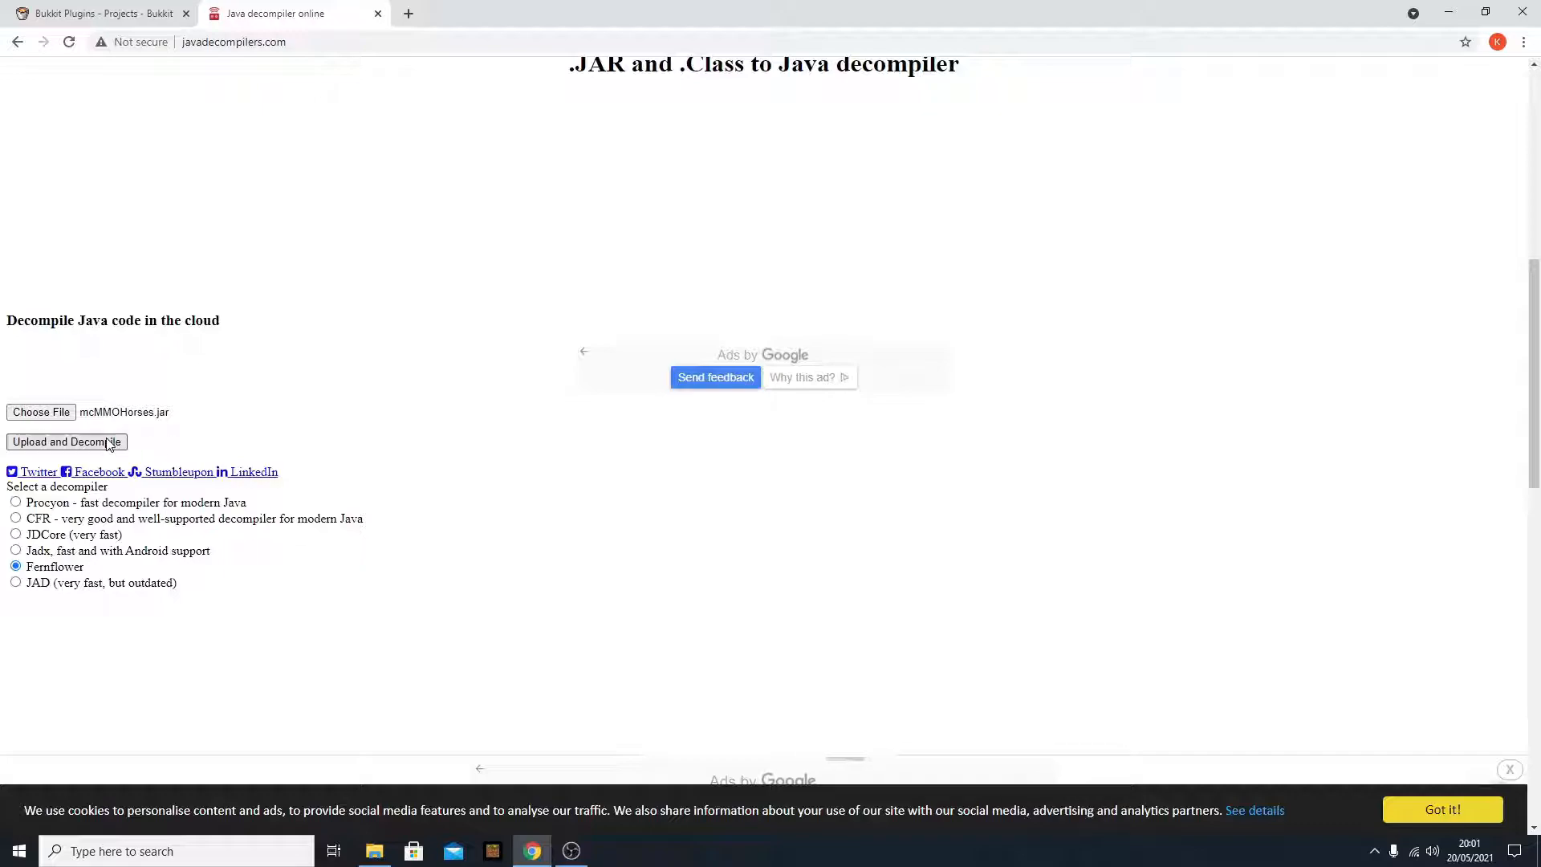
# - Upload and decompile the jar, then view the Decompilation Results with the Save link
pyautogui.click(66, 441)
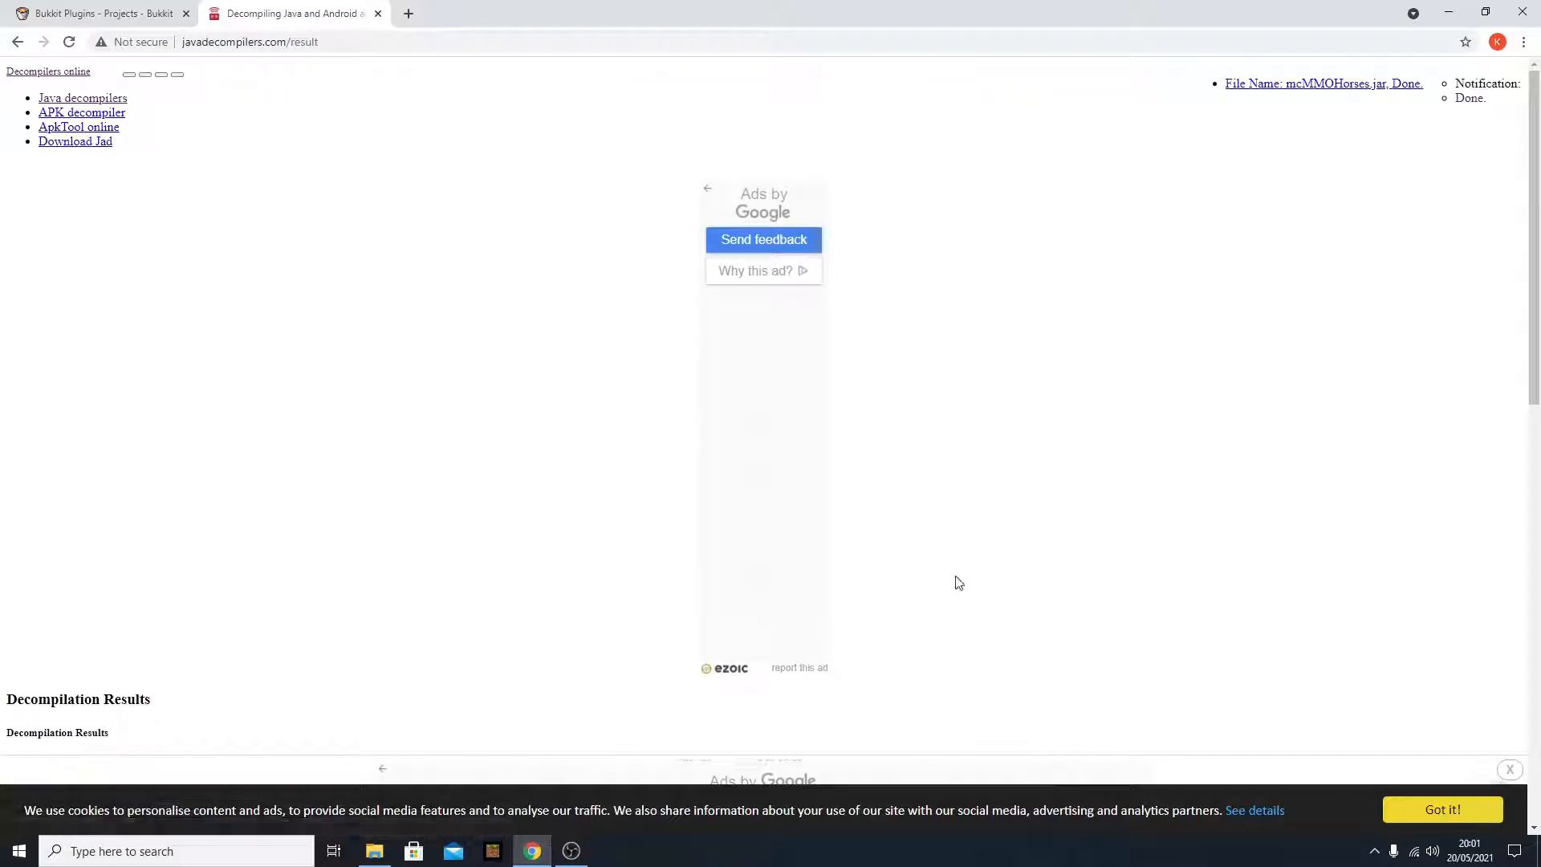
pyautogui.scroll(-3)
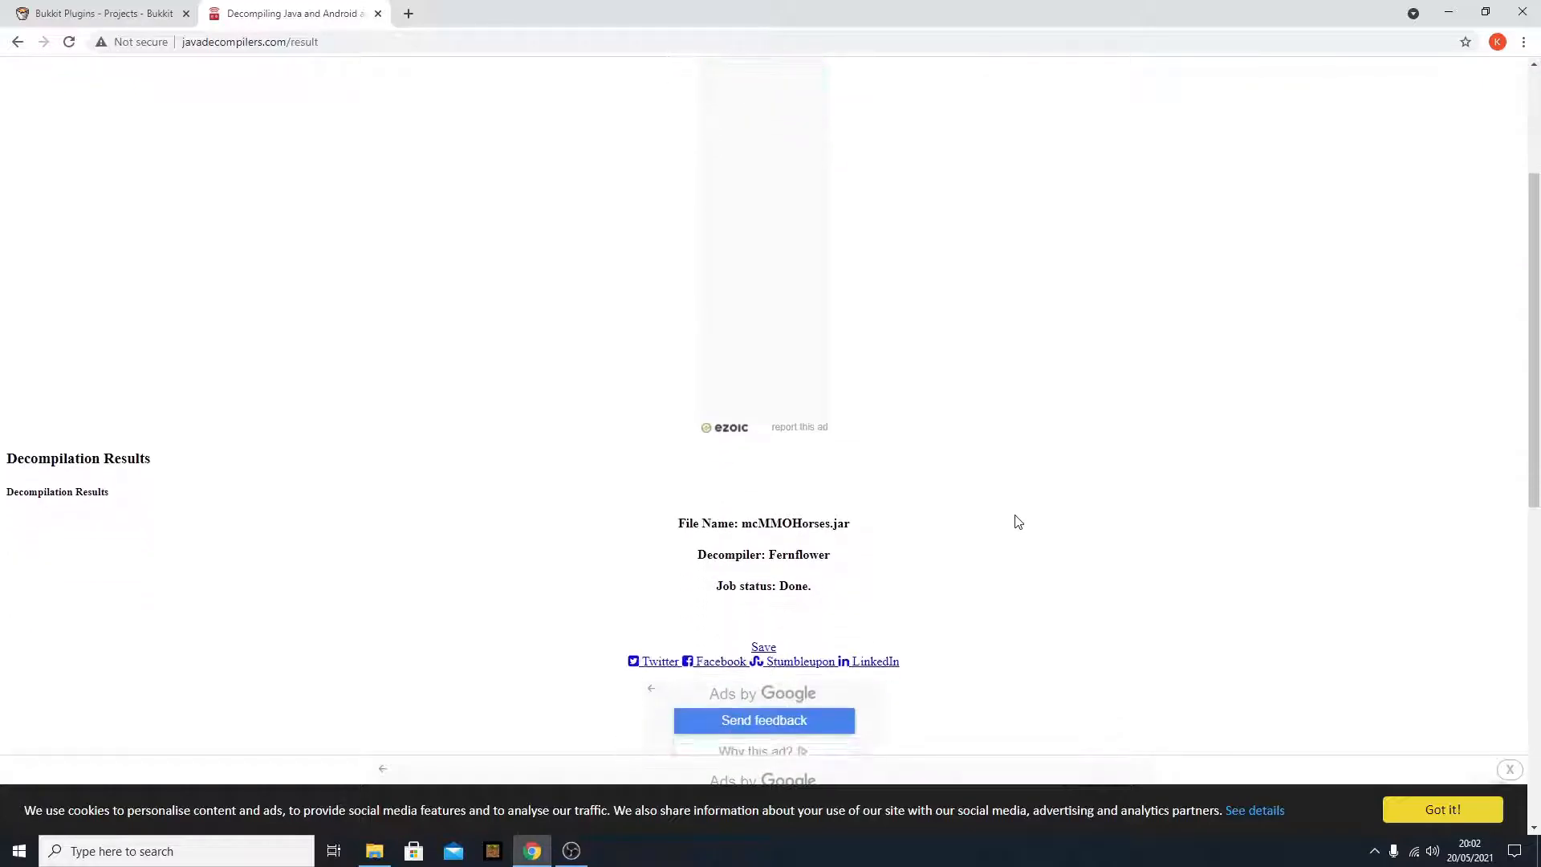
pyautogui.moveTo(763, 647)
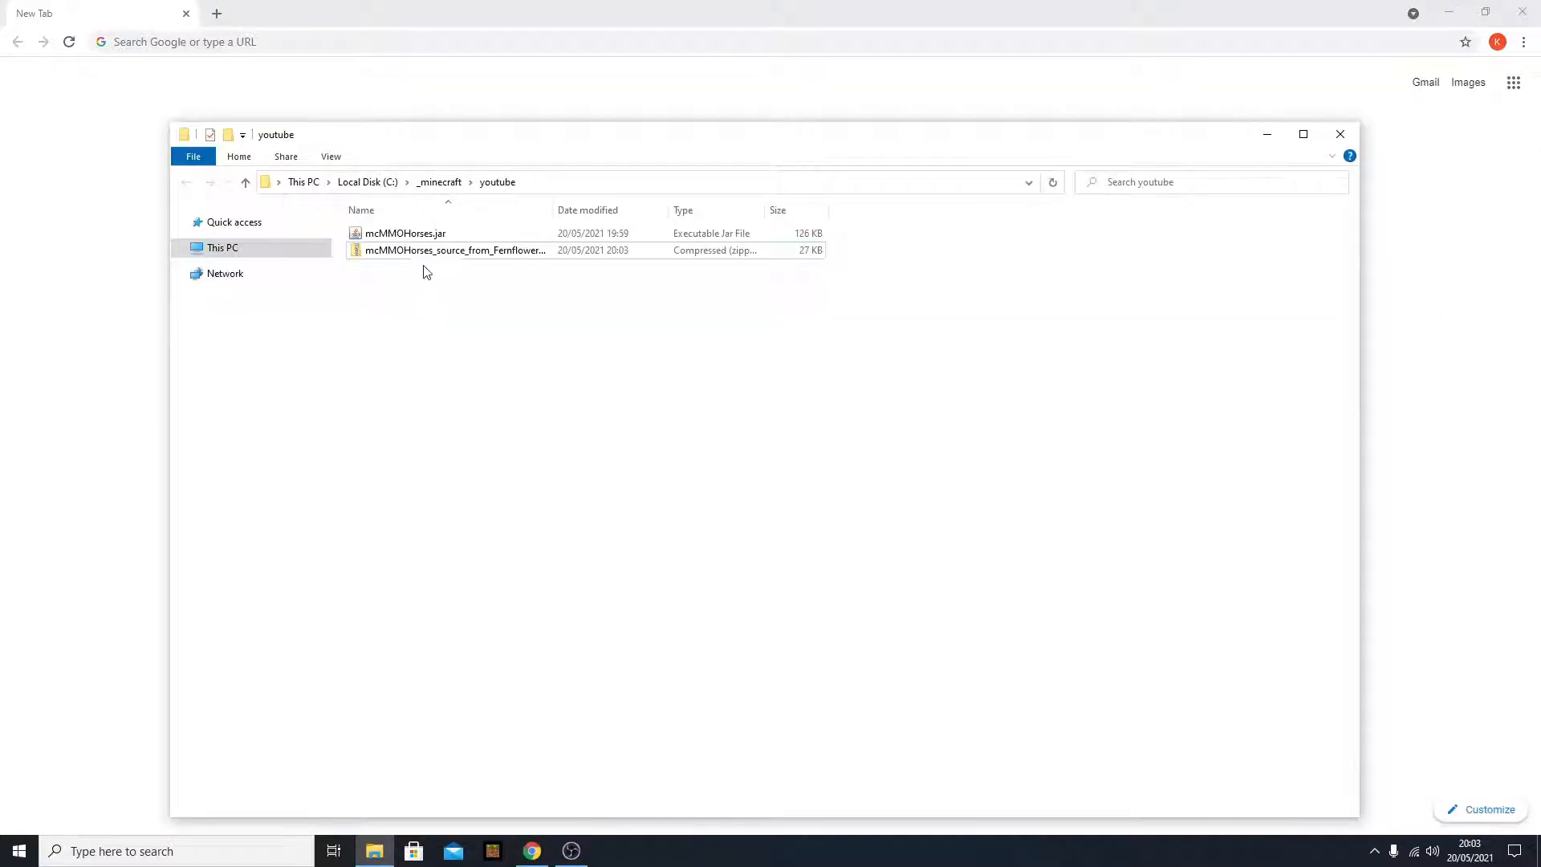
pyautogui.moveTo(453, 250)
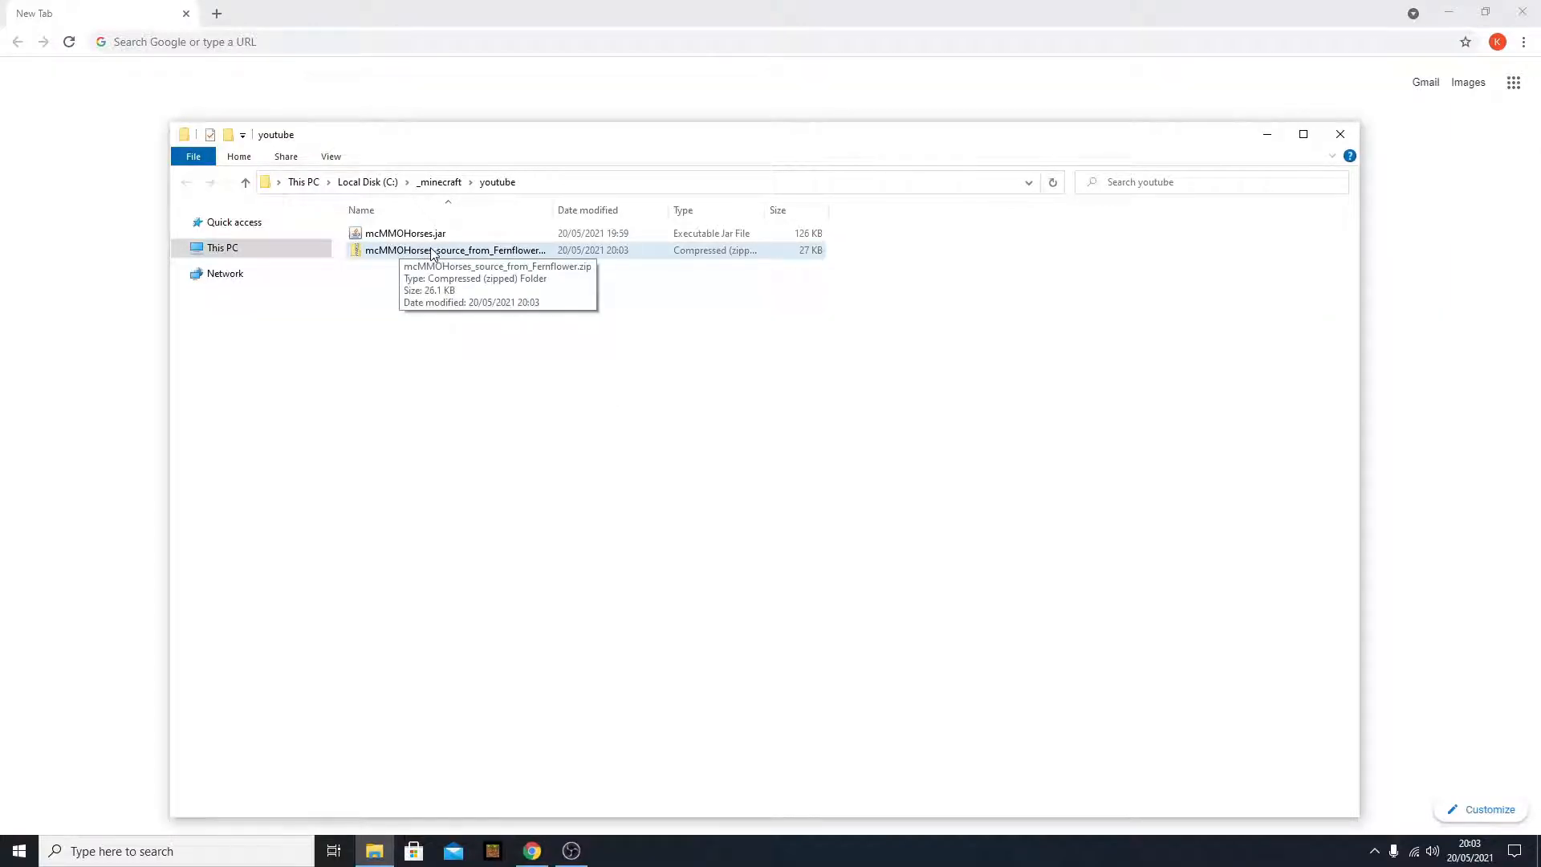
# - Right-click mcMMOHorses_source_from_Fernflower.zip beside the jar in the youtube folder
pyautogui.rightClick(452, 250)
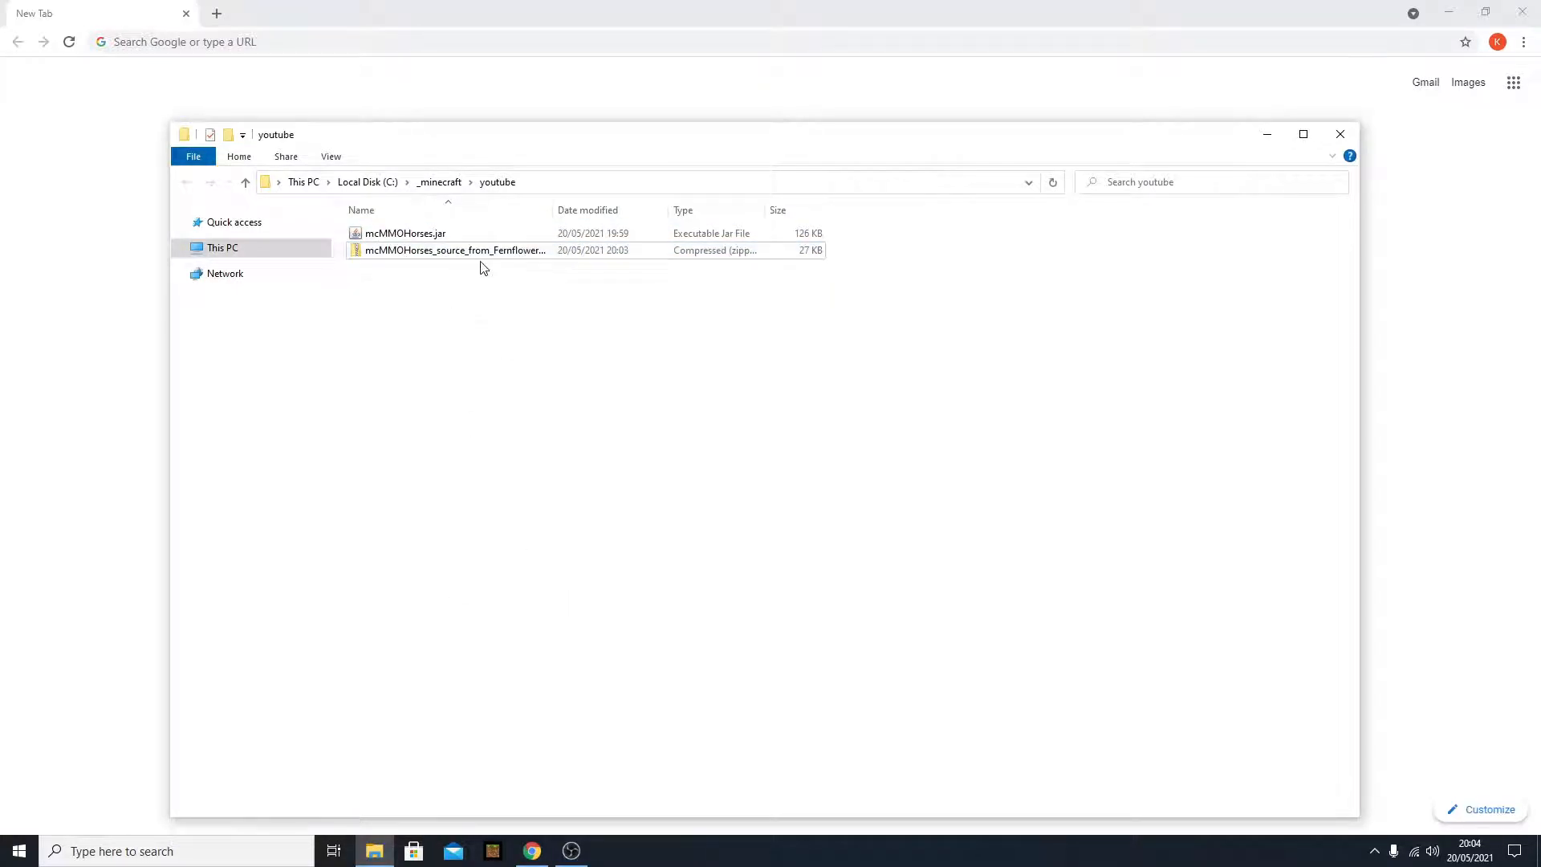
pyautogui.moveTo(520, 260)
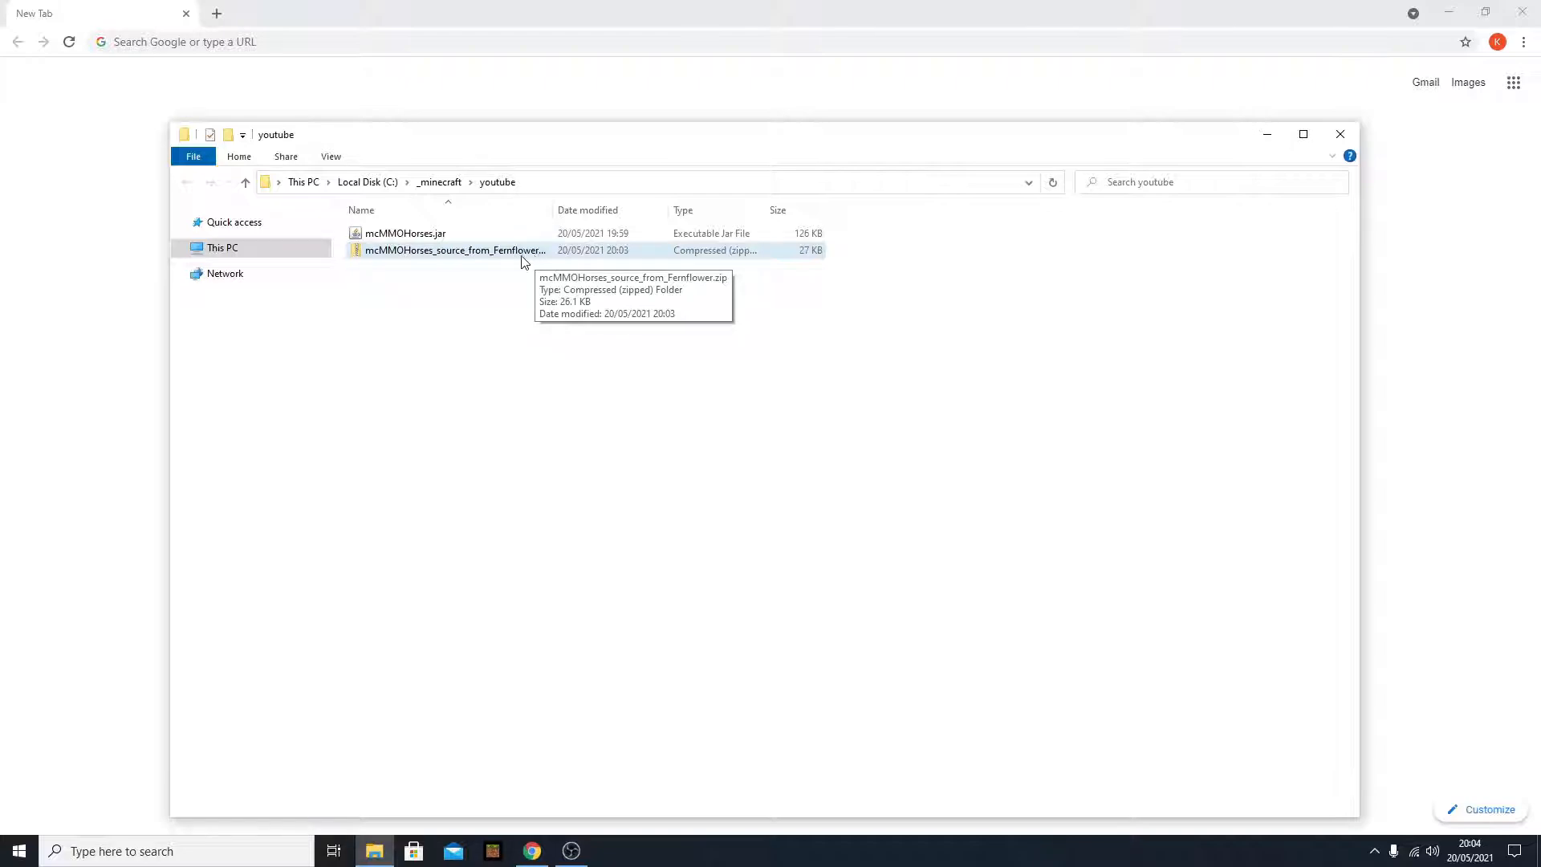
pyautogui.doubleClick(454, 251)
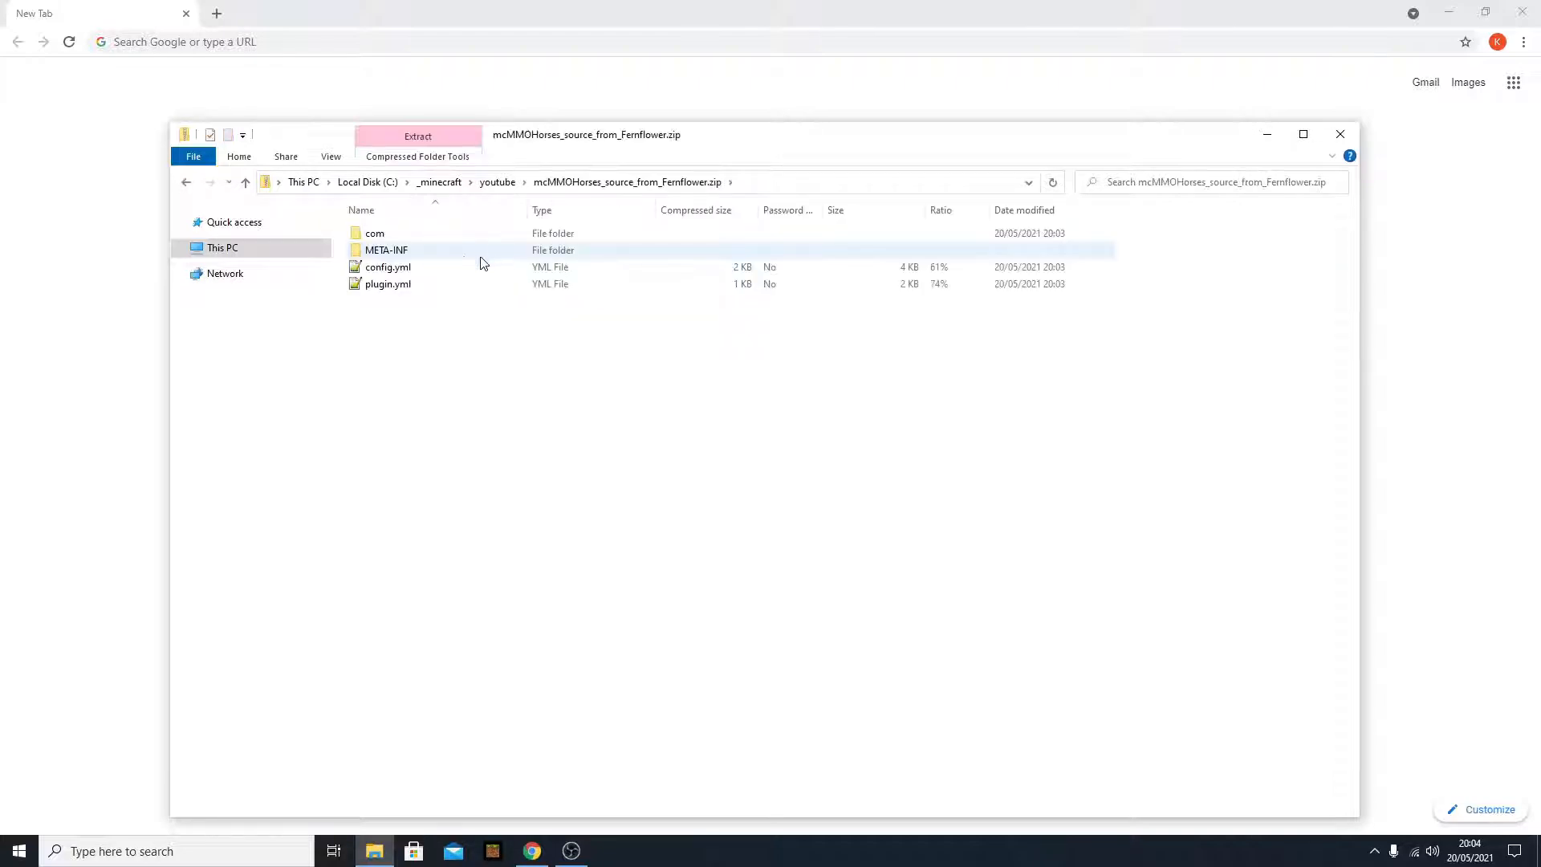
pyautogui.click(386, 266)
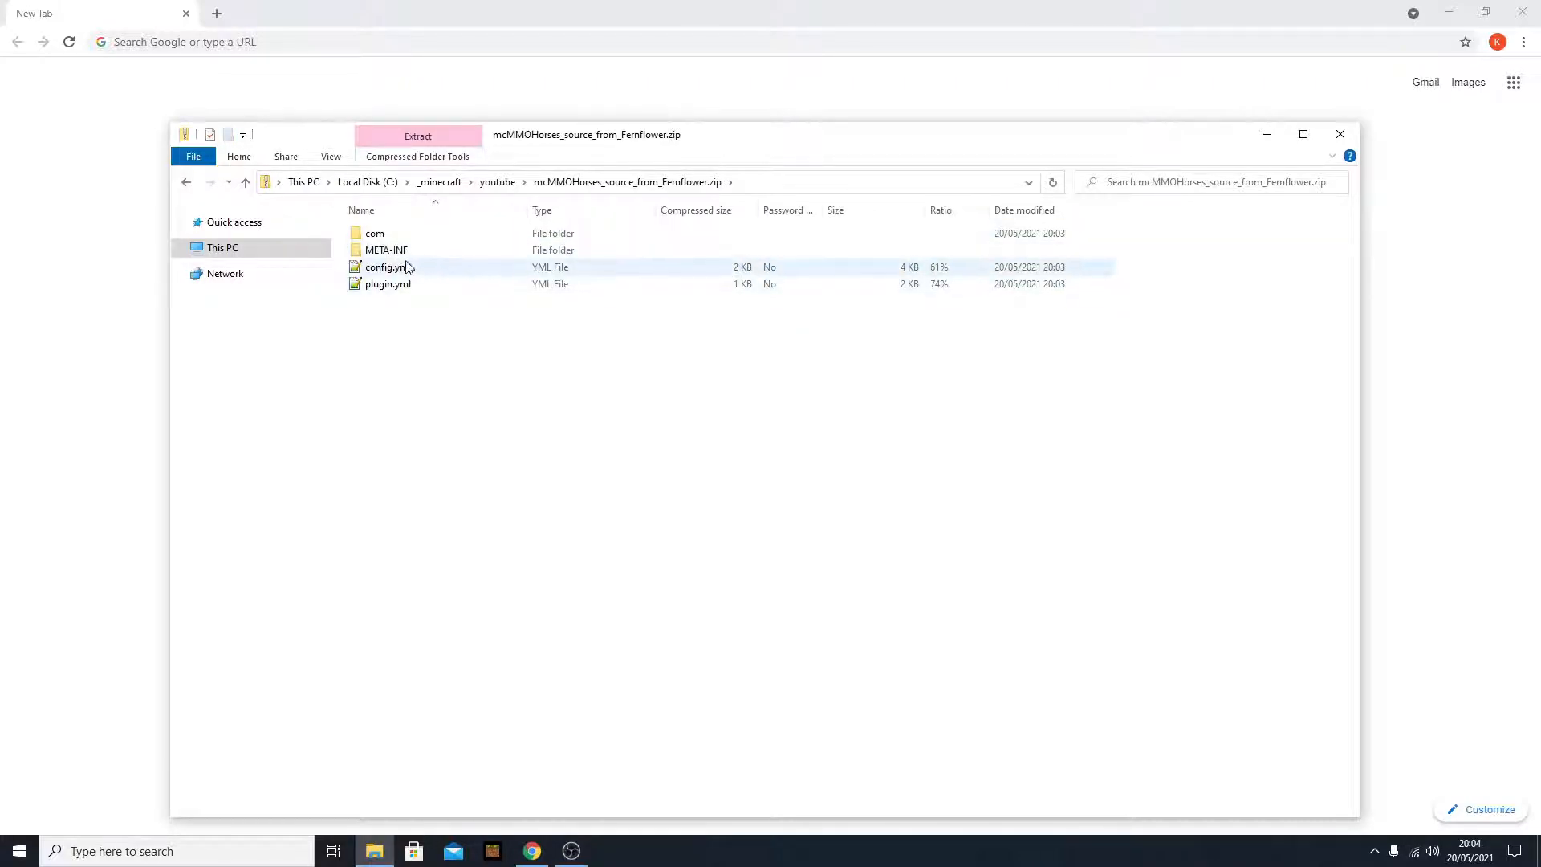
pyautogui.moveTo(414, 272)
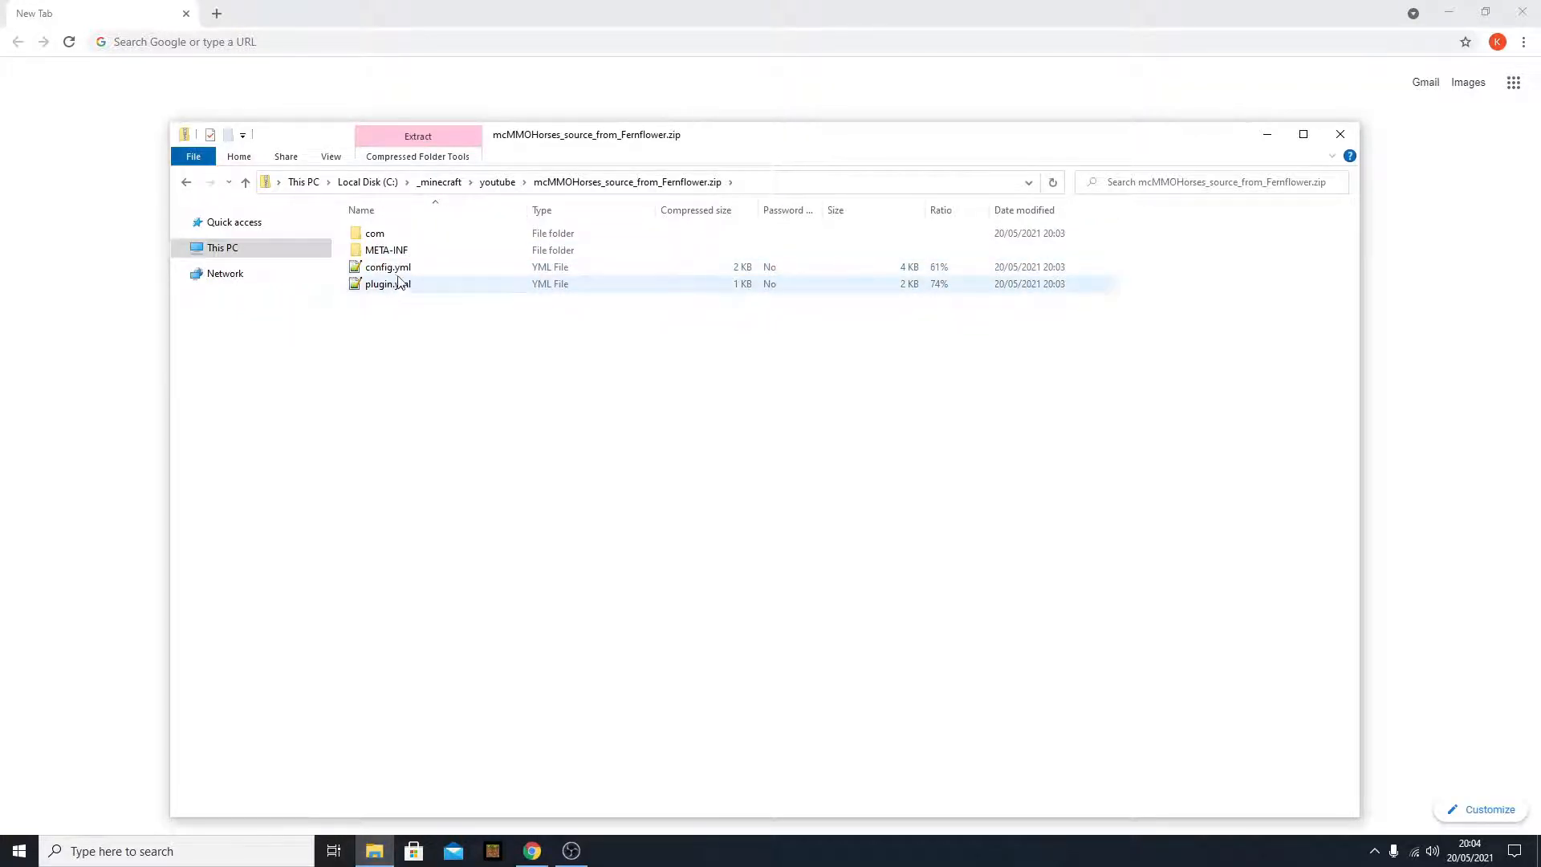
pyautogui.click(374, 232)
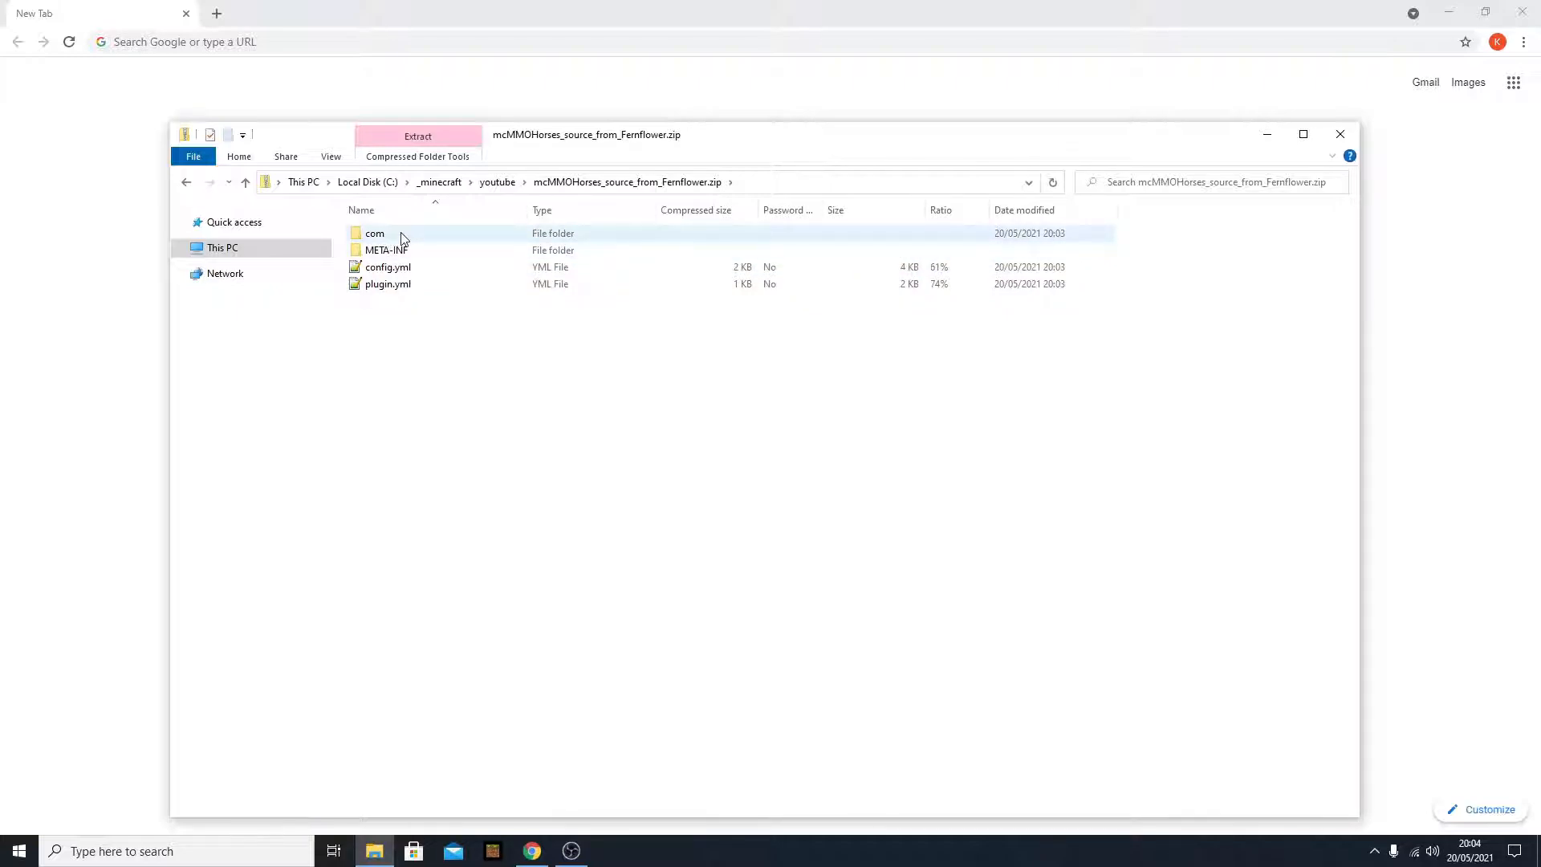
pyautogui.doubleClick(374, 233)
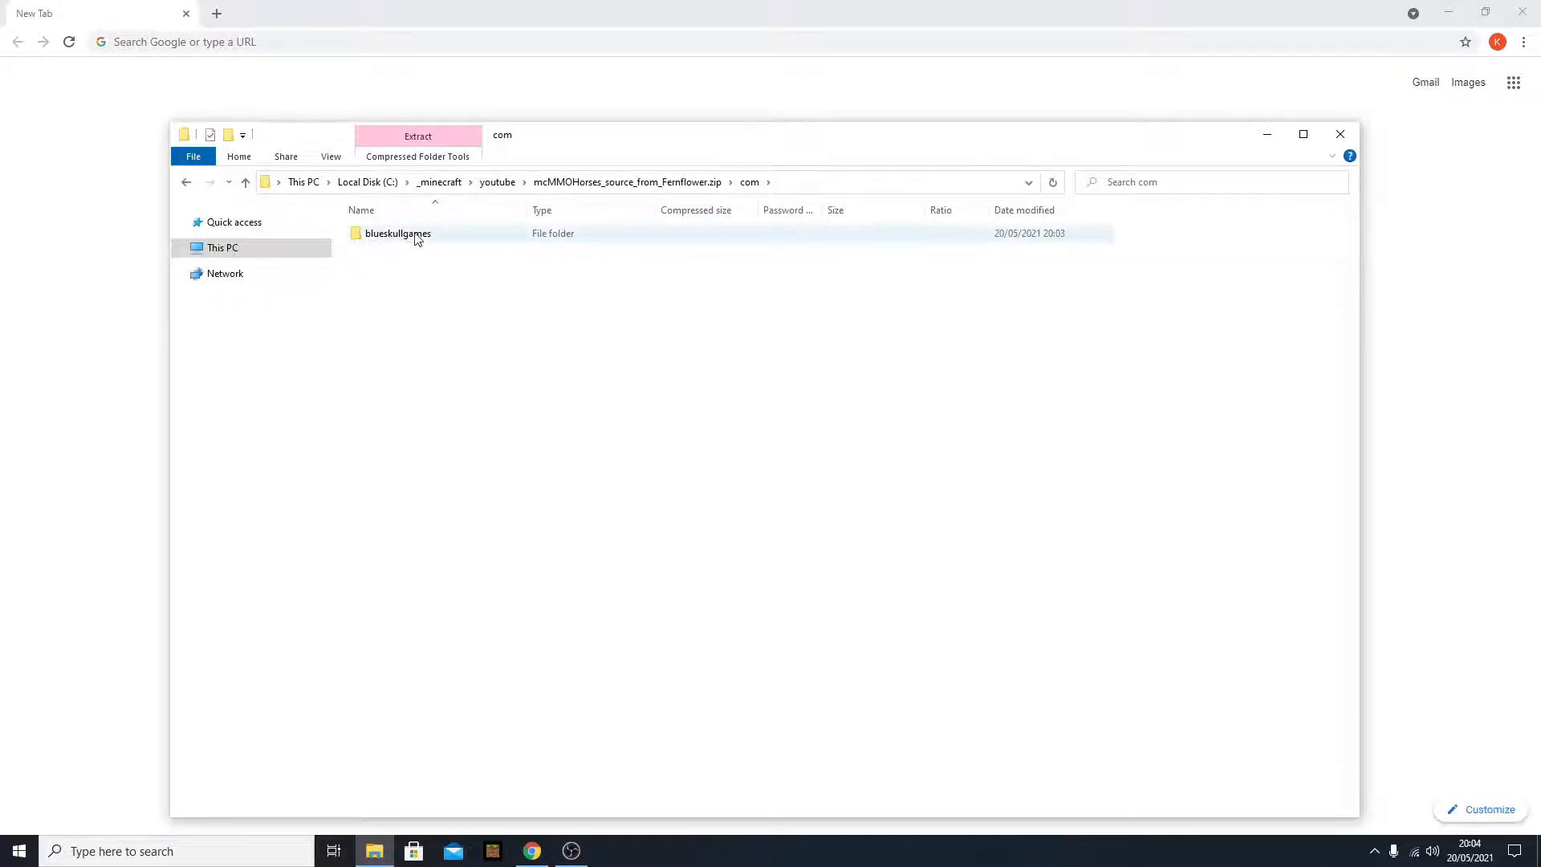
pyautogui.doubleClick(396, 232)
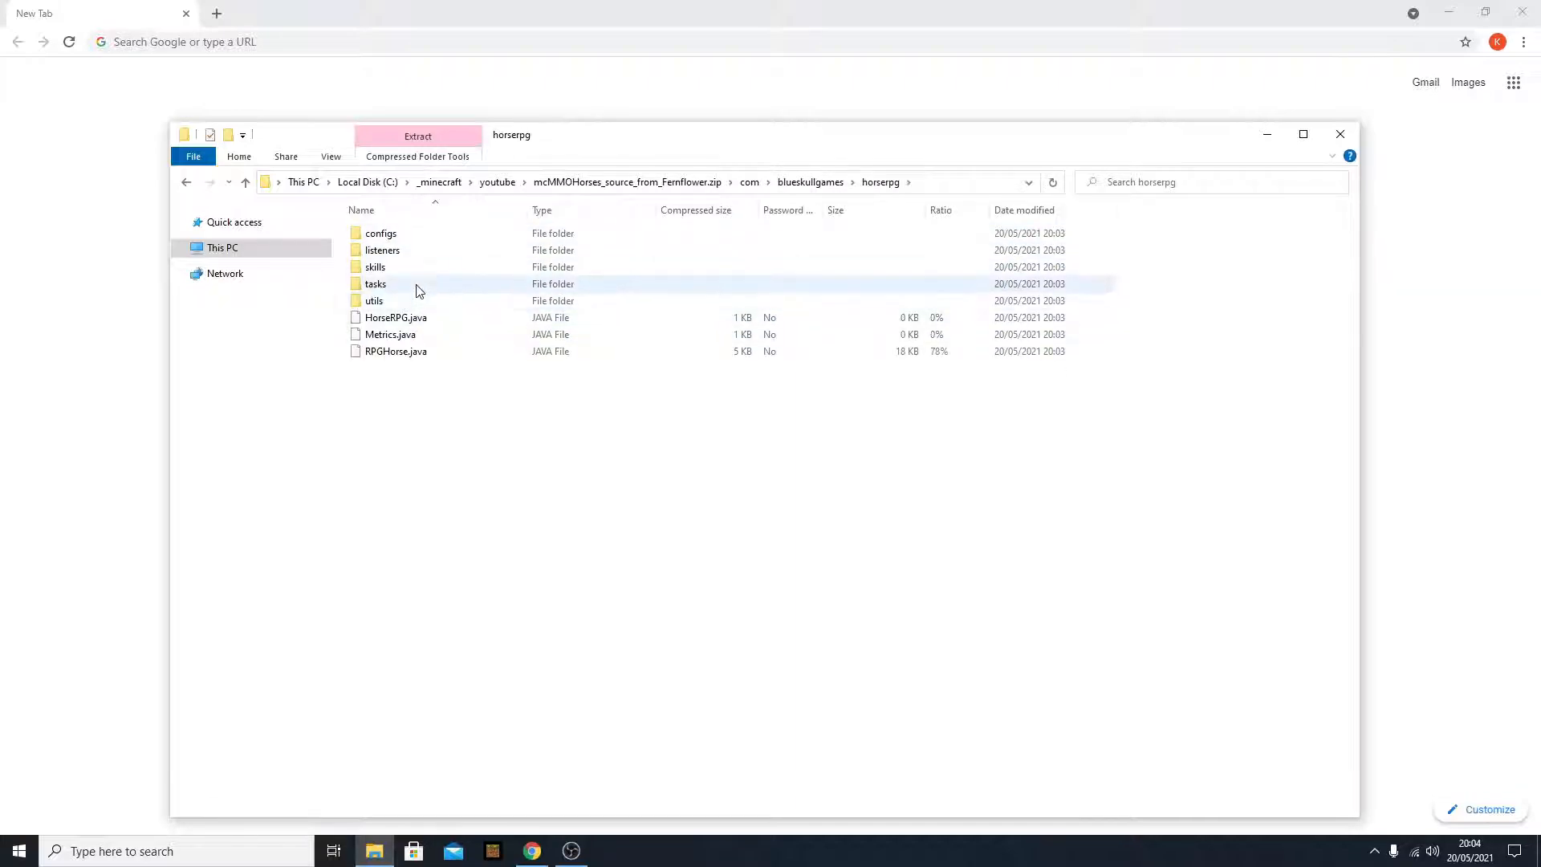
pyautogui.doubleClick(376, 283)
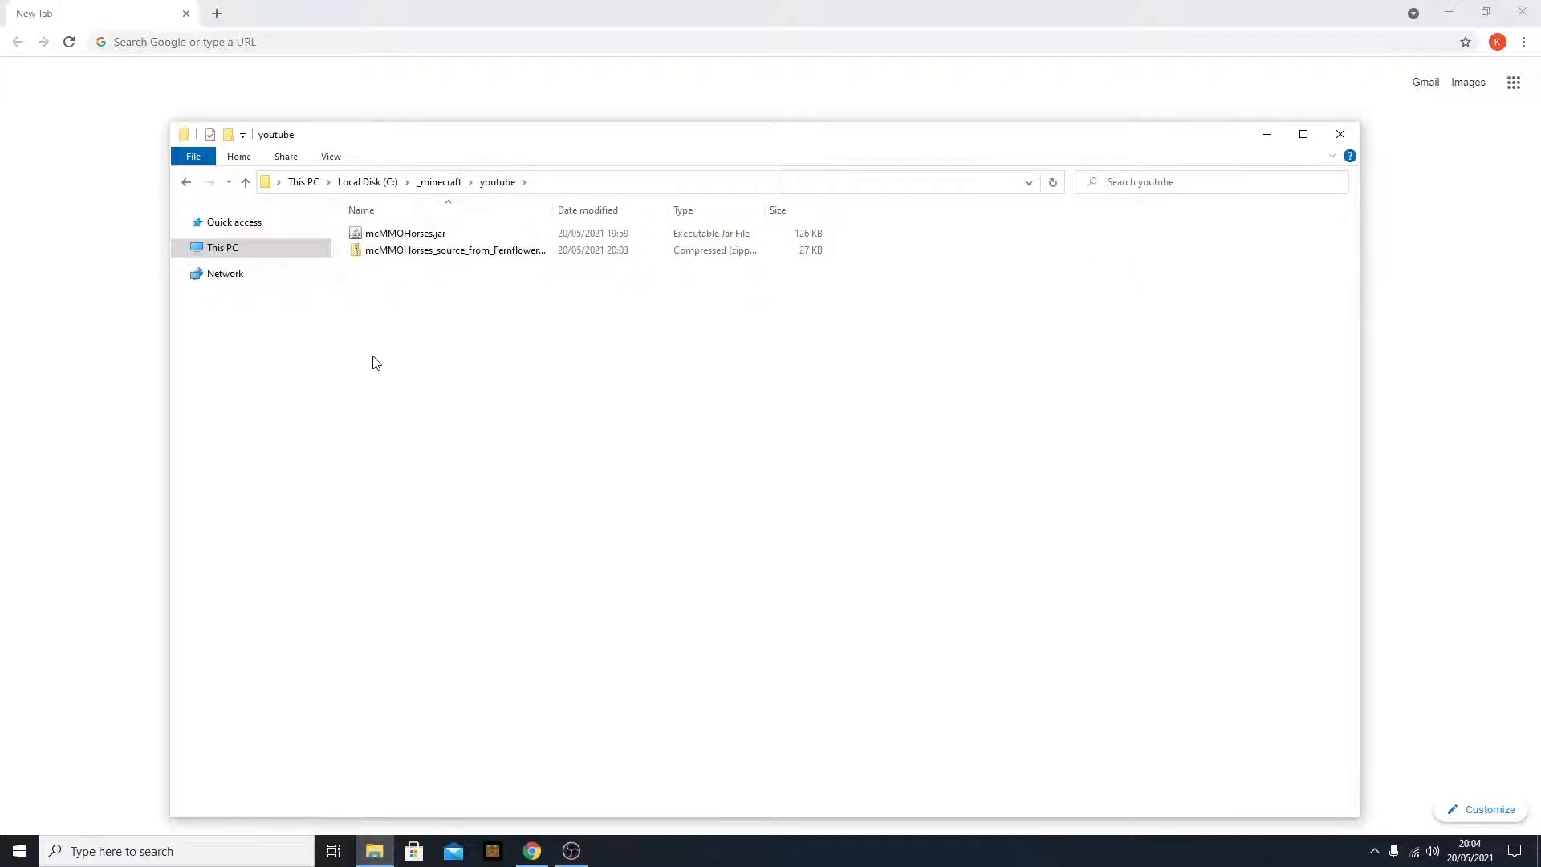
pyautogui.moveTo(501, 277)
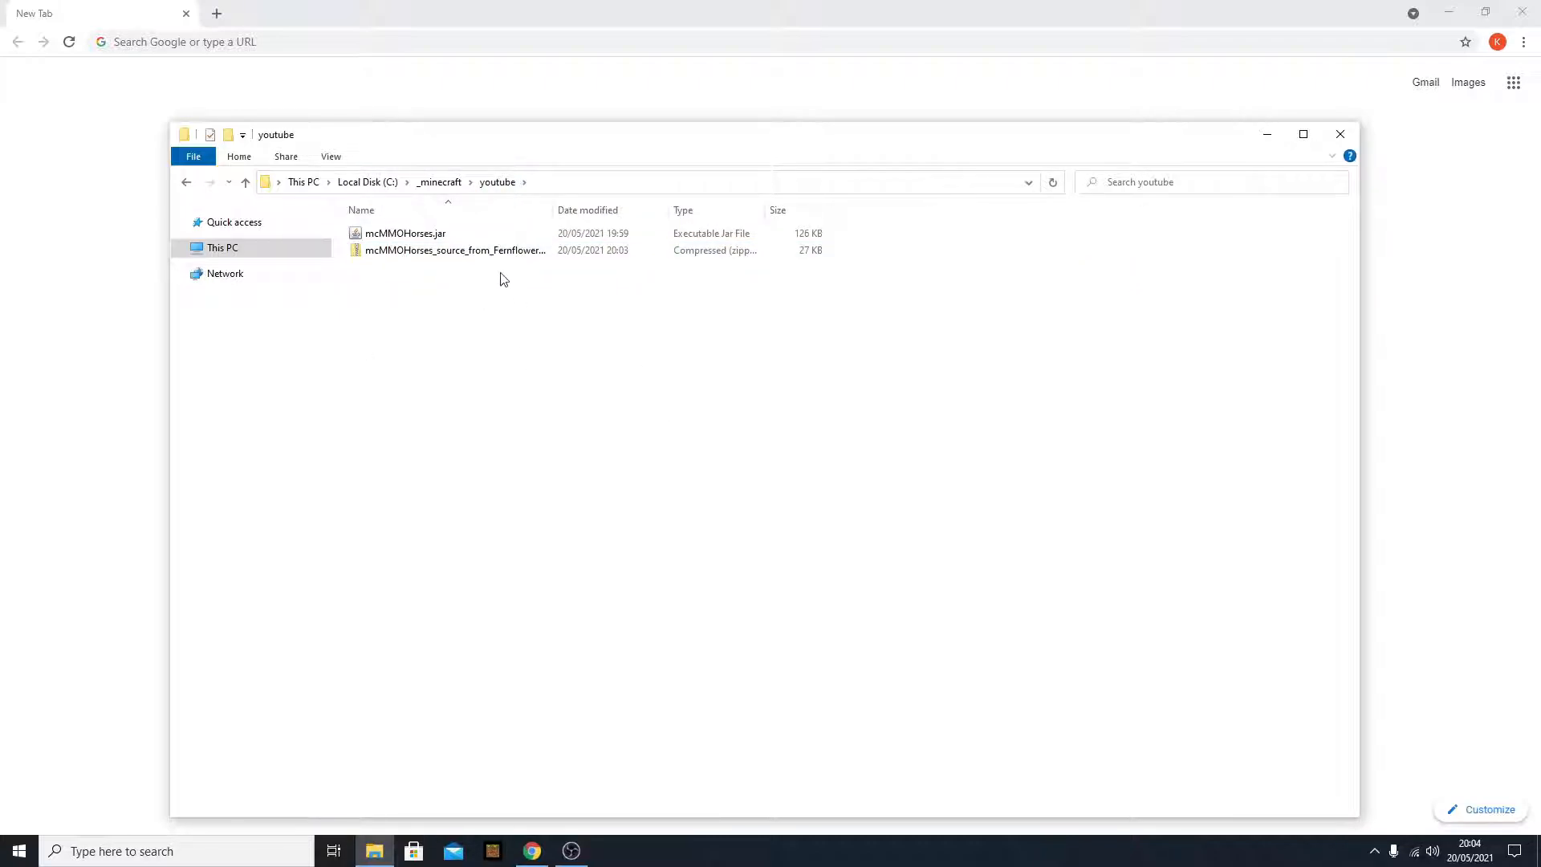
pyautogui.moveTo(454, 250)
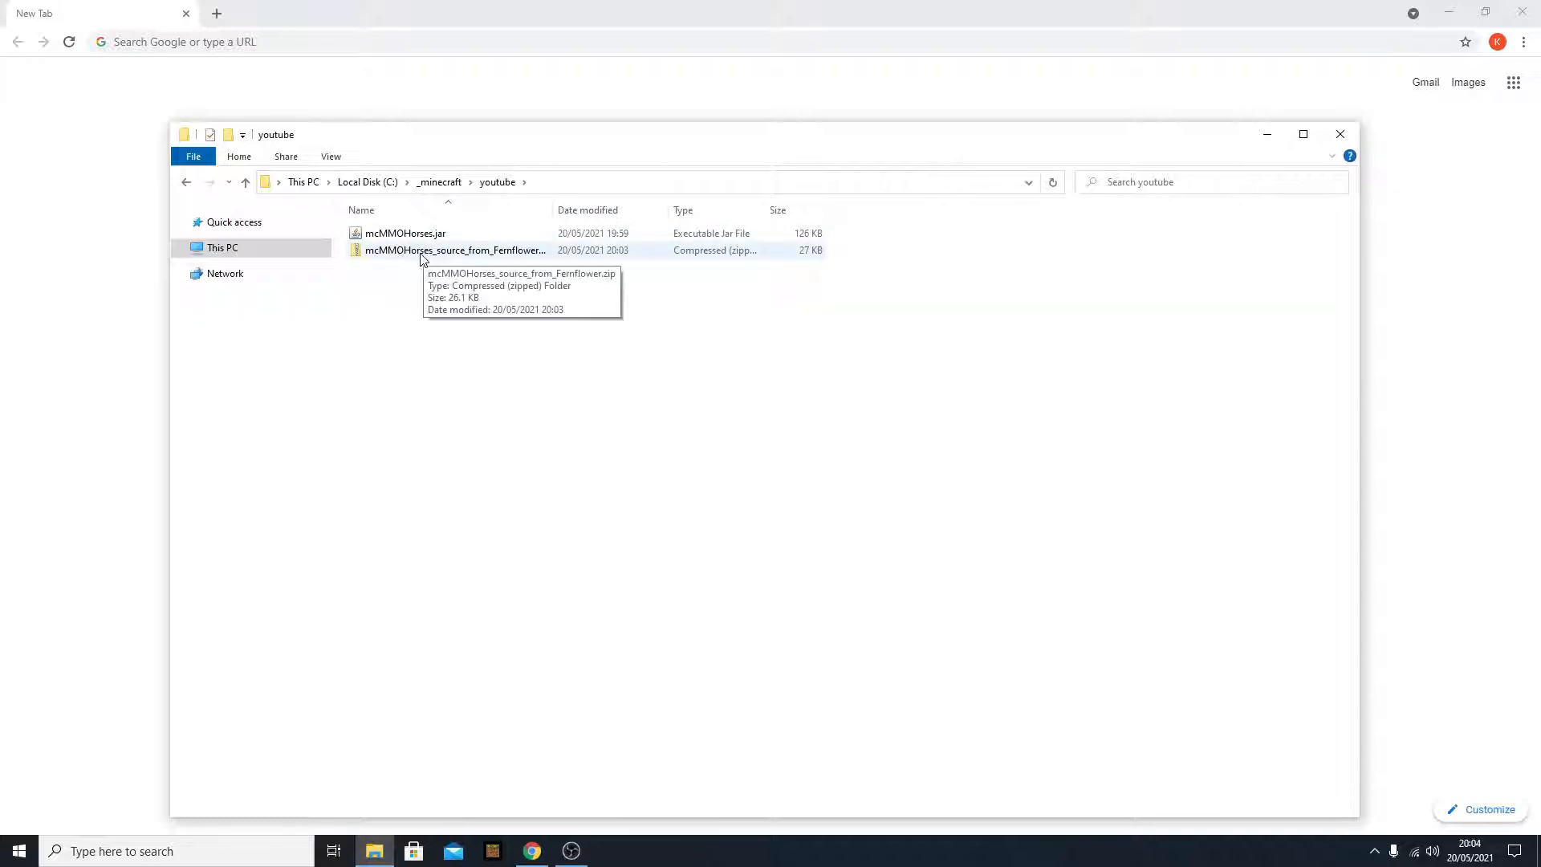
pyautogui.moveTo(331, 324)
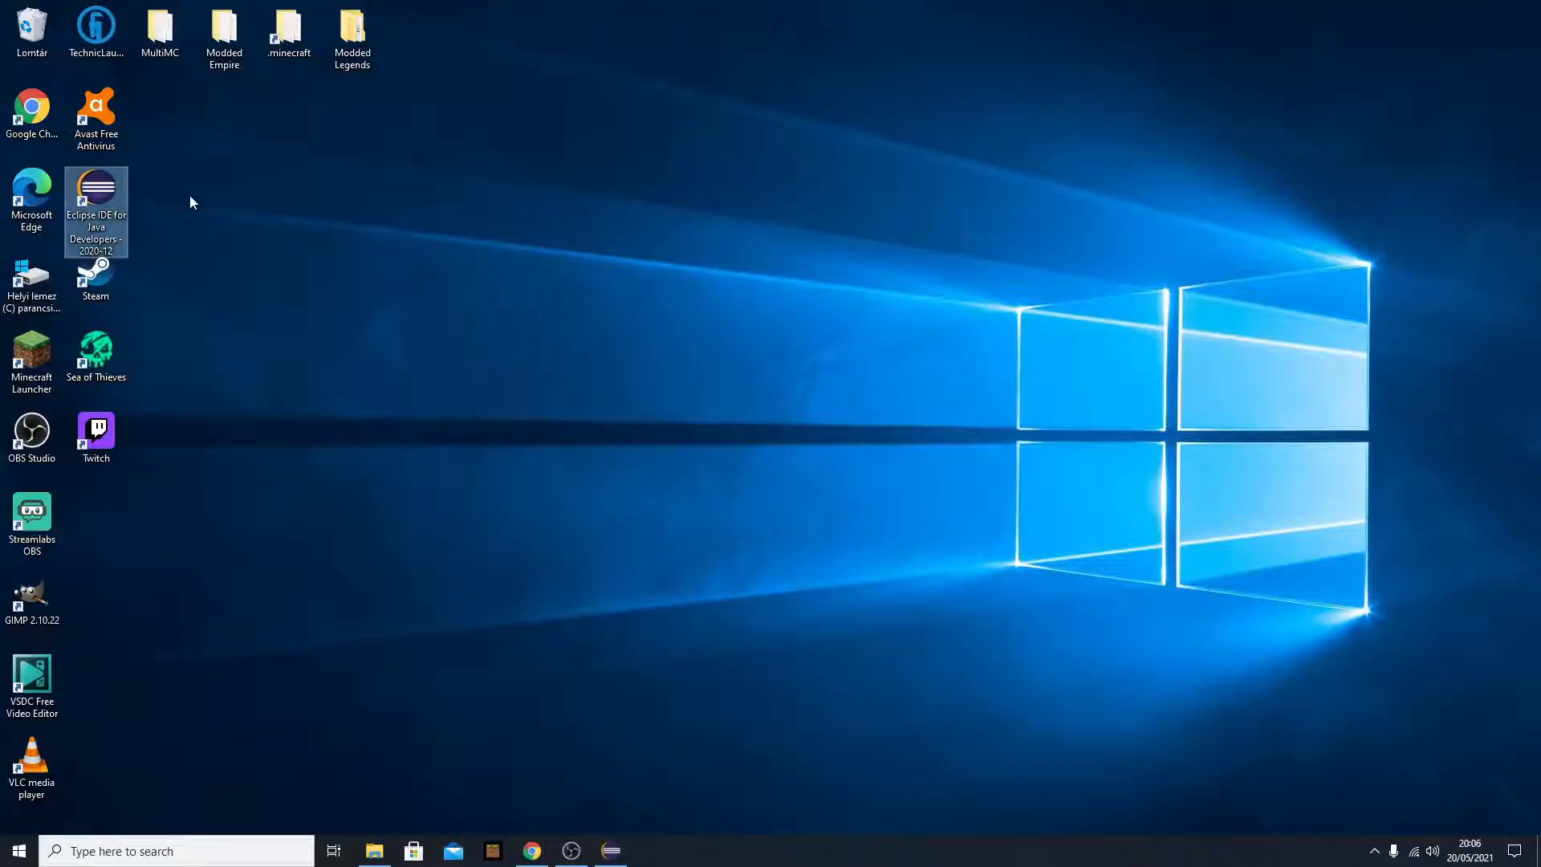
pyautogui.moveTo(88, 196)
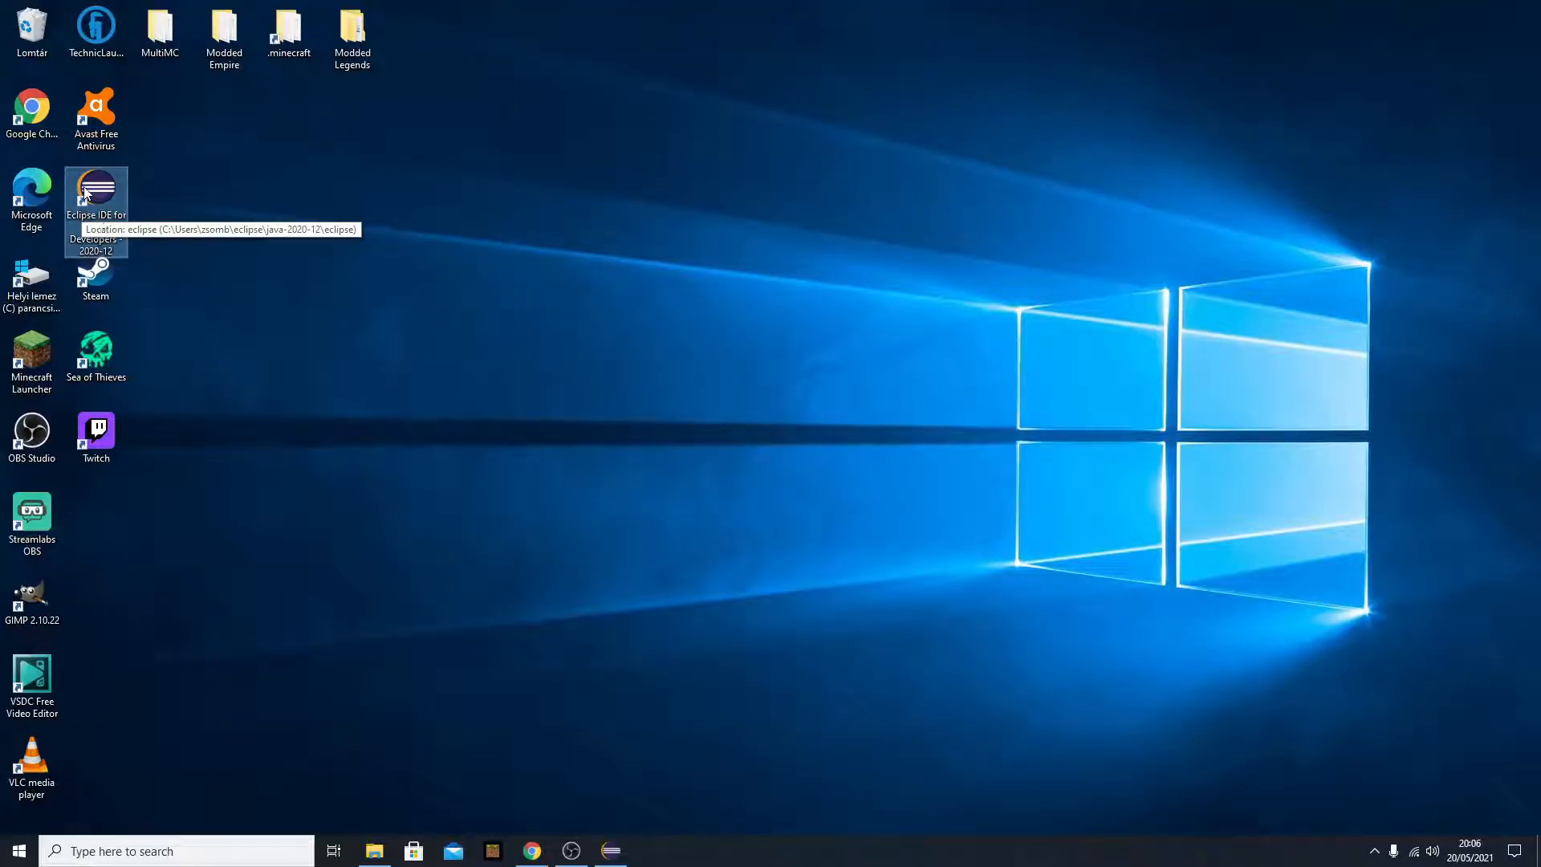
pyautogui.moveTo(117, 204)
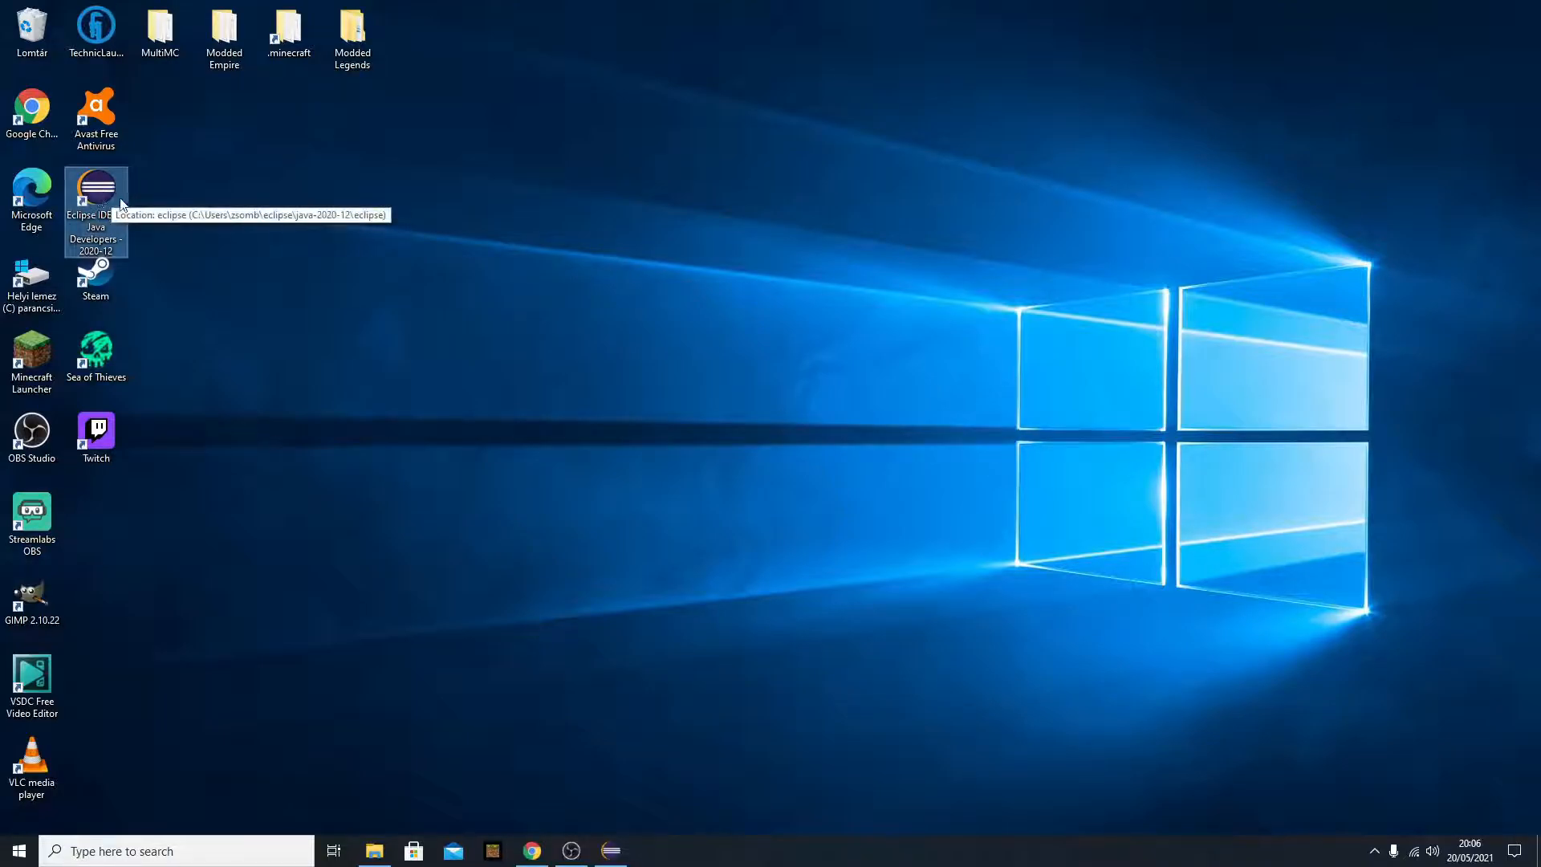
pyautogui.moveTo(610, 804)
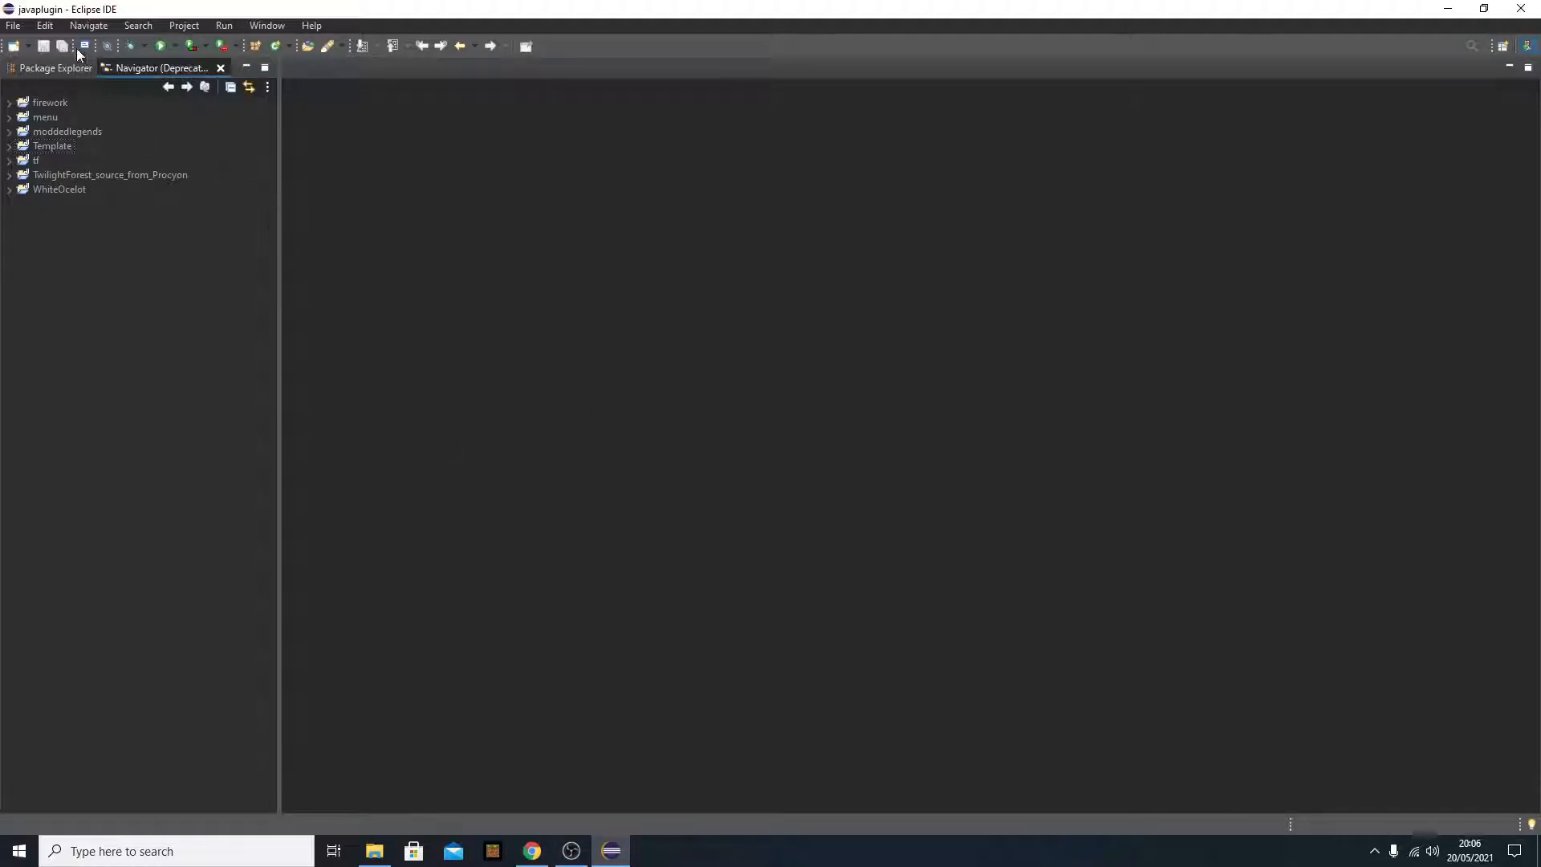
# - Launch Eclipse IDE with the javaplugin workspace listing firework, menu and WhiteOcelot
pyautogui.click(13, 25)
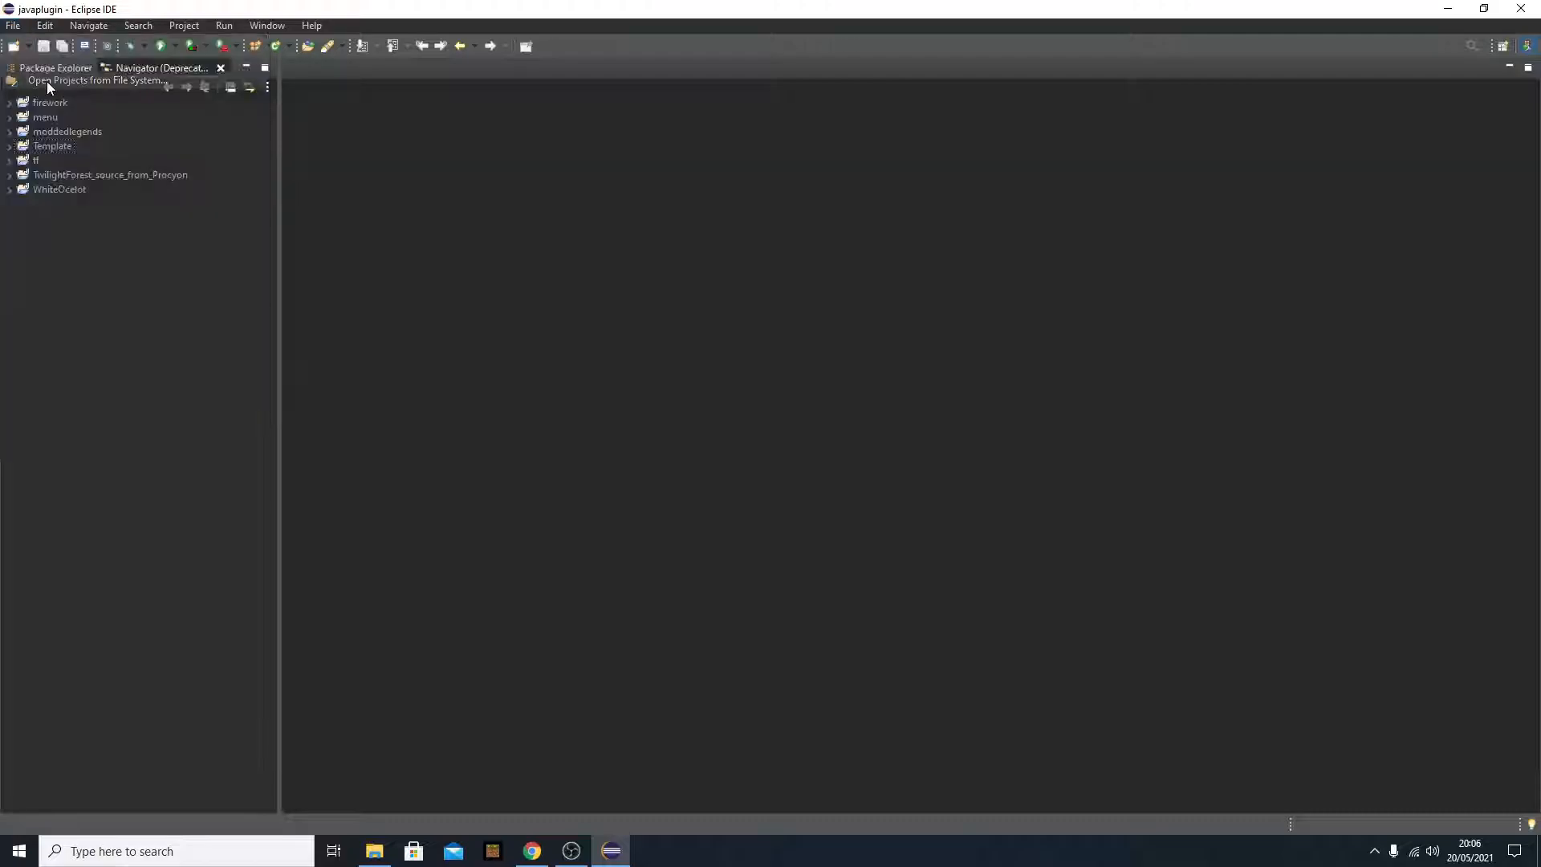
# - Start the Import Projects from File System or Archive wizard via File > Open Projects from File System
pyautogui.click(94, 80)
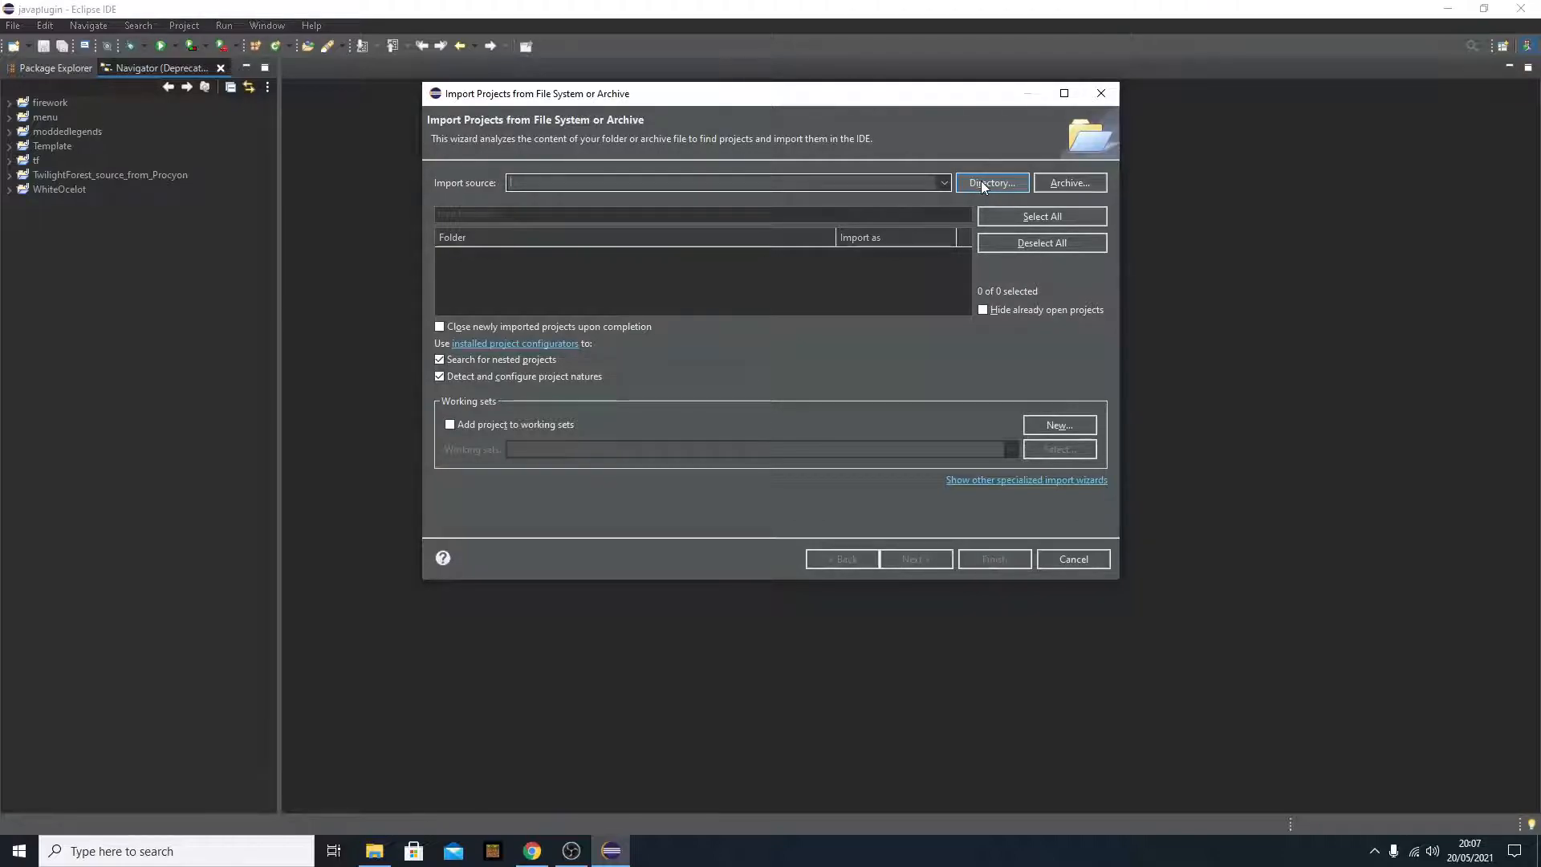
pyautogui.moveTo(374, 851)
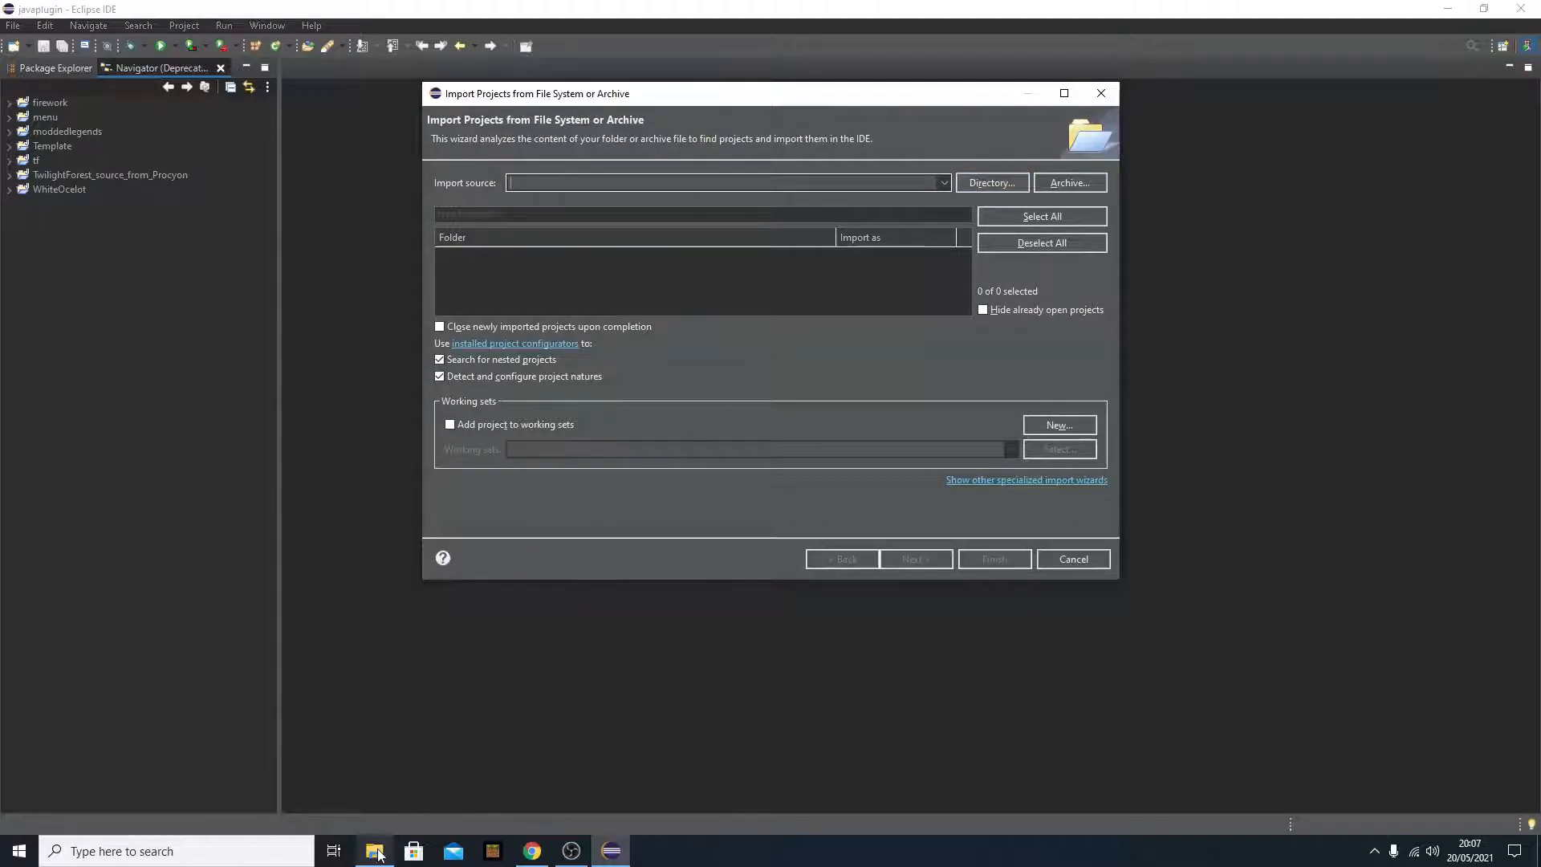
# - Extract the Fernflower source zip here with 7-Zip into an mcMMOHorses_source_from_Fernflower folder
pyautogui.click(373, 851)
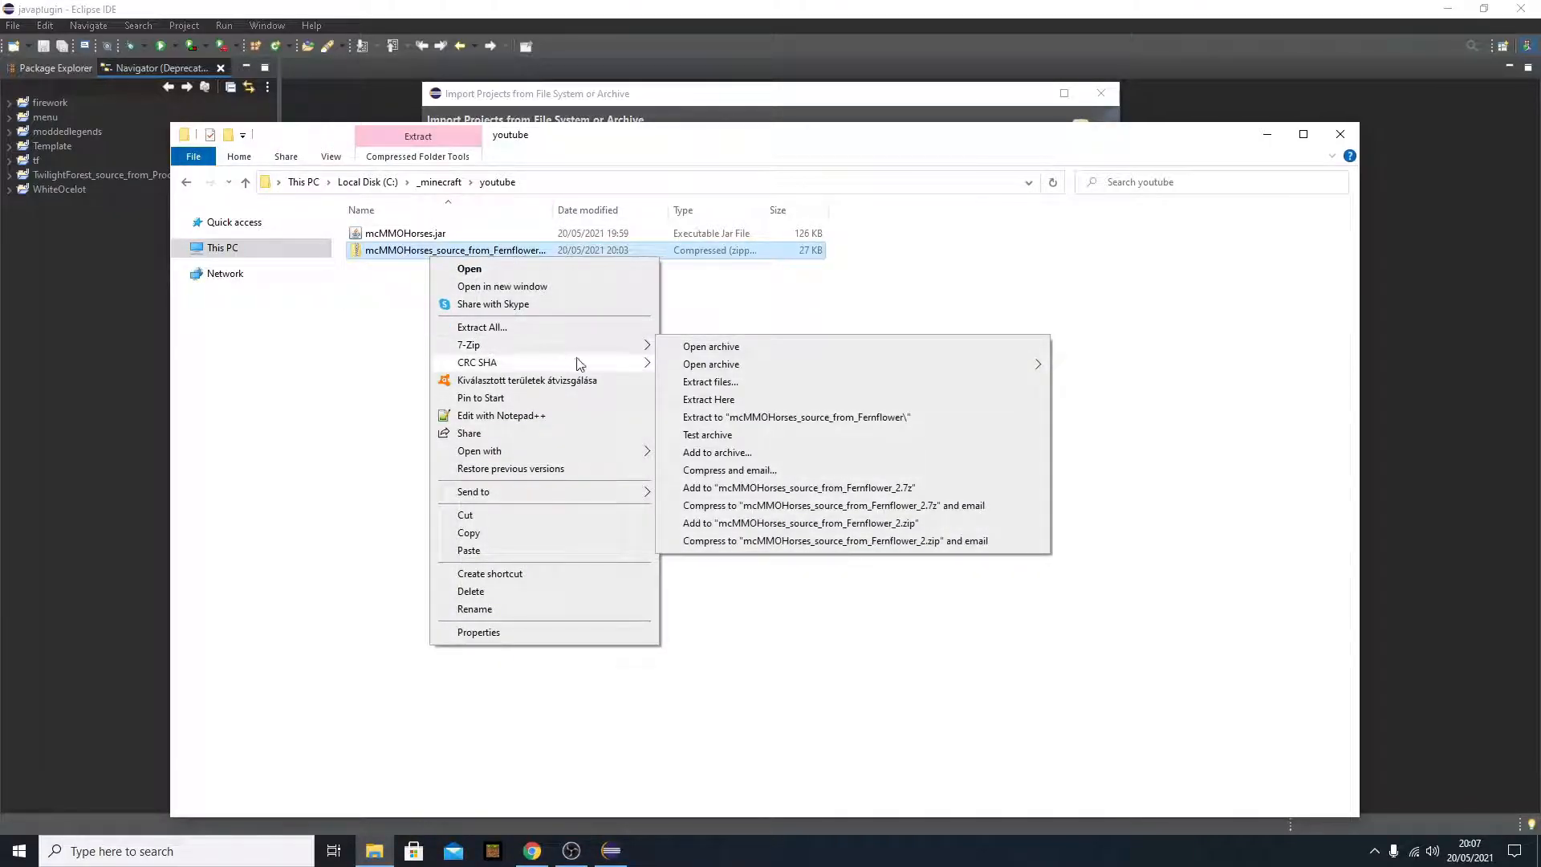
pyautogui.click(707, 399)
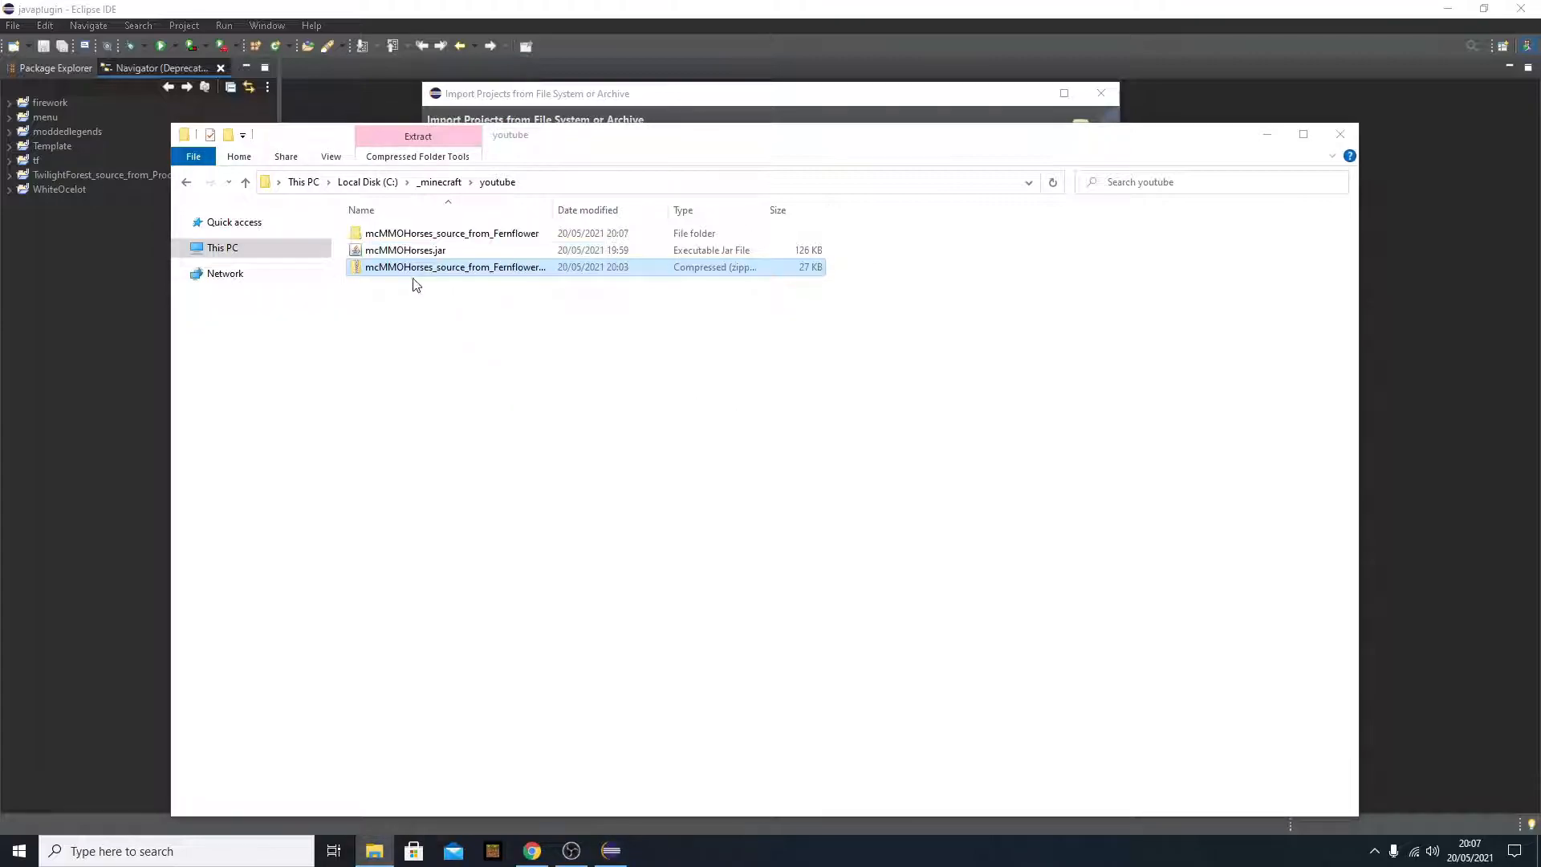
pyautogui.doubleClick(453, 233)
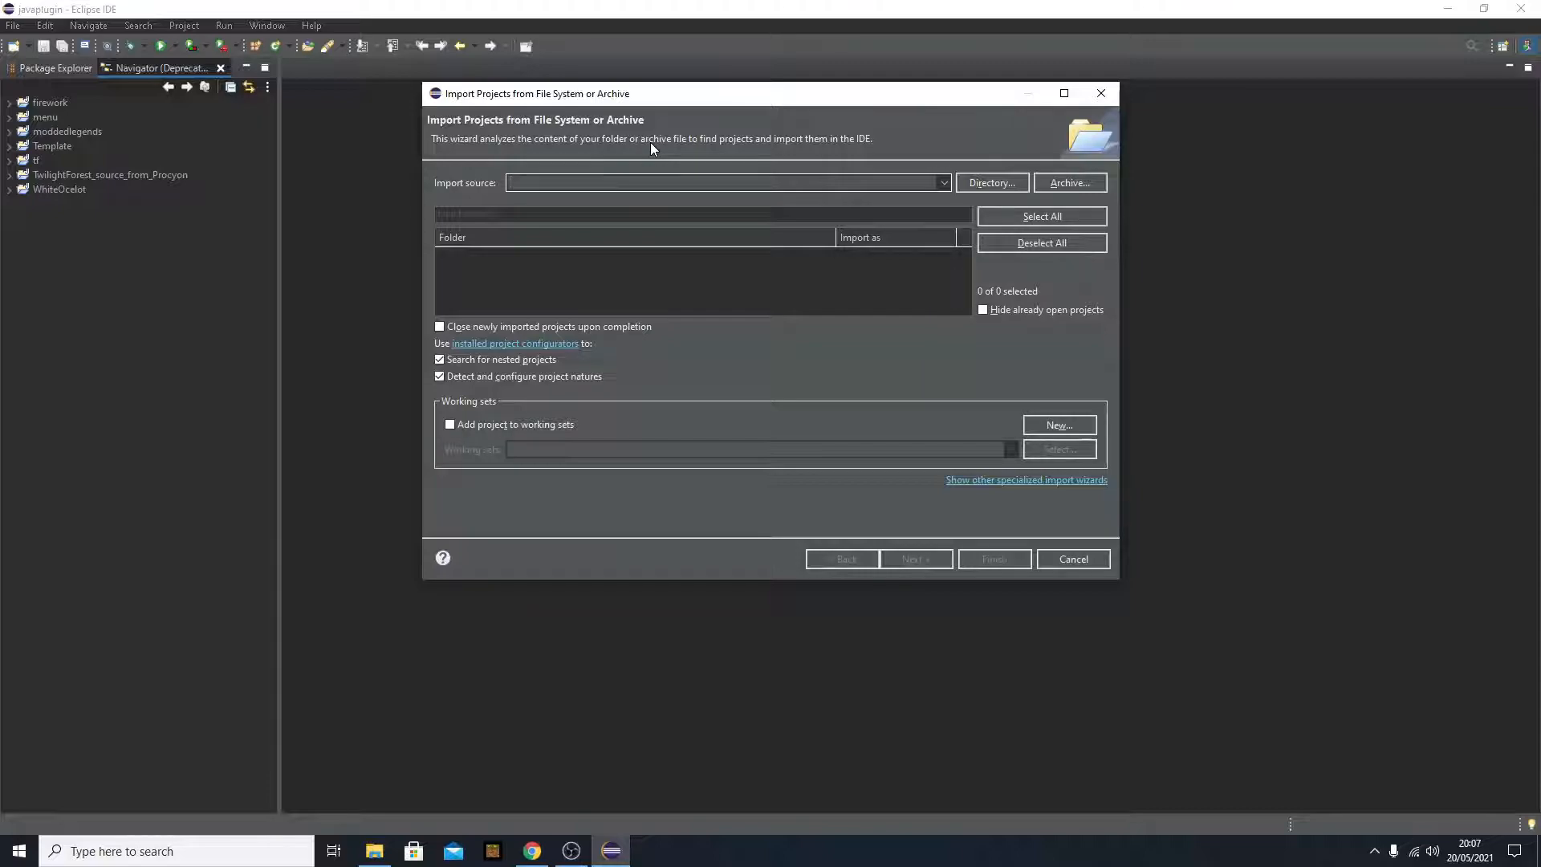
# - Browse to and select mcMMOHorses_source_from_Fernflower as the import directory, detecting two projects
pyautogui.click(990, 181)
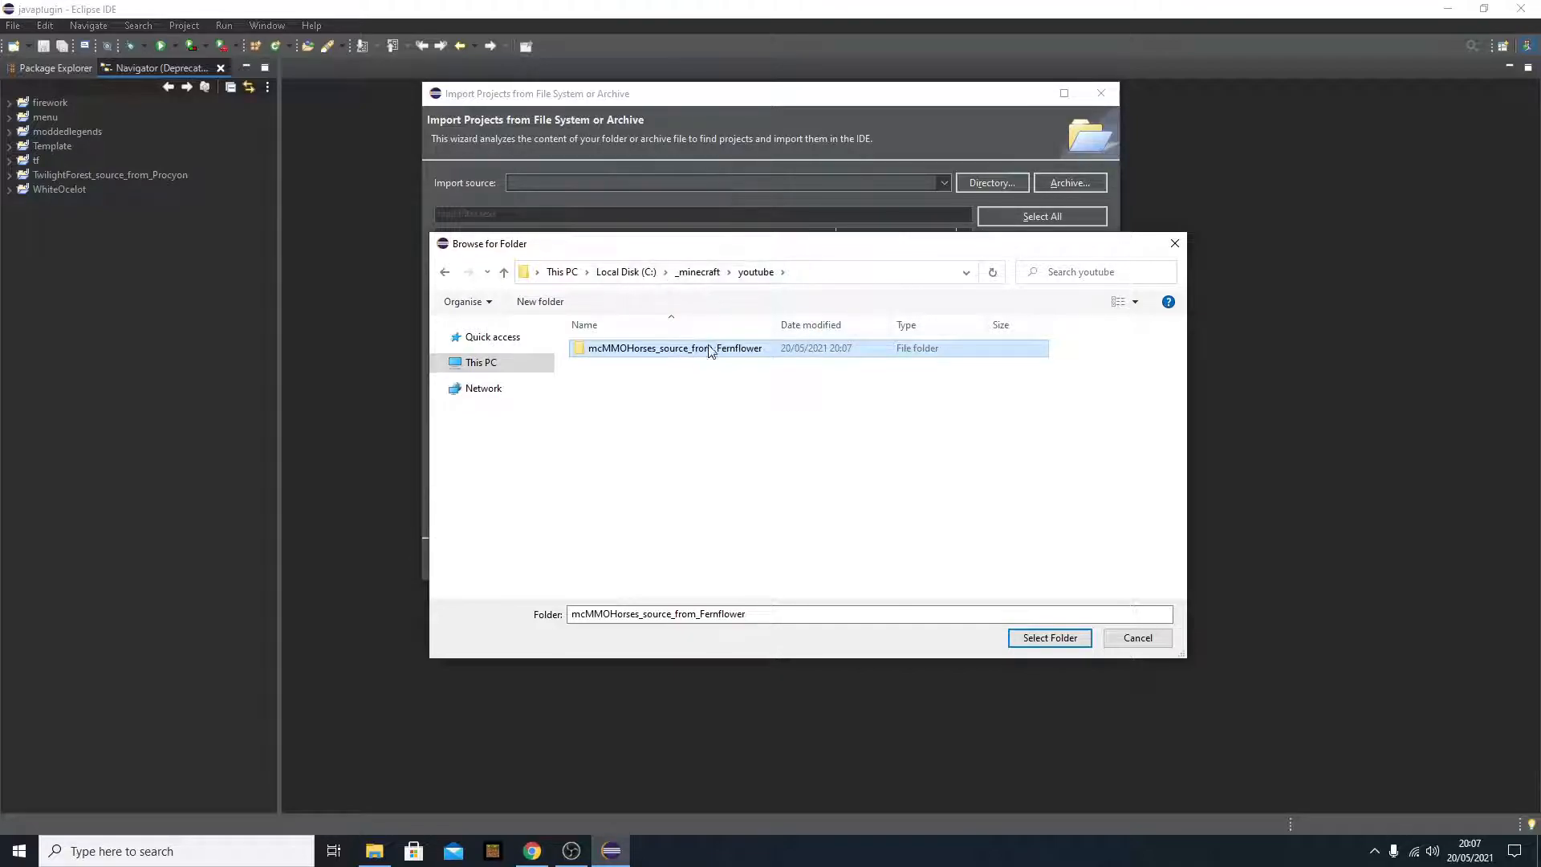
pyautogui.moveTo(808, 477)
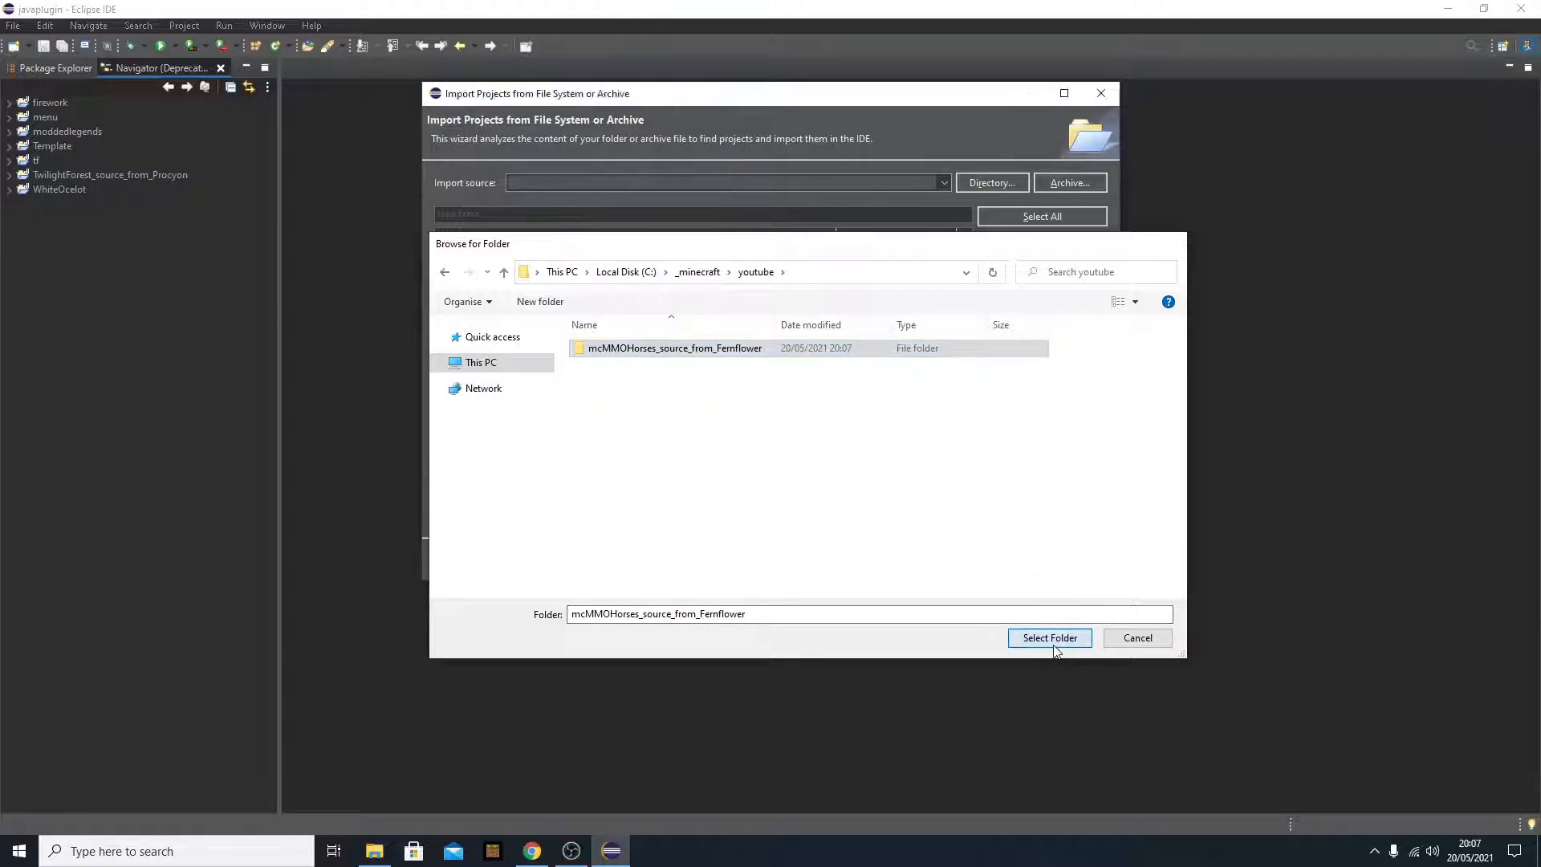
pyautogui.click(1048, 637)
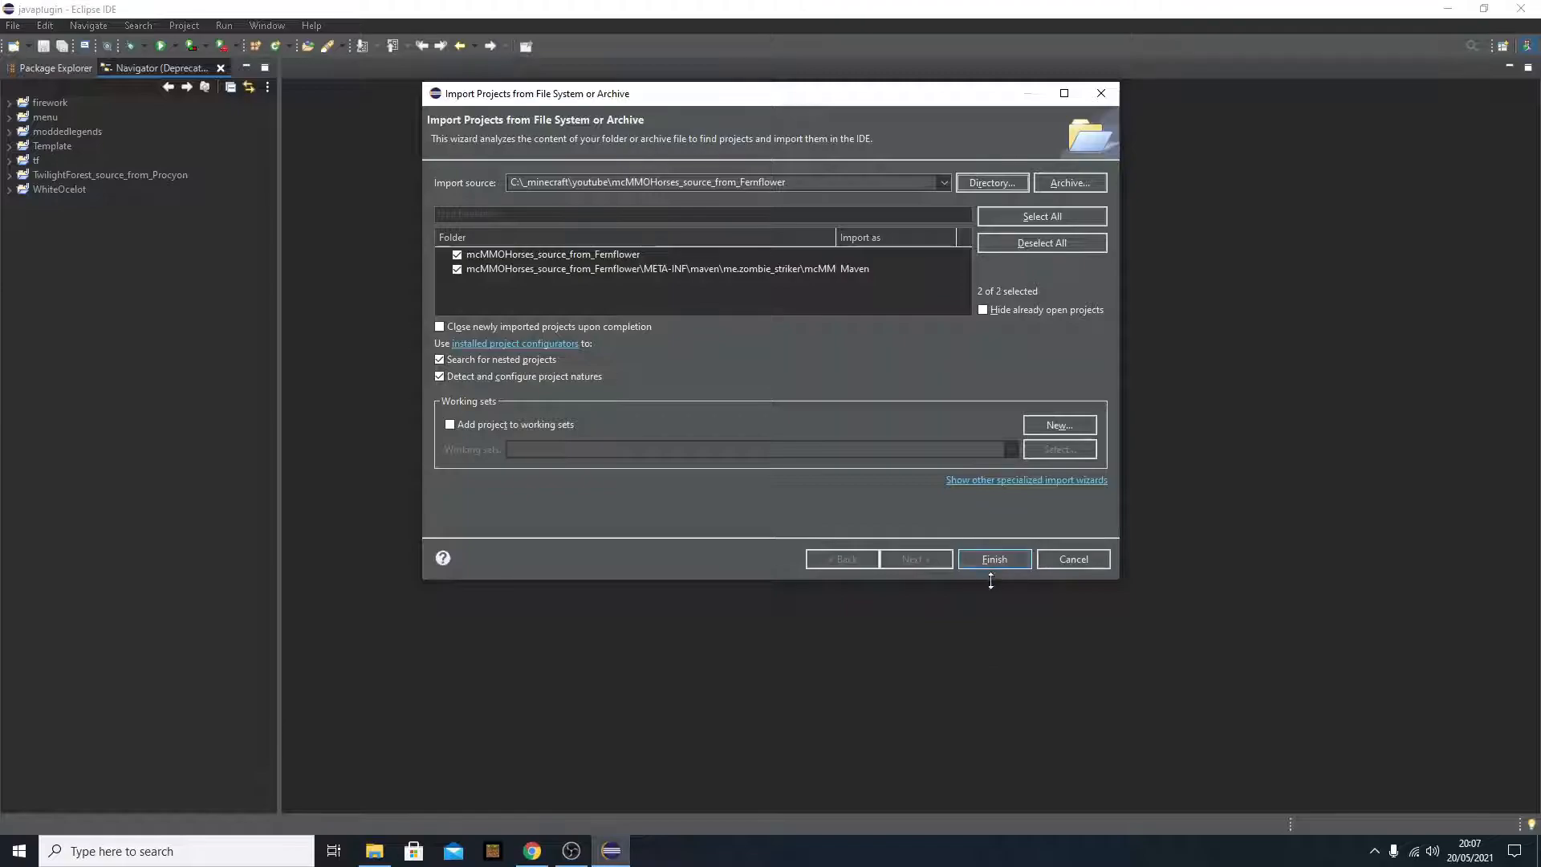
pyautogui.moveTo(992, 559)
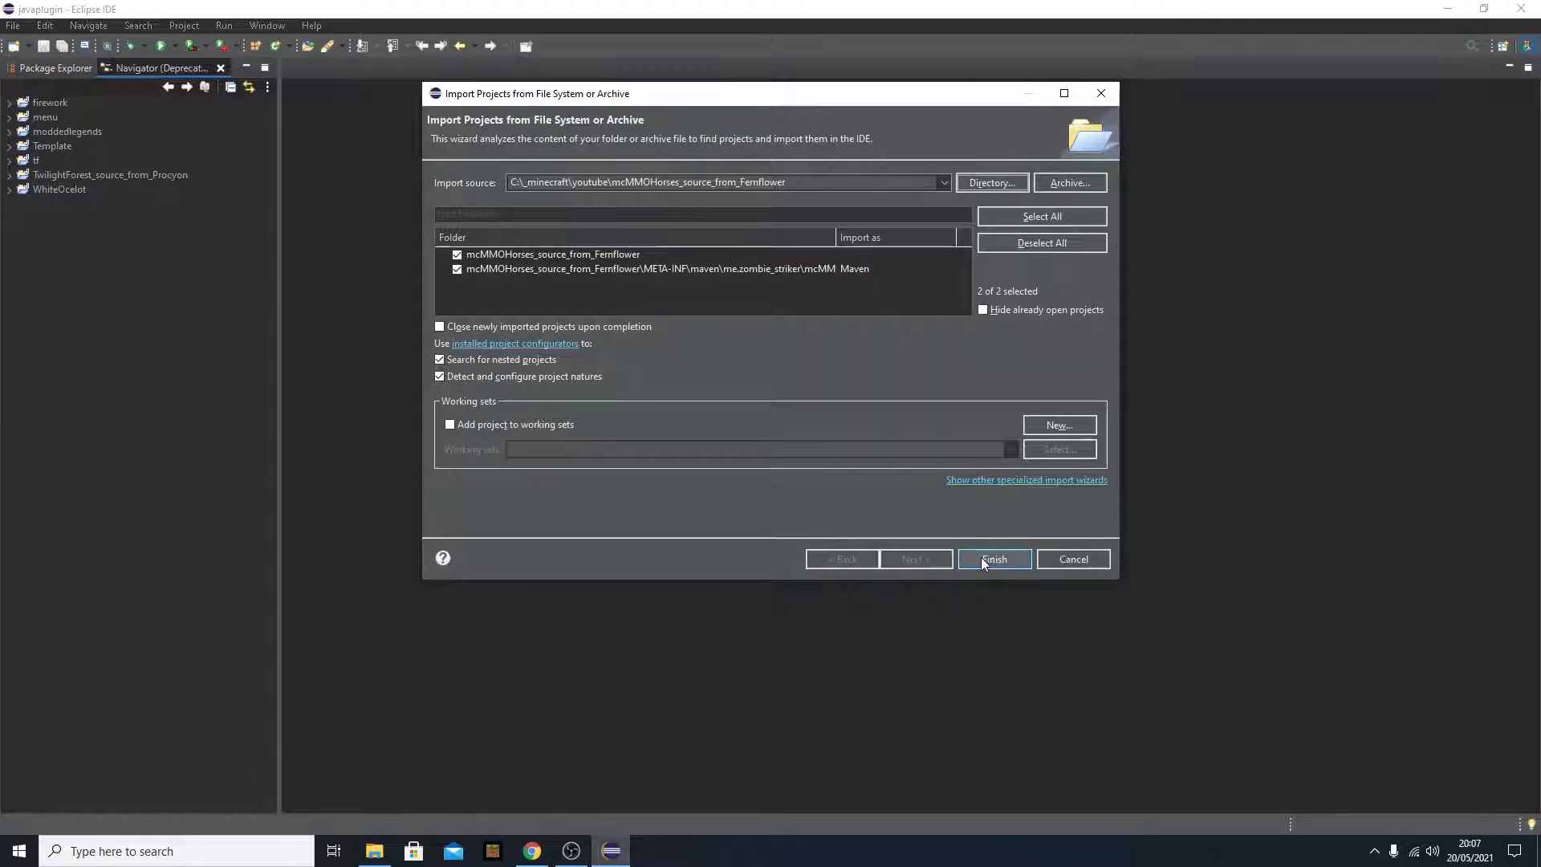
# - Finish importing both mcMMOHorses projects and expand the Fernflower source down to the blueskullgames package
pyautogui.click(993, 559)
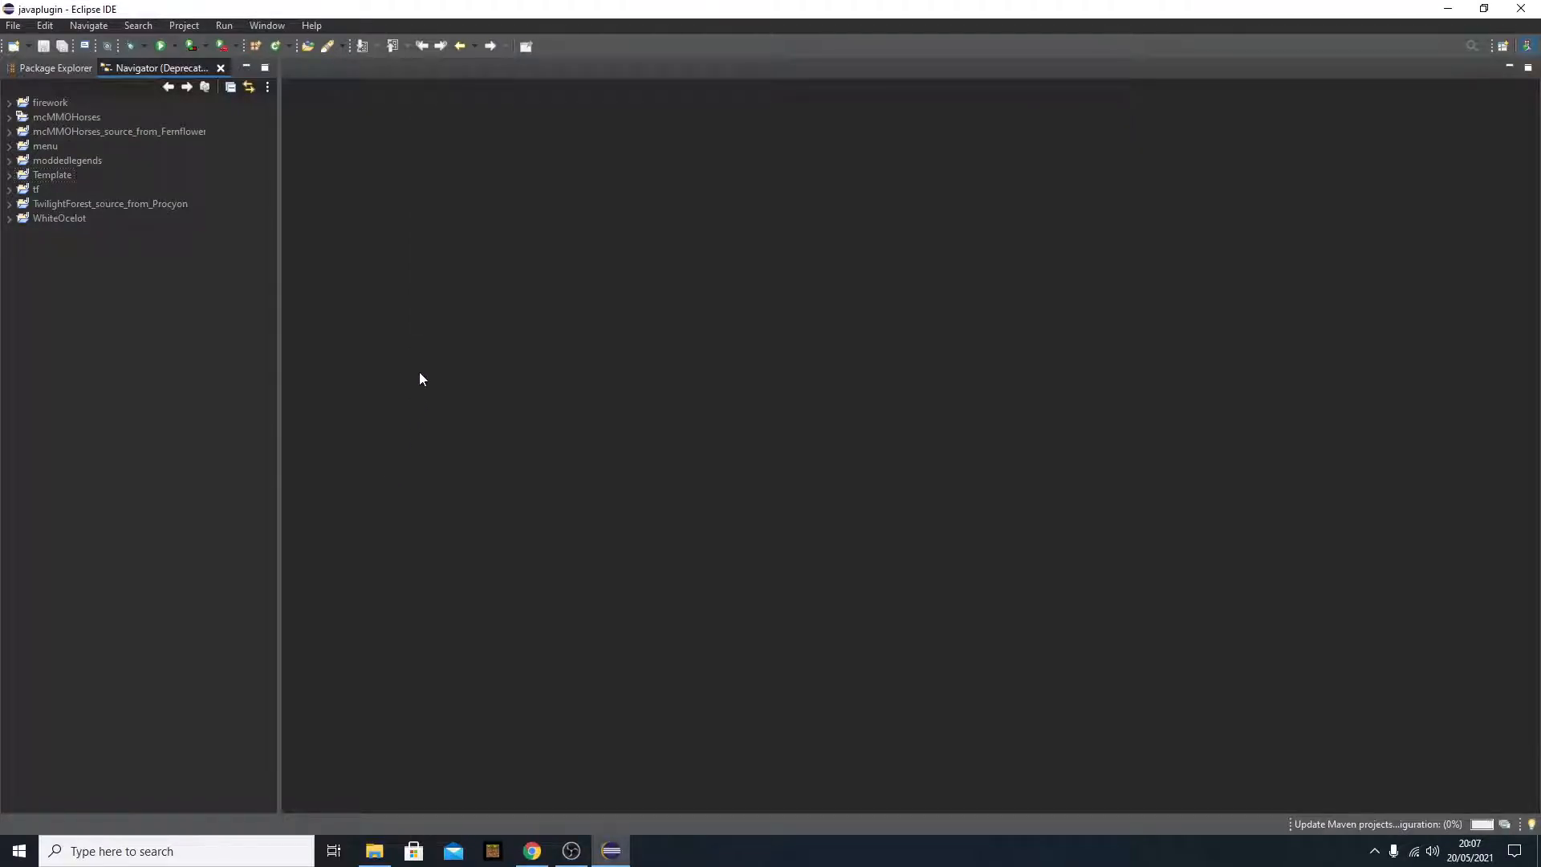
pyautogui.click(119, 130)
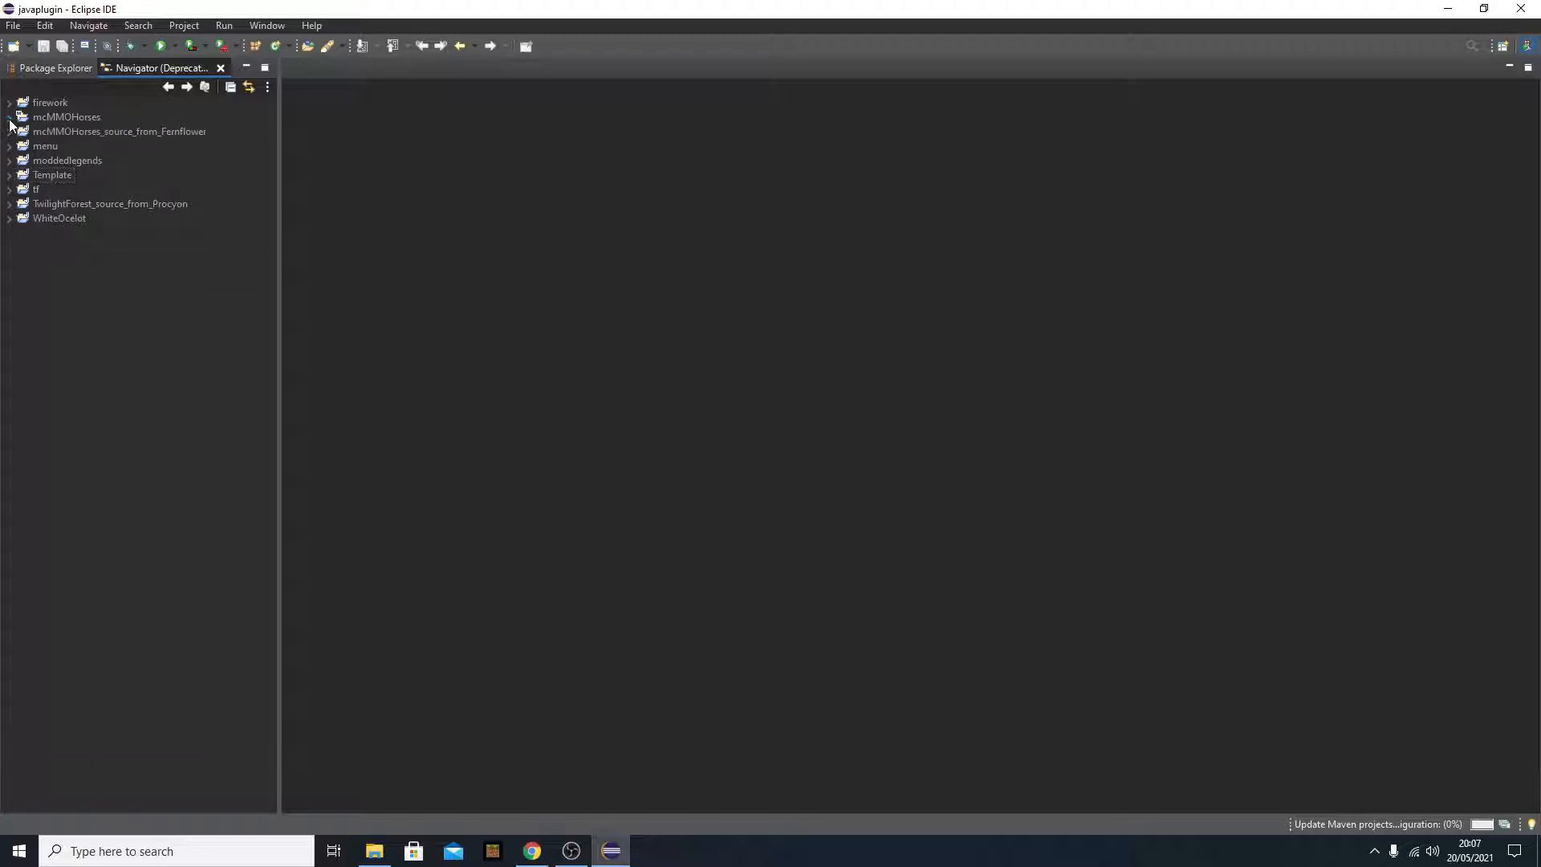
pyautogui.click(10, 130)
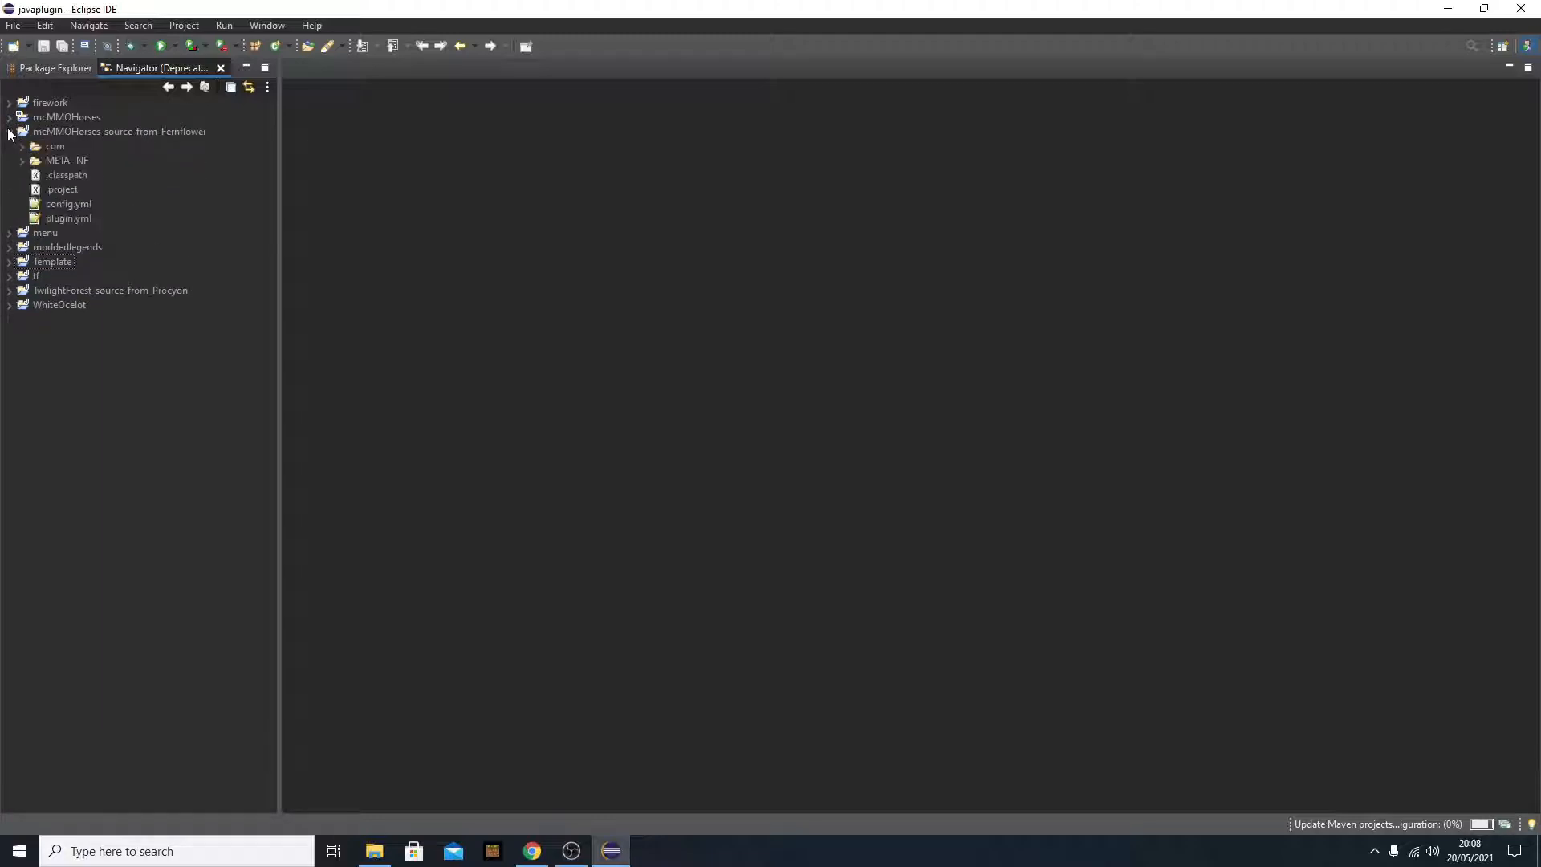
pyautogui.click(22, 146)
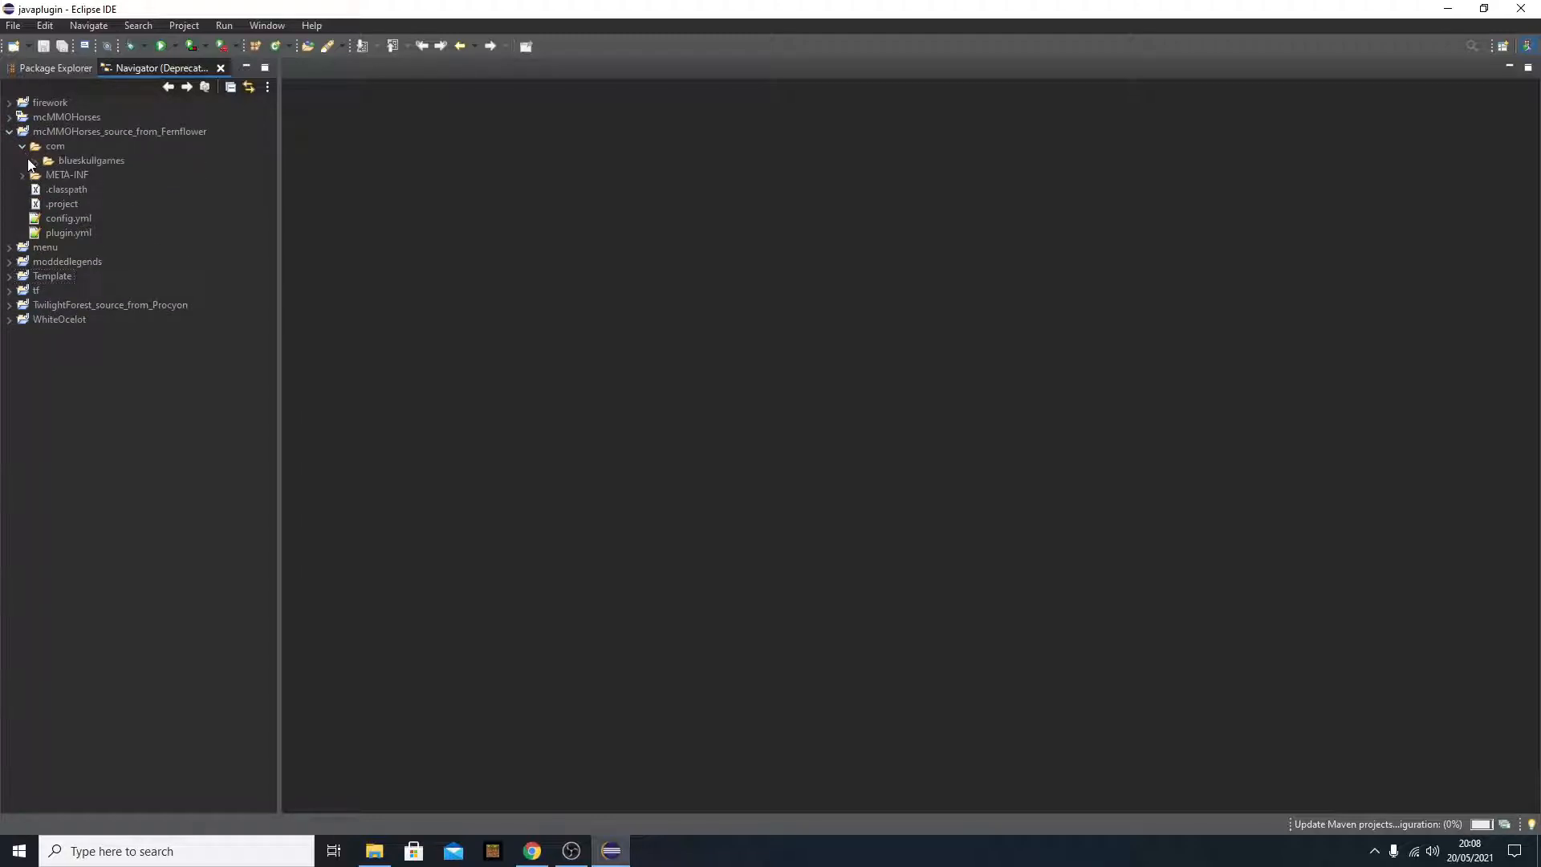
pyautogui.click(46, 160)
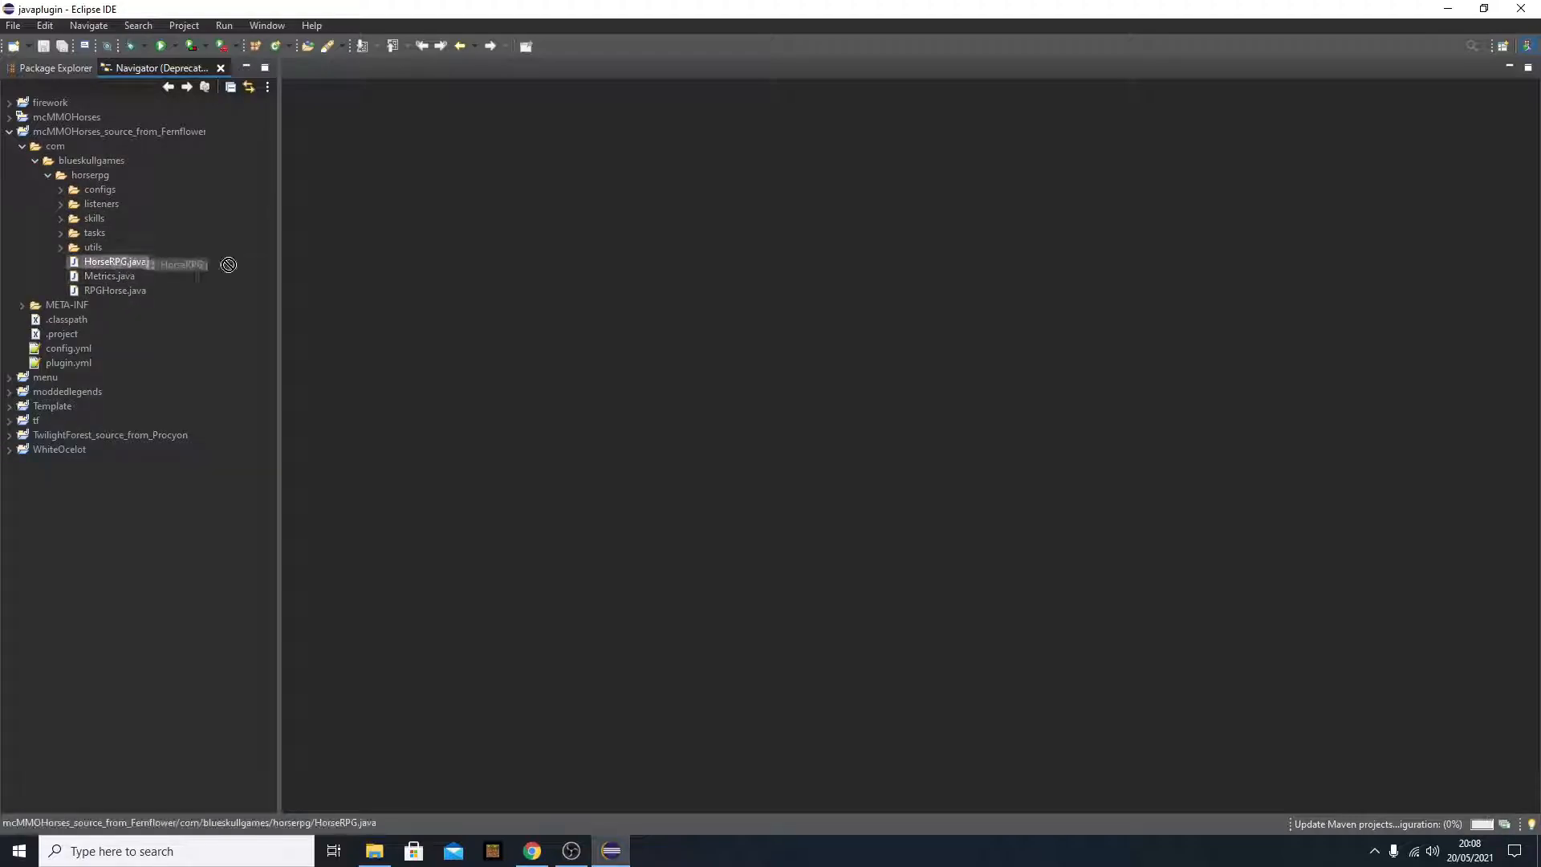
# - Expand the horserpg package and open RPGHorse.java in the editor
pyautogui.doubleClick(115, 261)
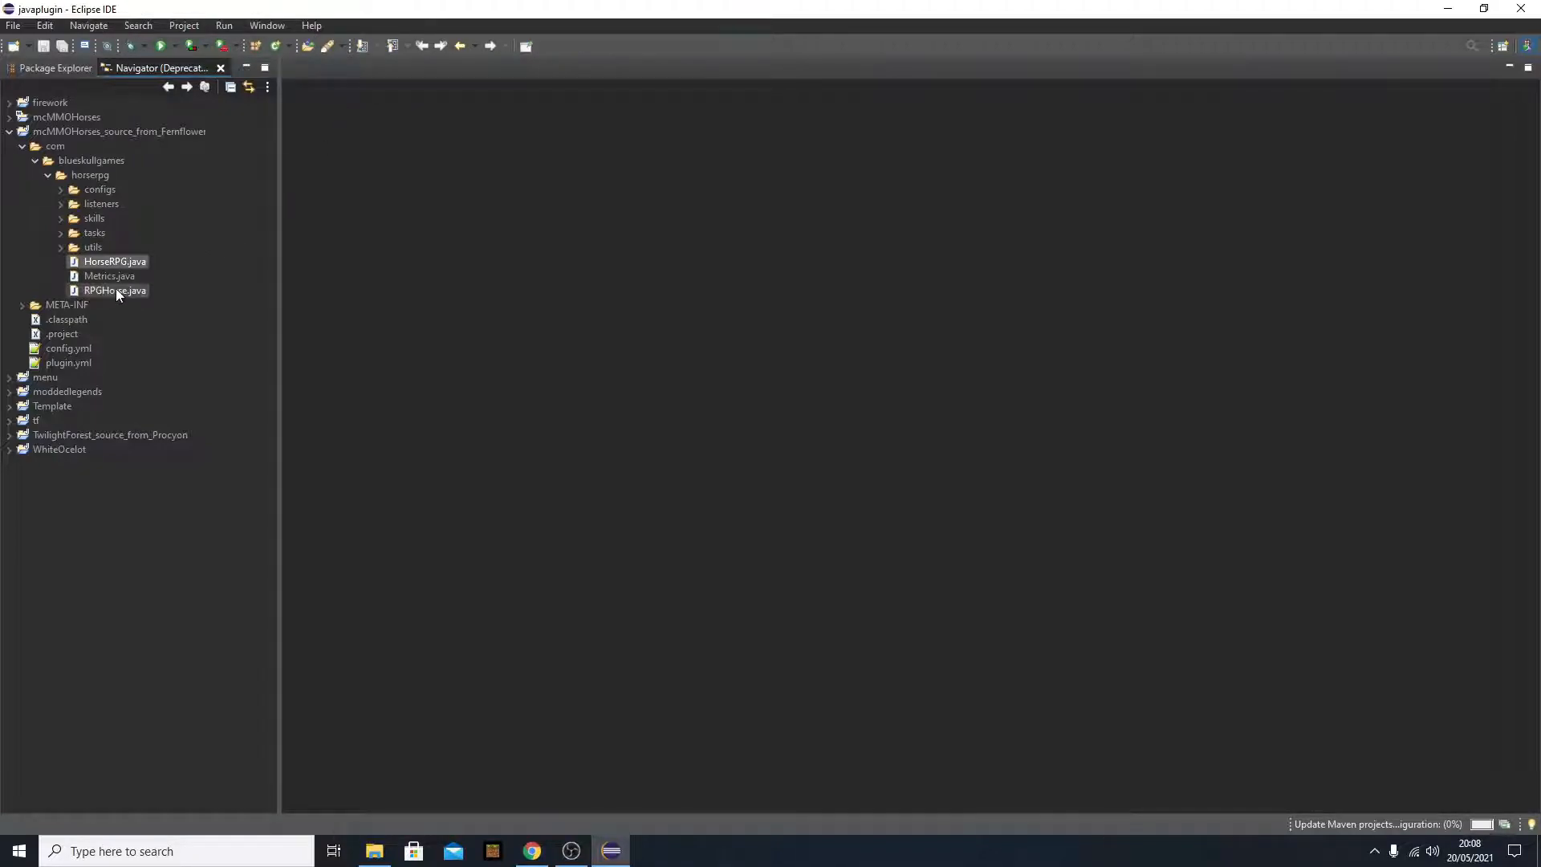
pyautogui.doubleClick(114, 291)
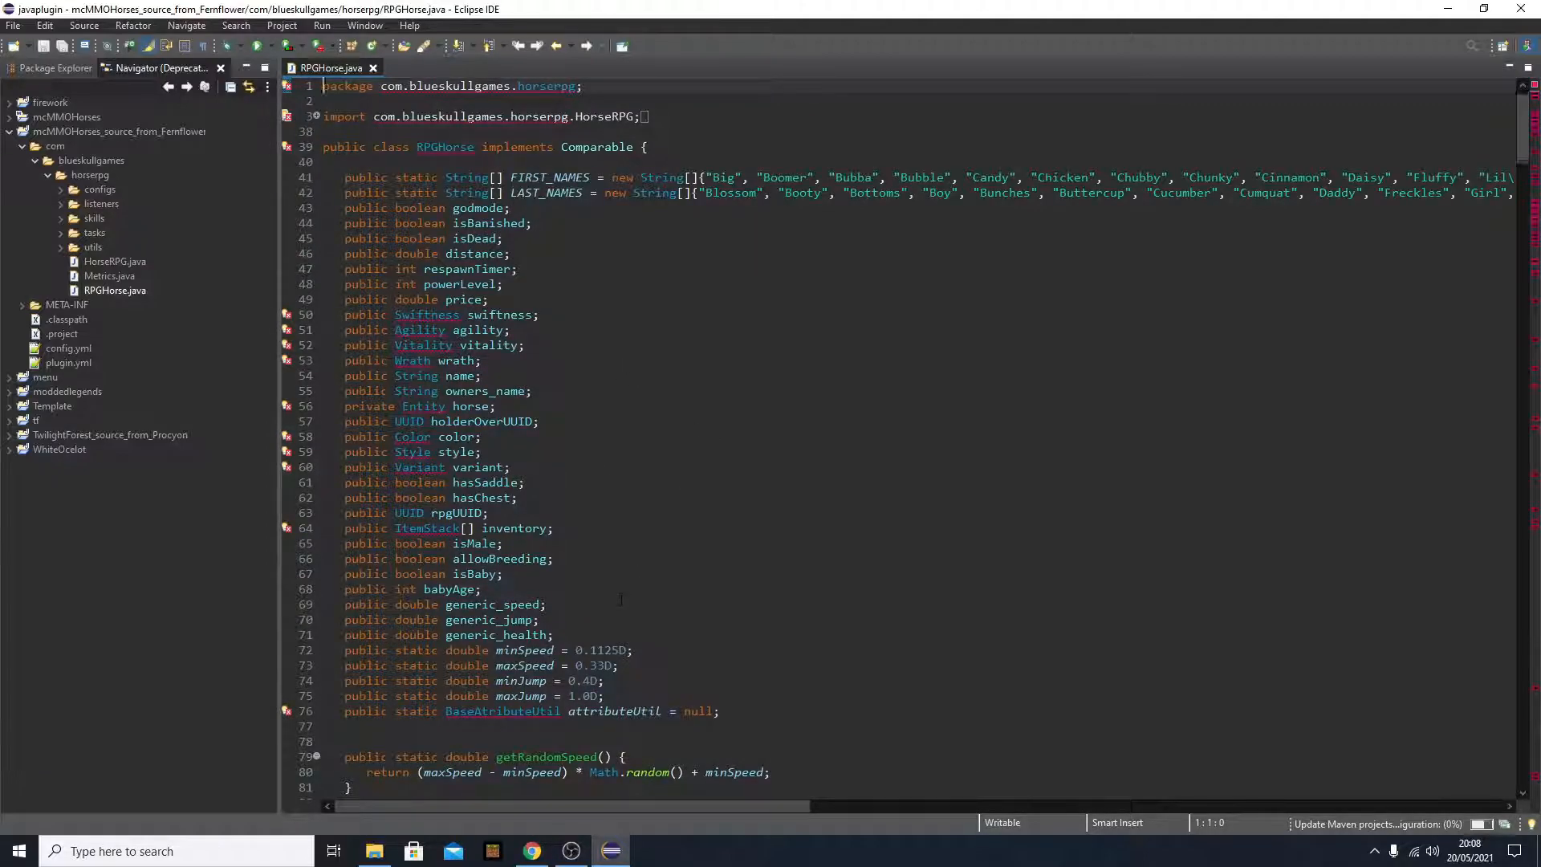
pyautogui.scroll(-3)
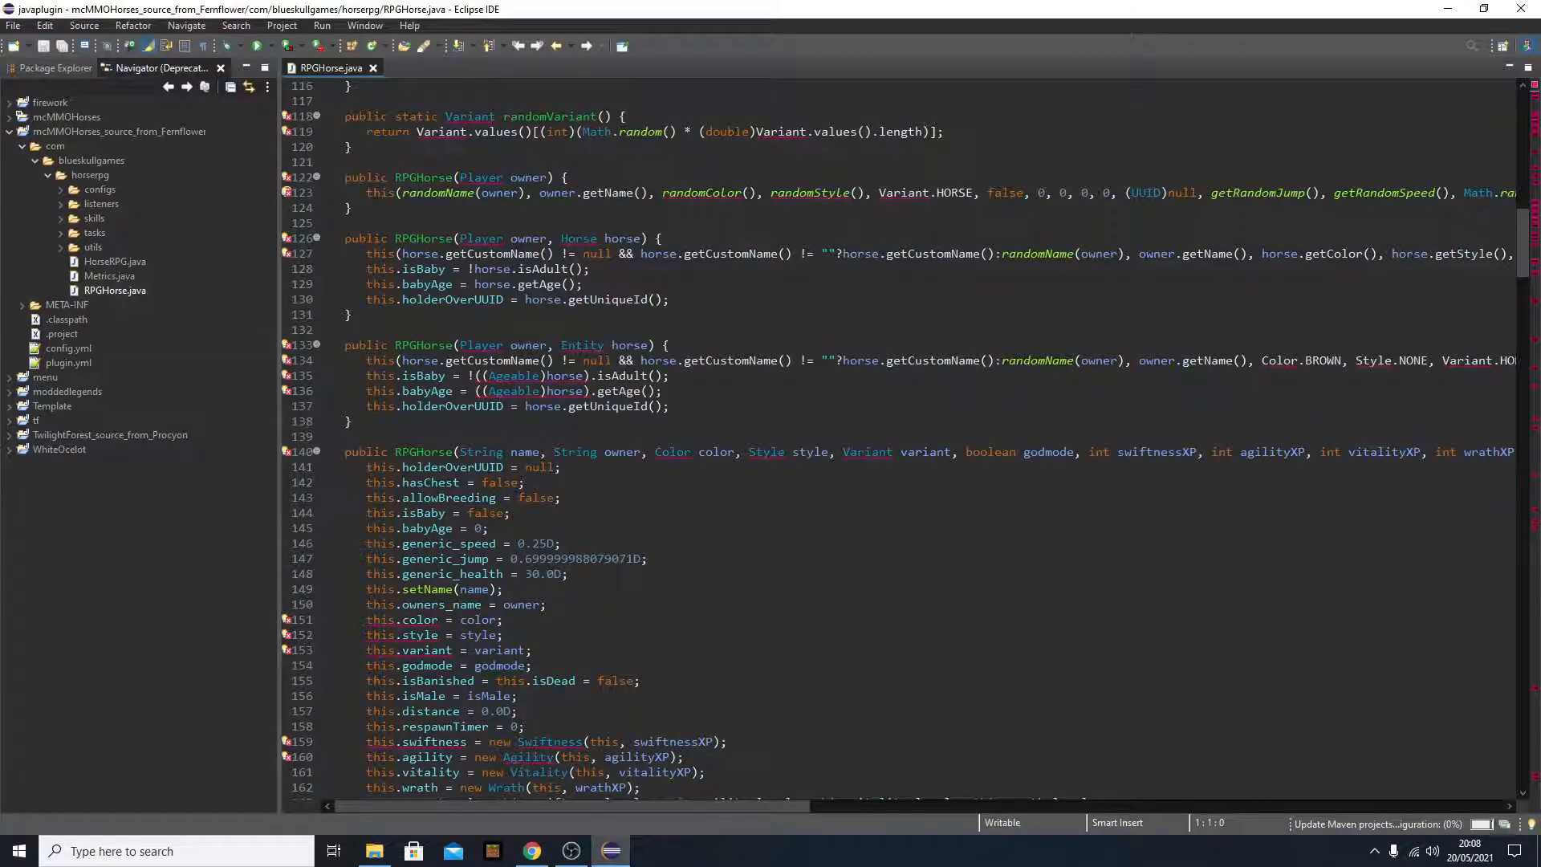
pyautogui.scroll(3)
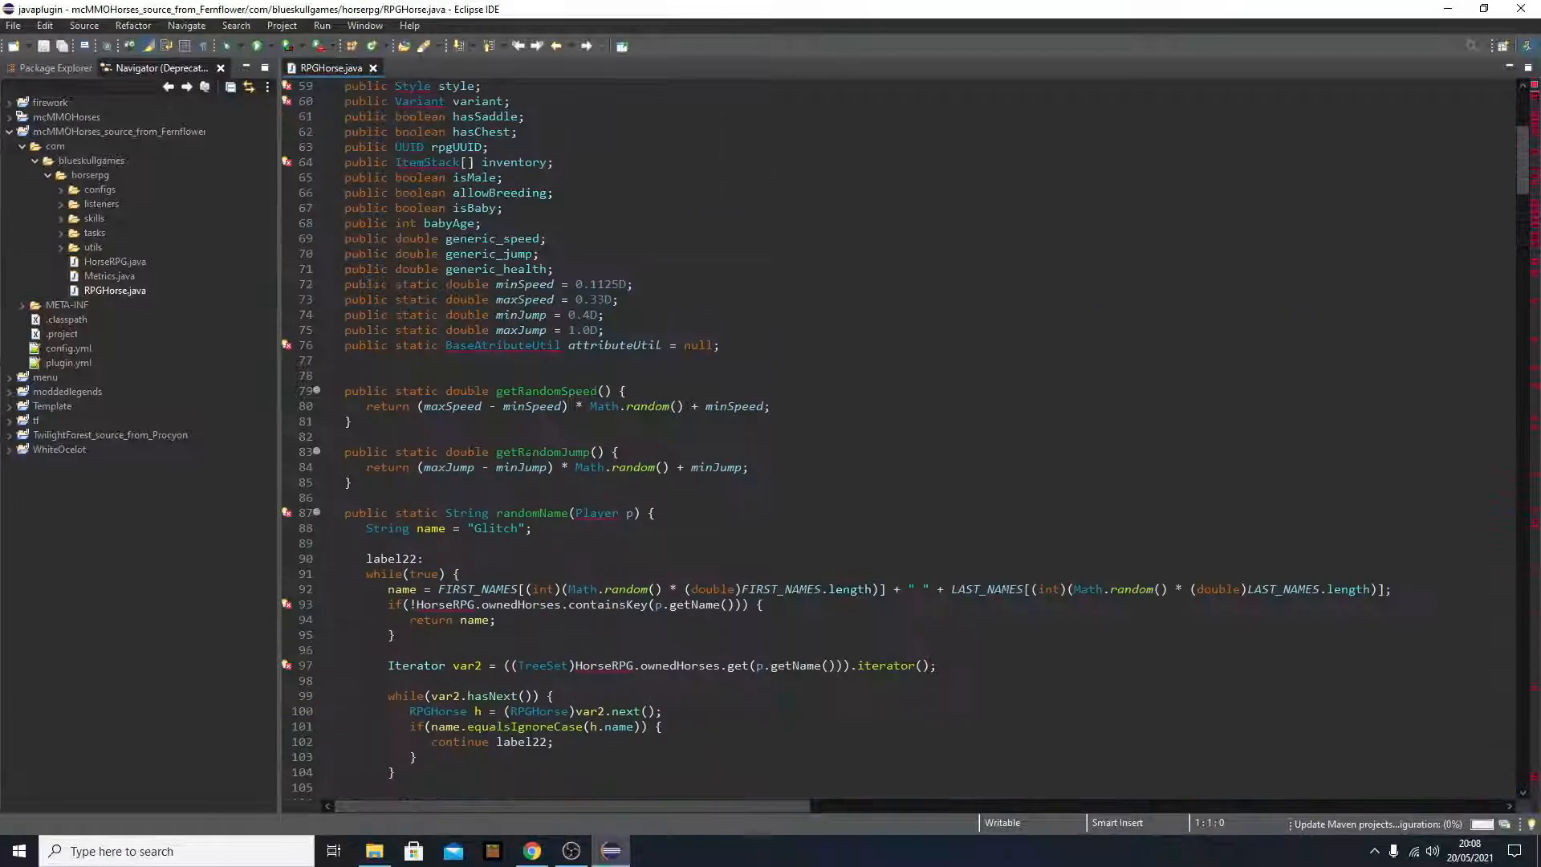
pyautogui.scroll(3)
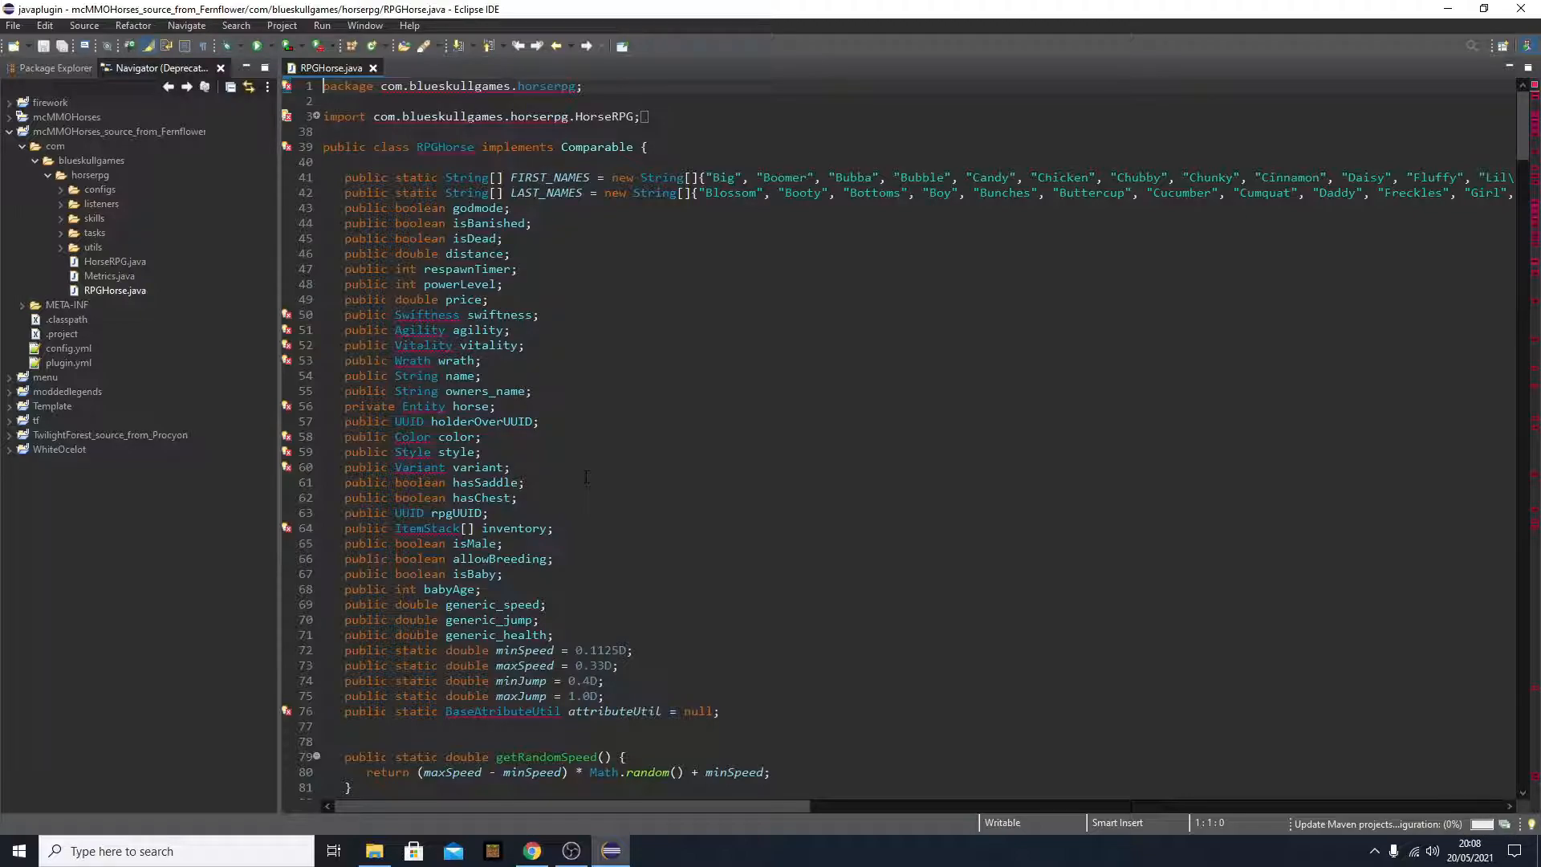
pyautogui.moveTo(536, 461)
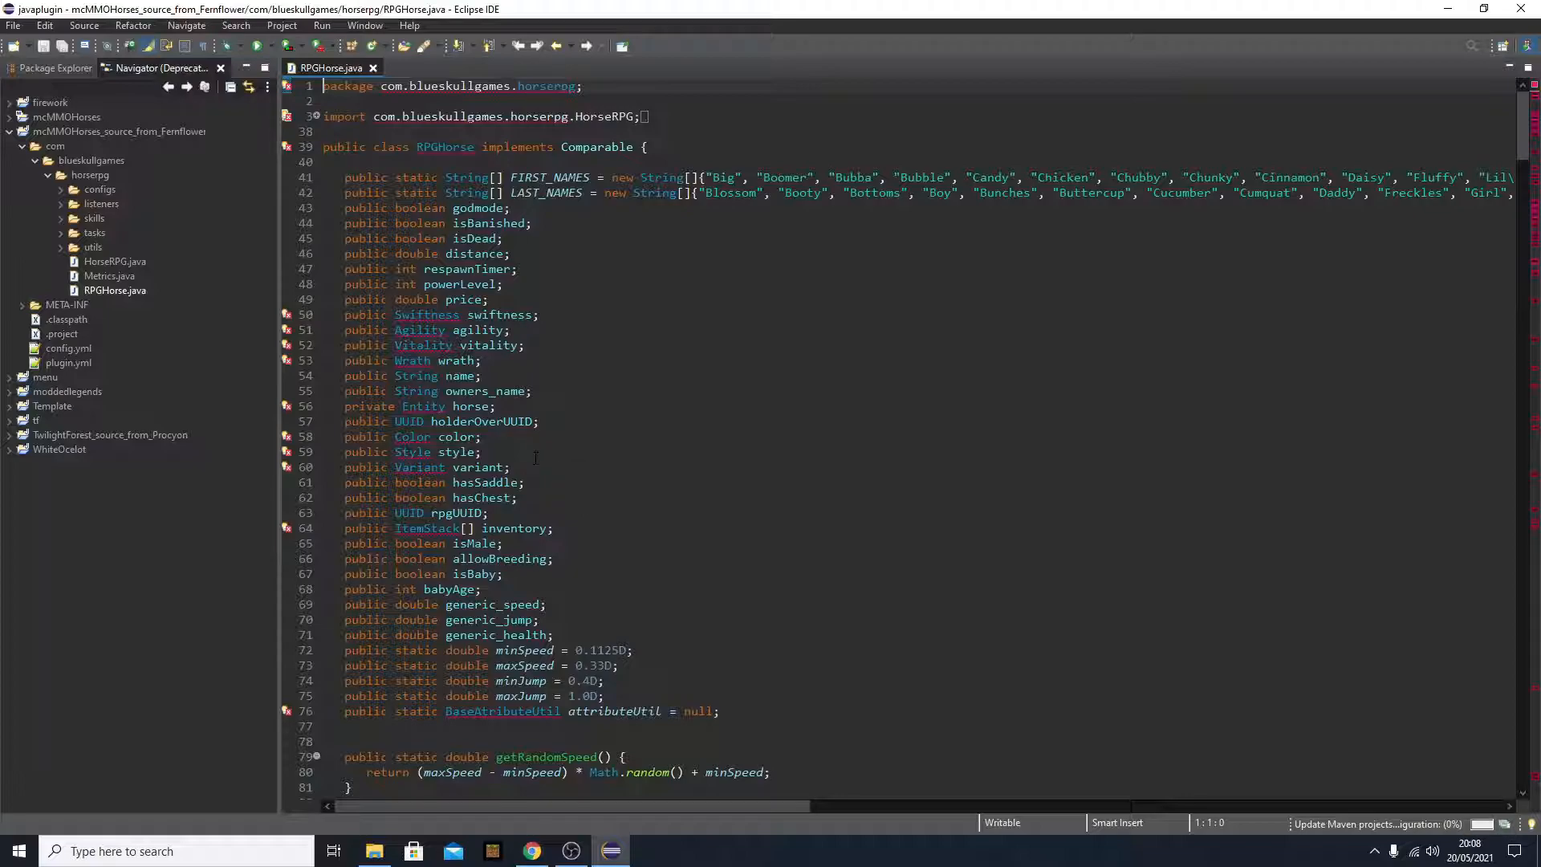